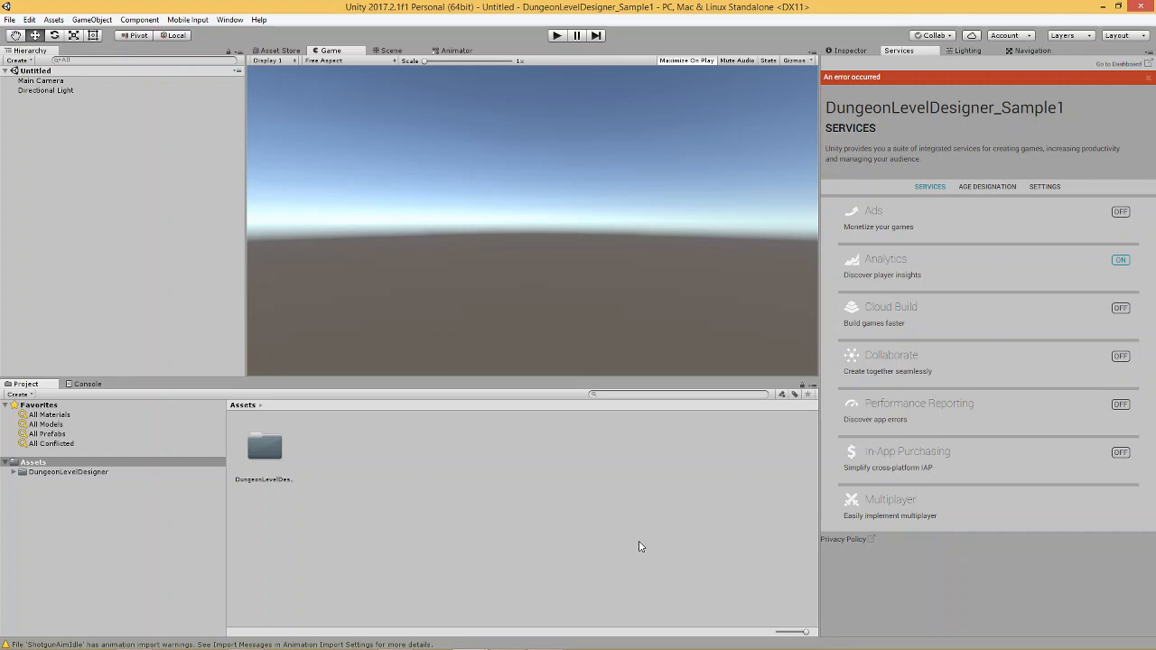
{"action": "mouse_move", "coordinate": [924, 513]}
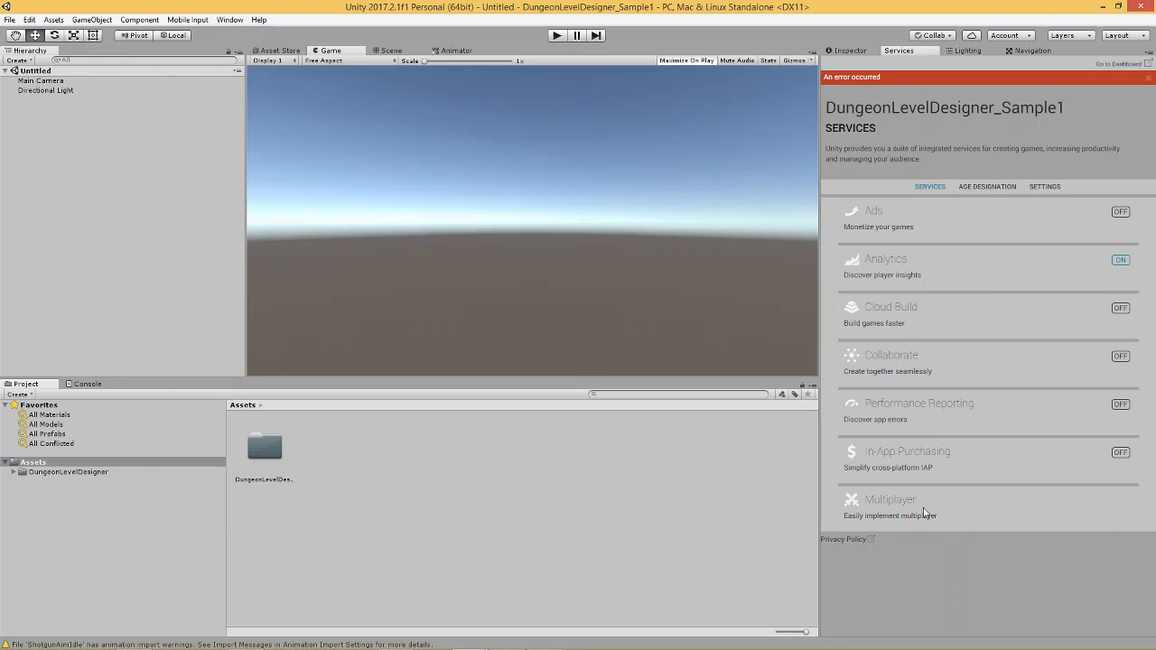
{"action": "mouse_move", "coordinate": [994, 113]}
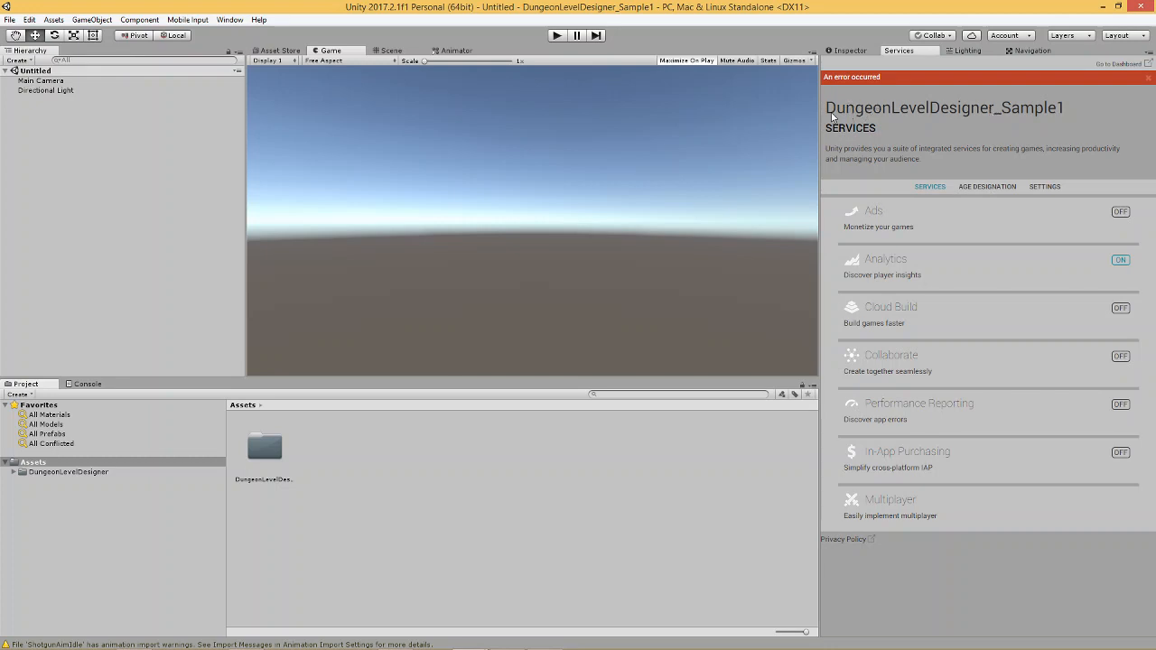
{"action": "mouse_move", "coordinate": [955, 109]}
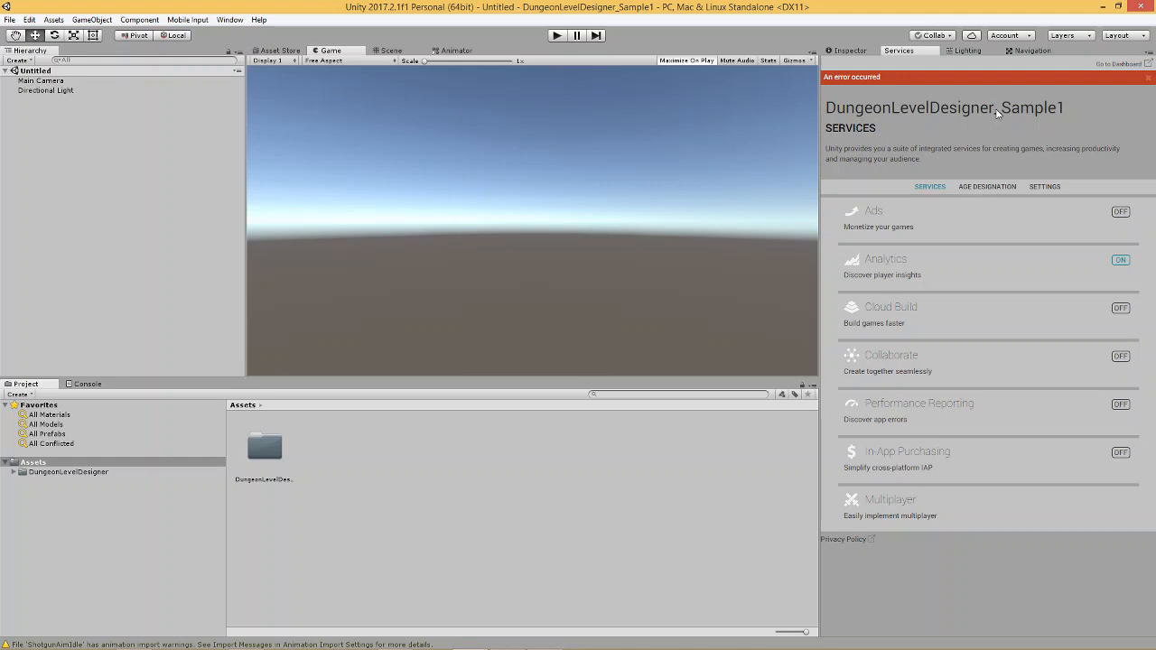
{"action": "mouse_move", "coordinate": [973, 121]}
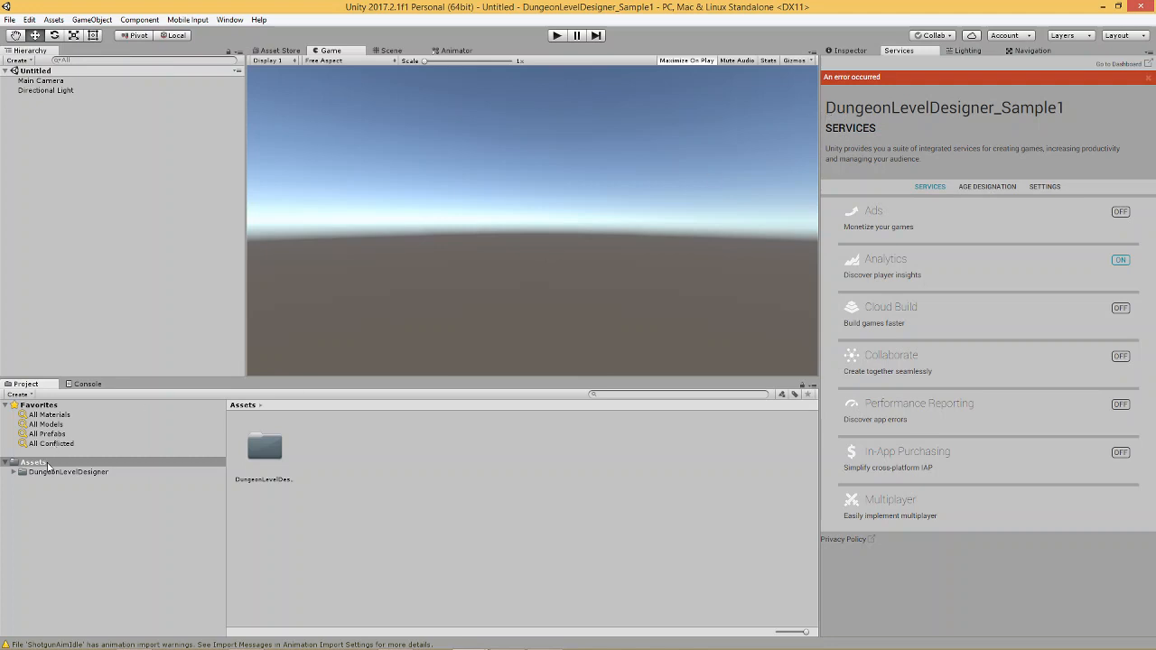
Step: Open the DungeonLevelDesigner folder, select its PDF guide, and expand the folder in the tree
{"action": "double_click", "coordinate": [68, 471]}
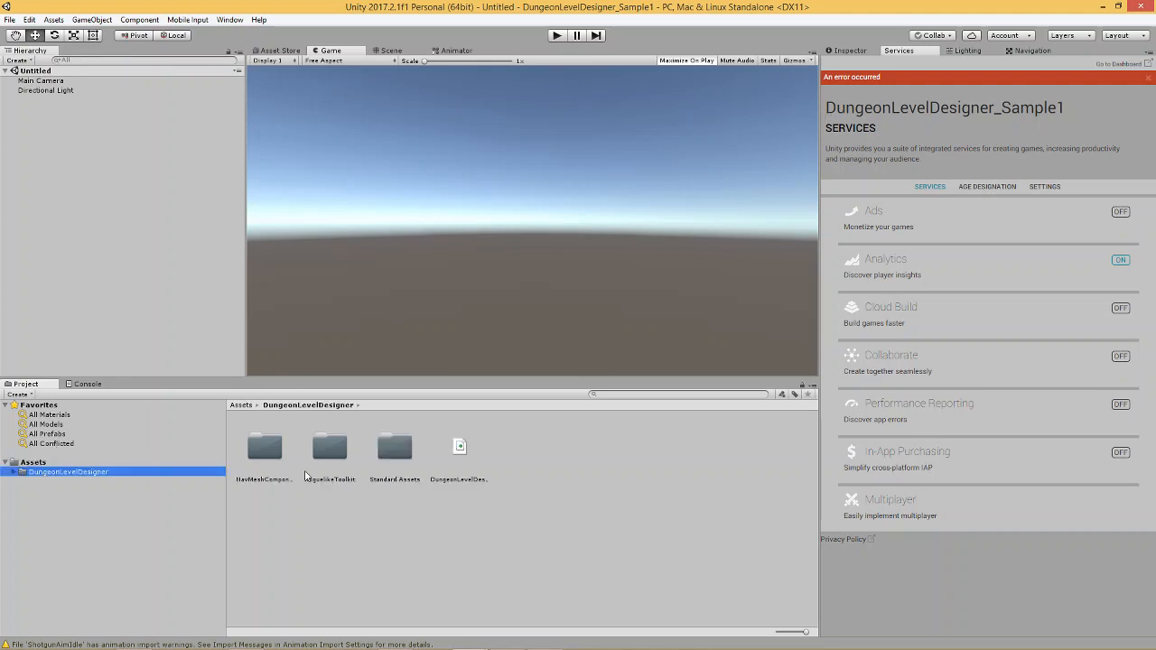
{"action": "mouse_move", "coordinate": [472, 454]}
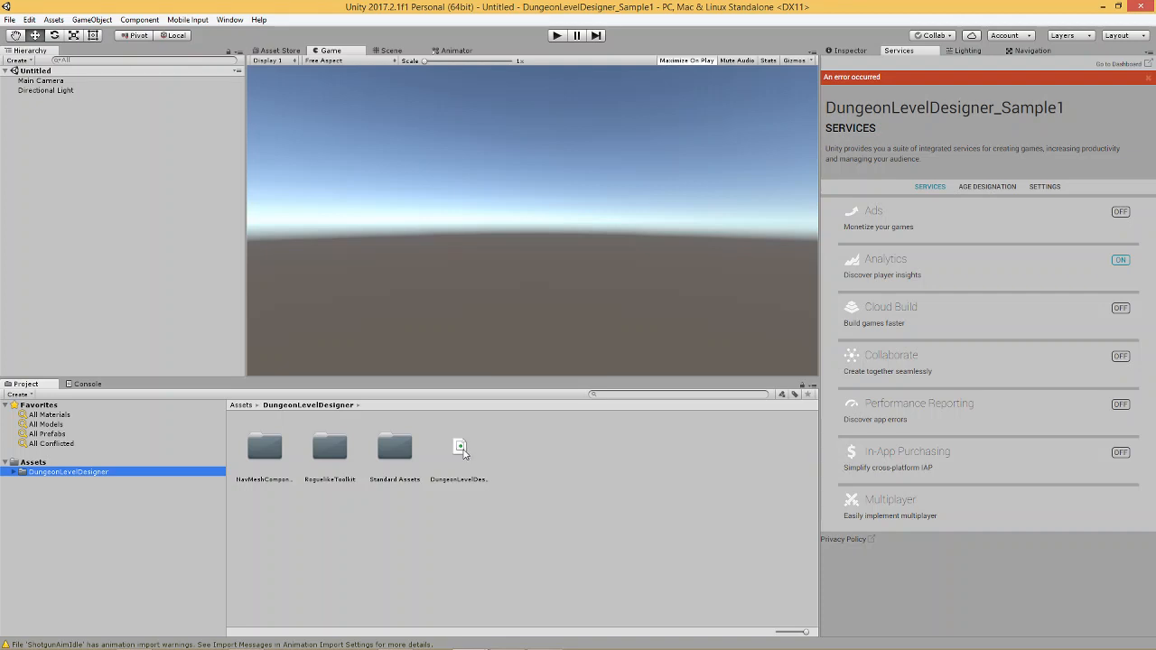
{"action": "left_click", "coordinate": [459, 446]}
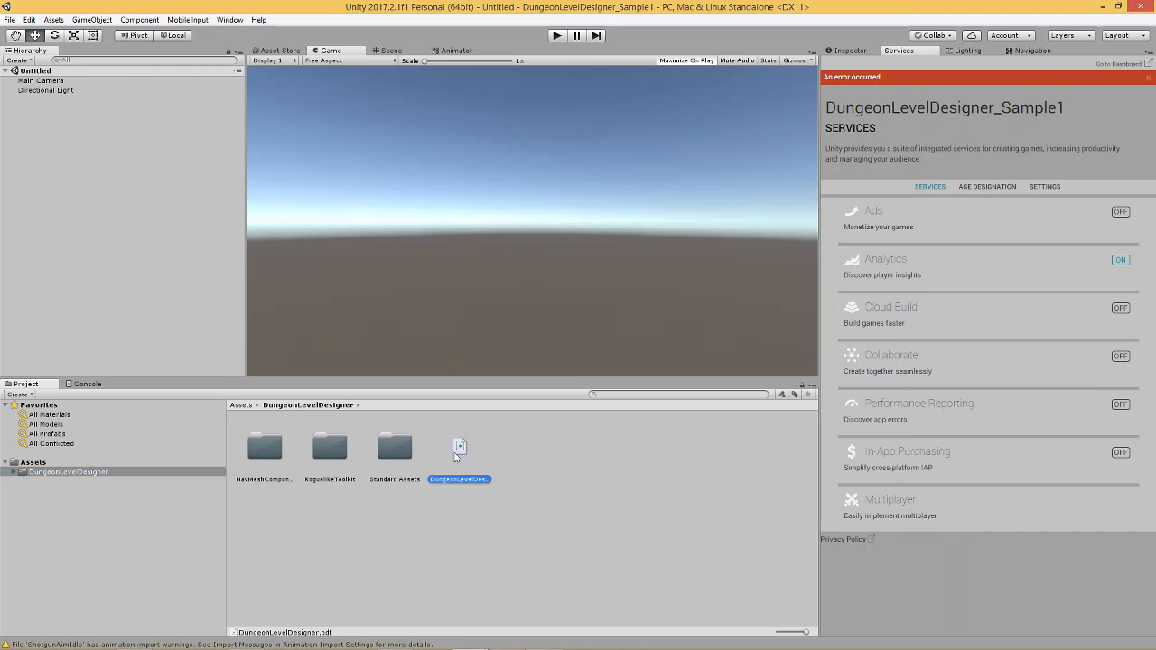
{"action": "mouse_move", "coordinate": [635, 557]}
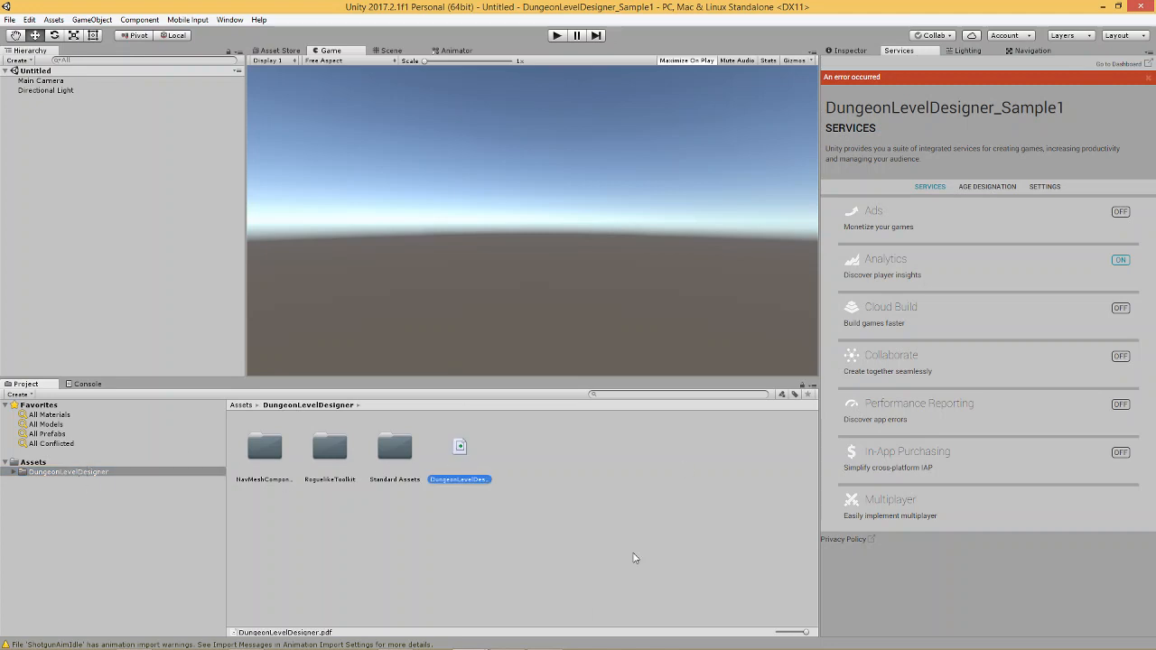
{"action": "mouse_move", "coordinate": [487, 492]}
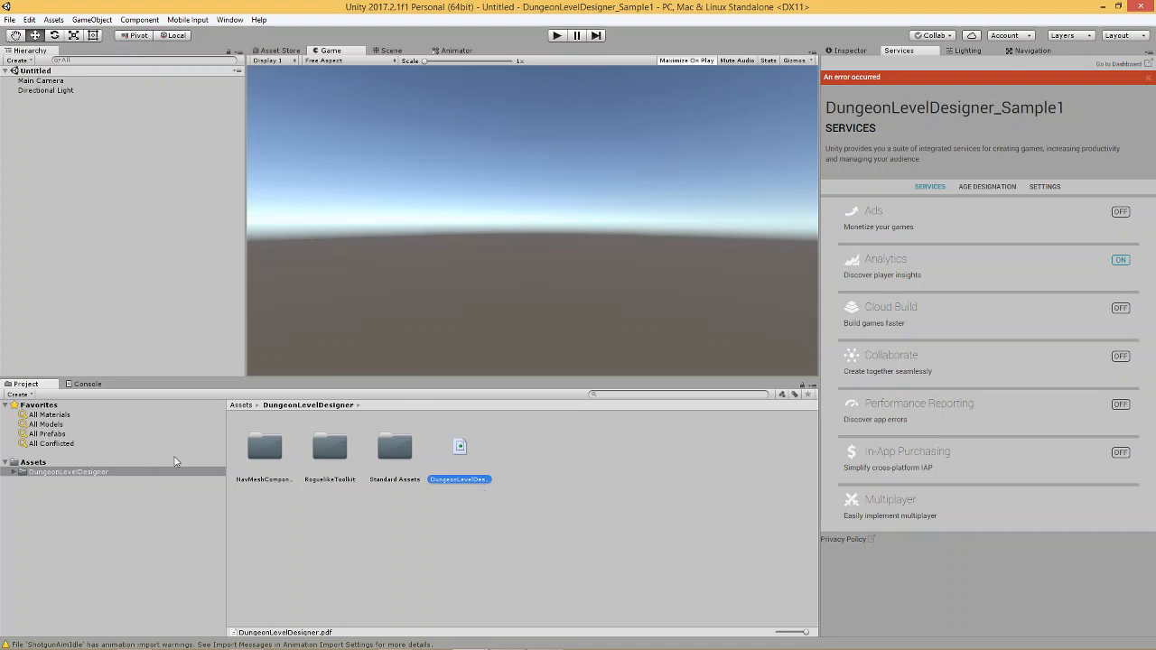
{"action": "mouse_move", "coordinate": [534, 538]}
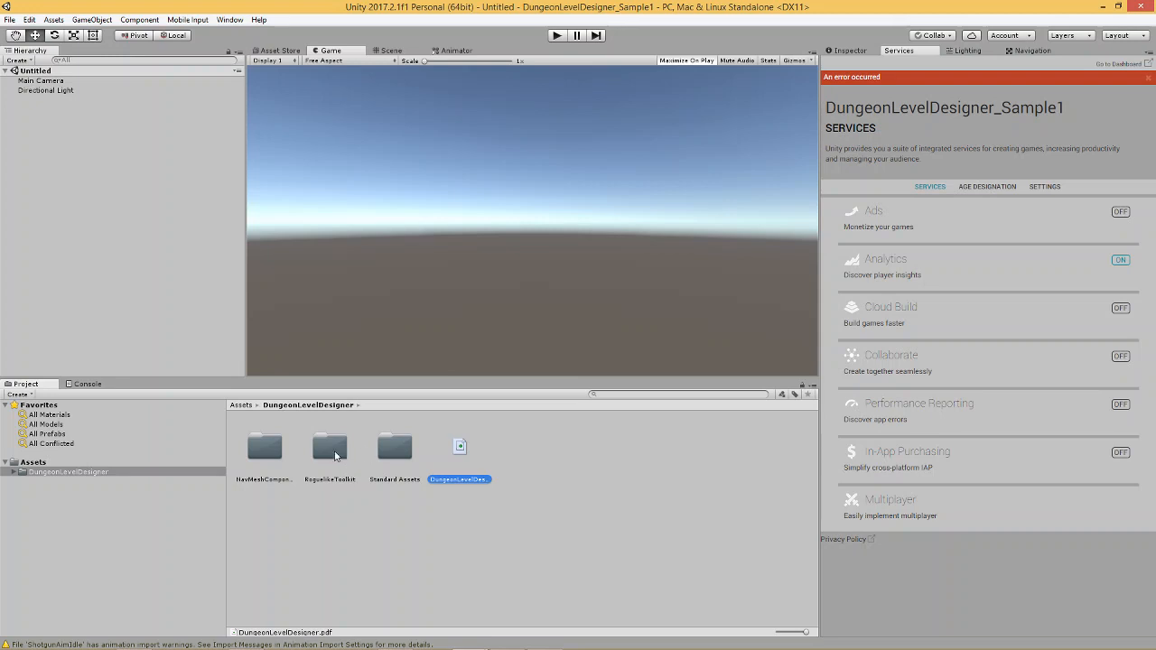
{"action": "mouse_move", "coordinate": [387, 456]}
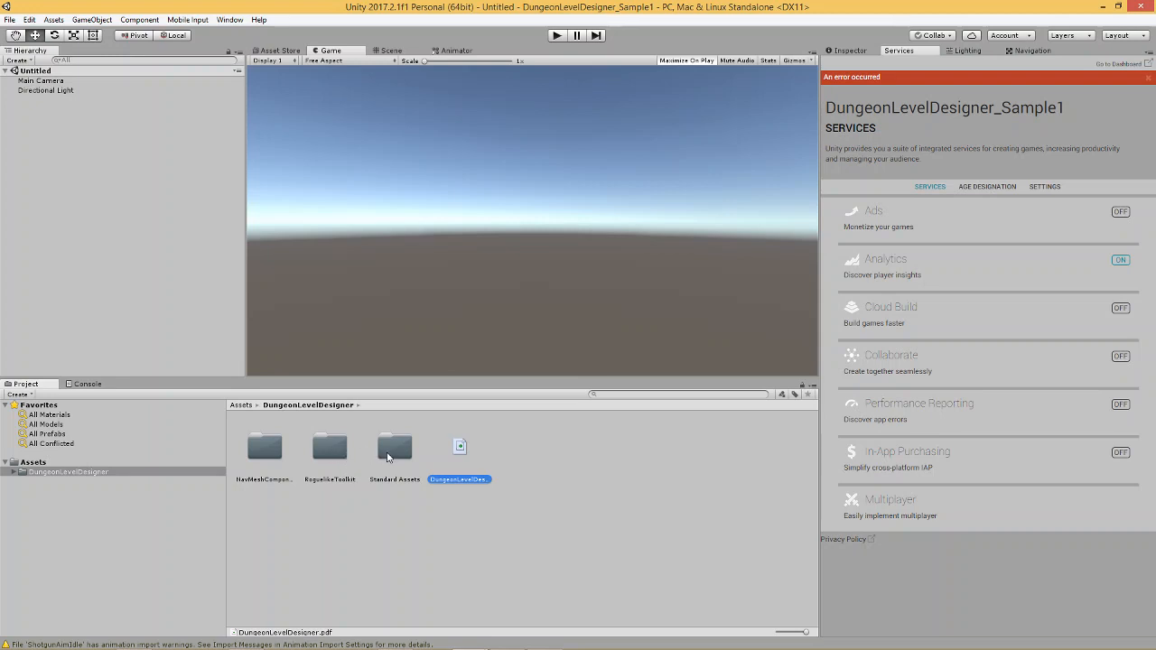
{"action": "mouse_move", "coordinate": [392, 451]}
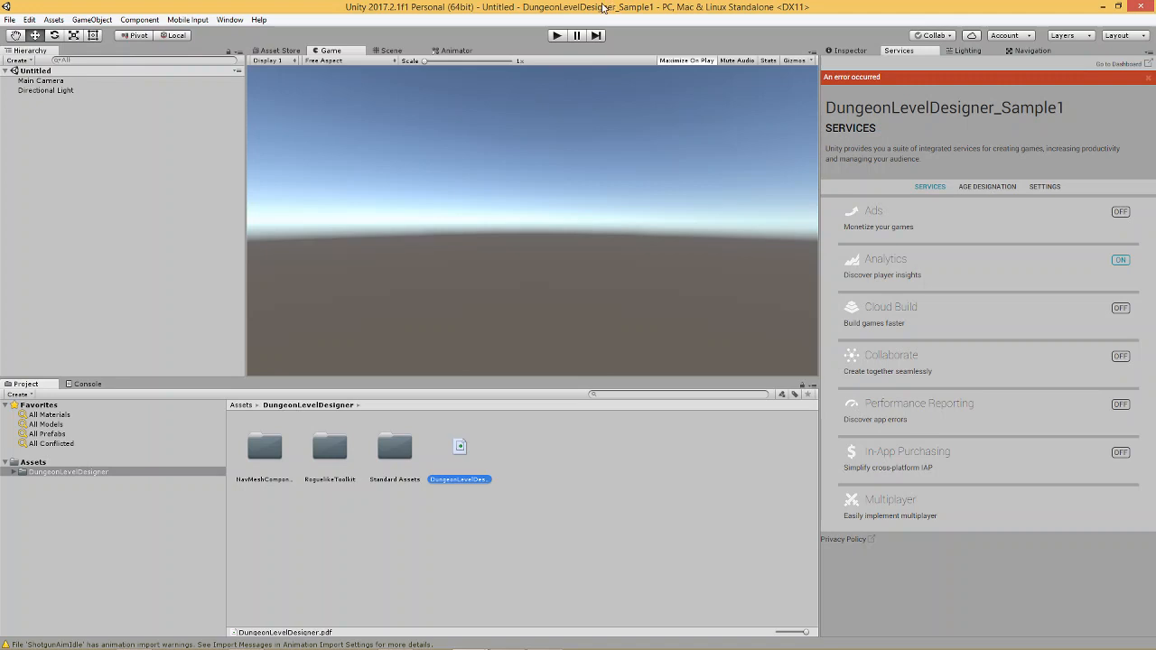
{"action": "mouse_move", "coordinate": [646, 274]}
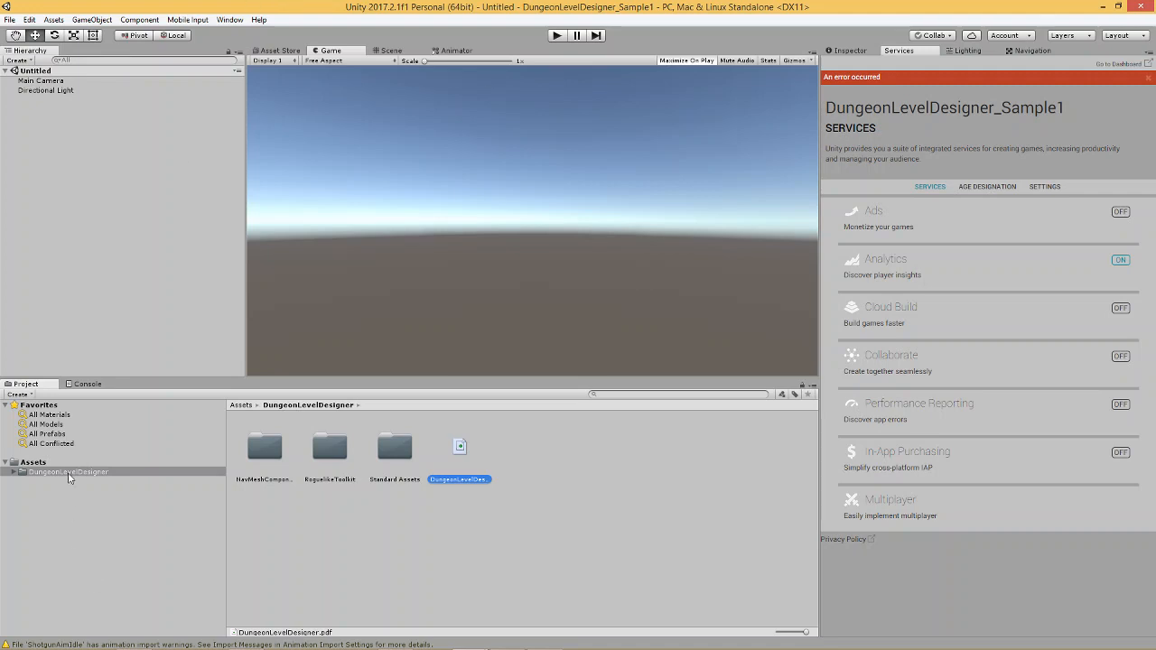
{"action": "mouse_move", "coordinate": [217, 511]}
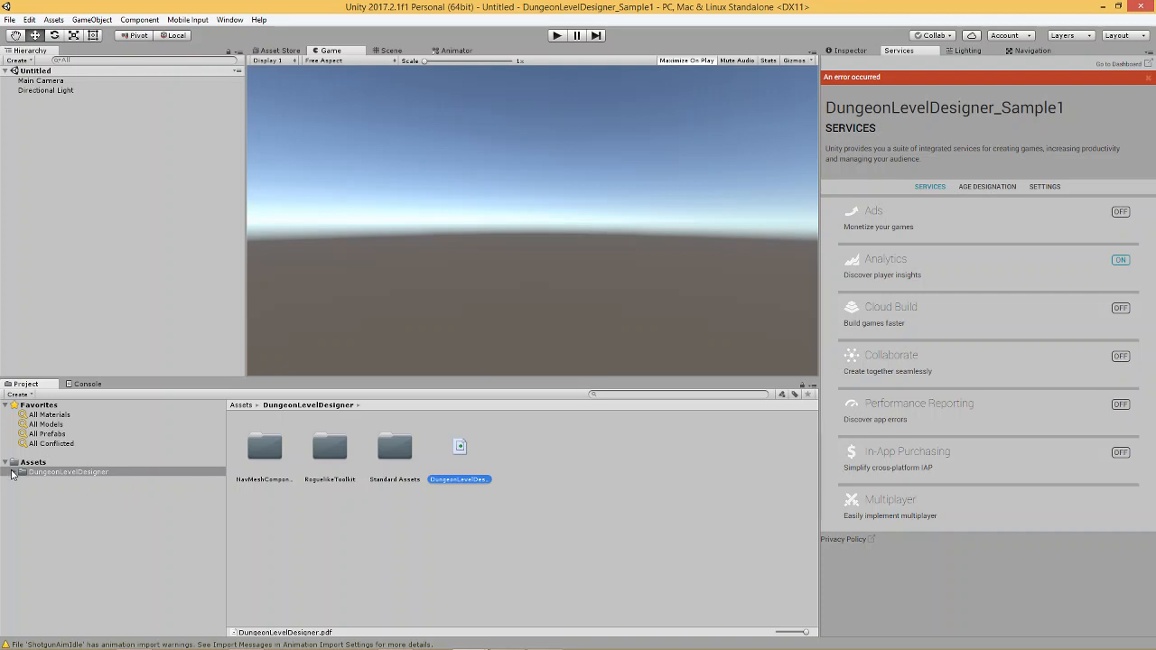
{"action": "left_click", "coordinate": [68, 471]}
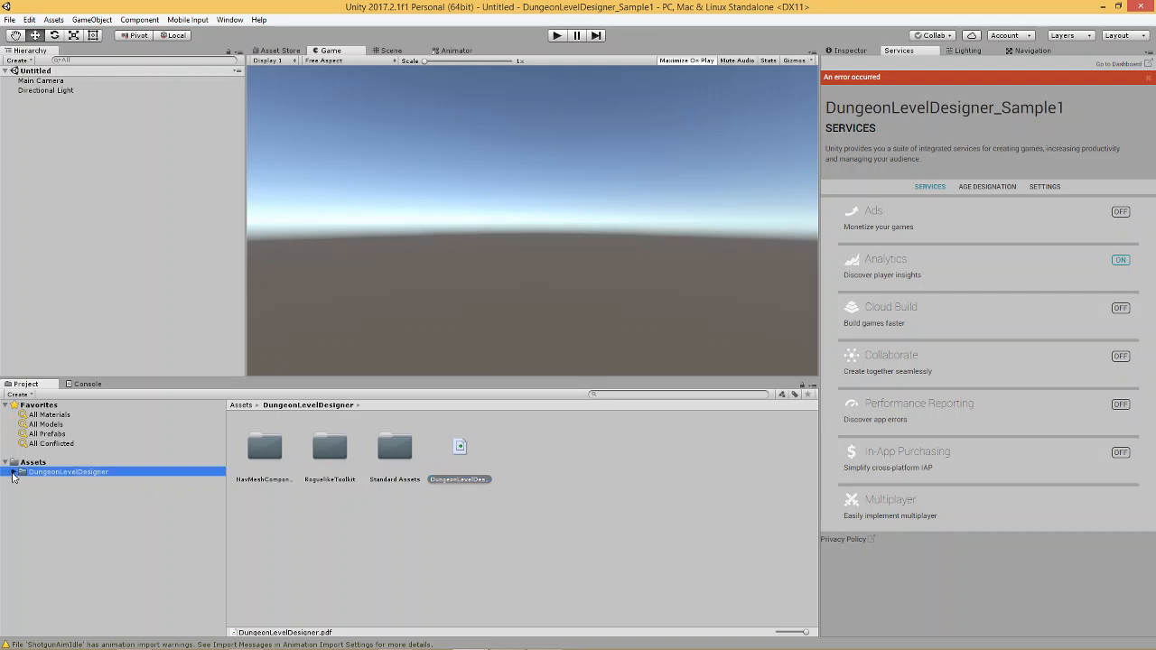
{"action": "left_click", "coordinate": [6, 471]}
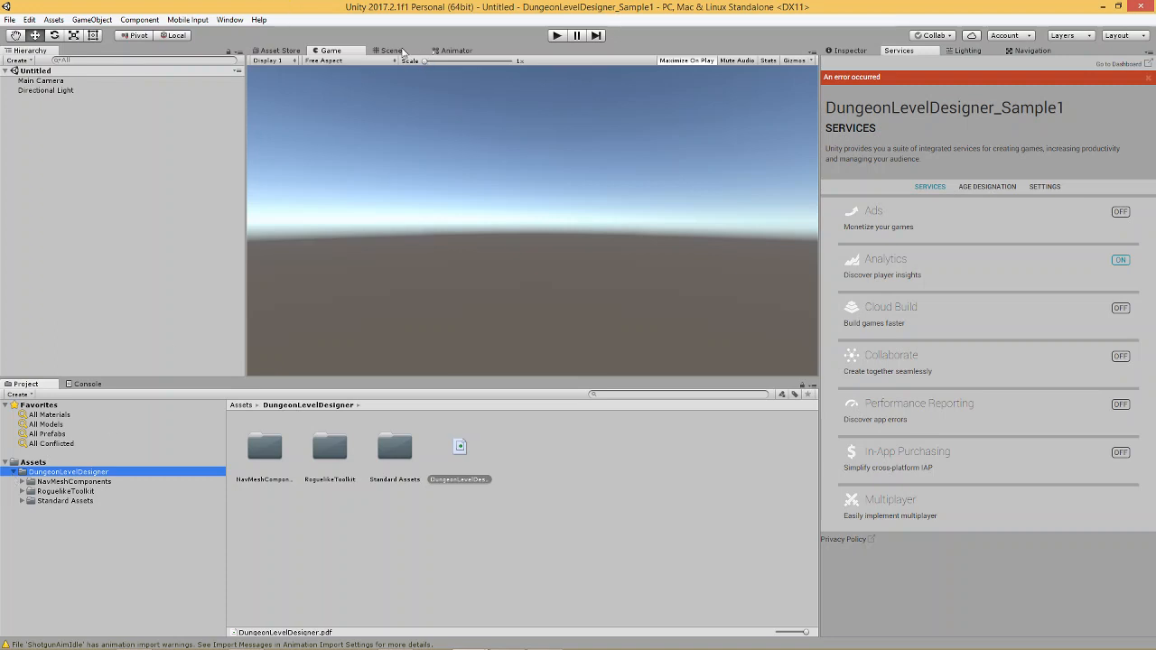
Step: Check the Scene view, Main Camera and Directional Light, then open the RoguelikeToolkit folder
{"action": "left_click", "coordinate": [392, 49]}
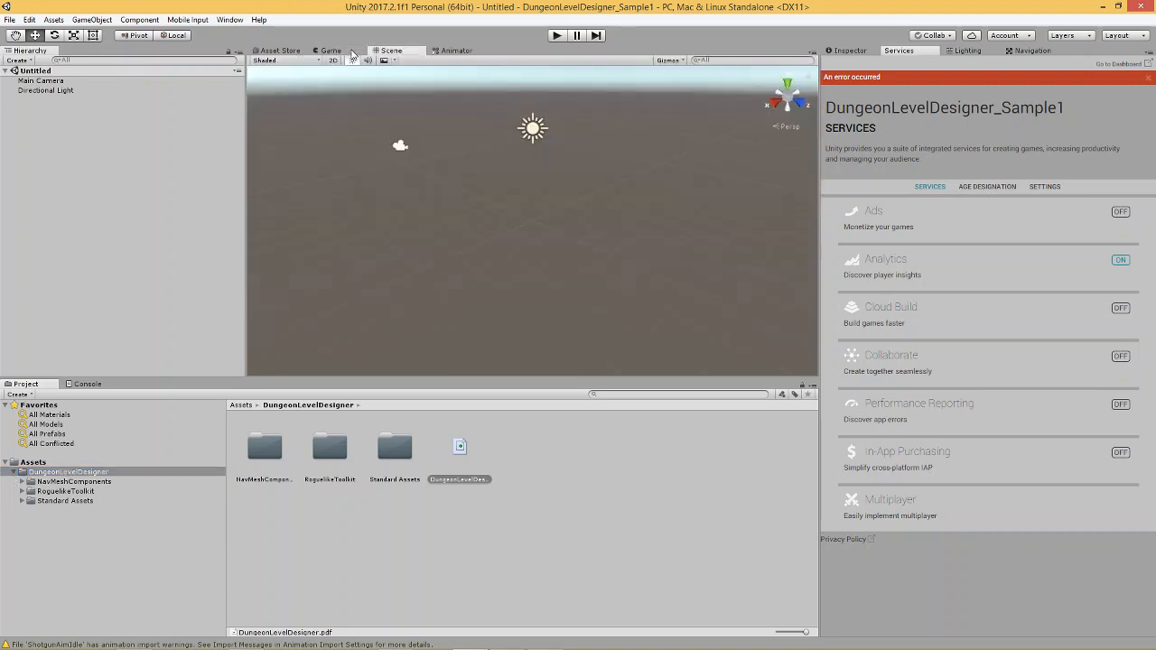
{"action": "left_click", "coordinate": [329, 50]}
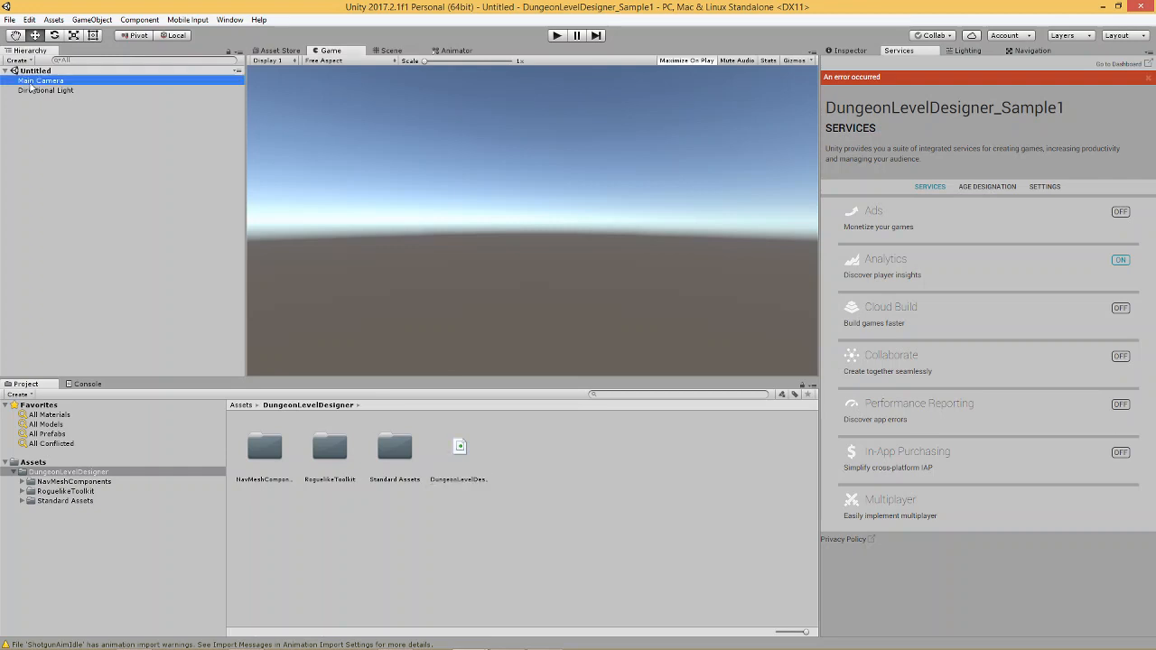
{"action": "left_click", "coordinate": [45, 89]}
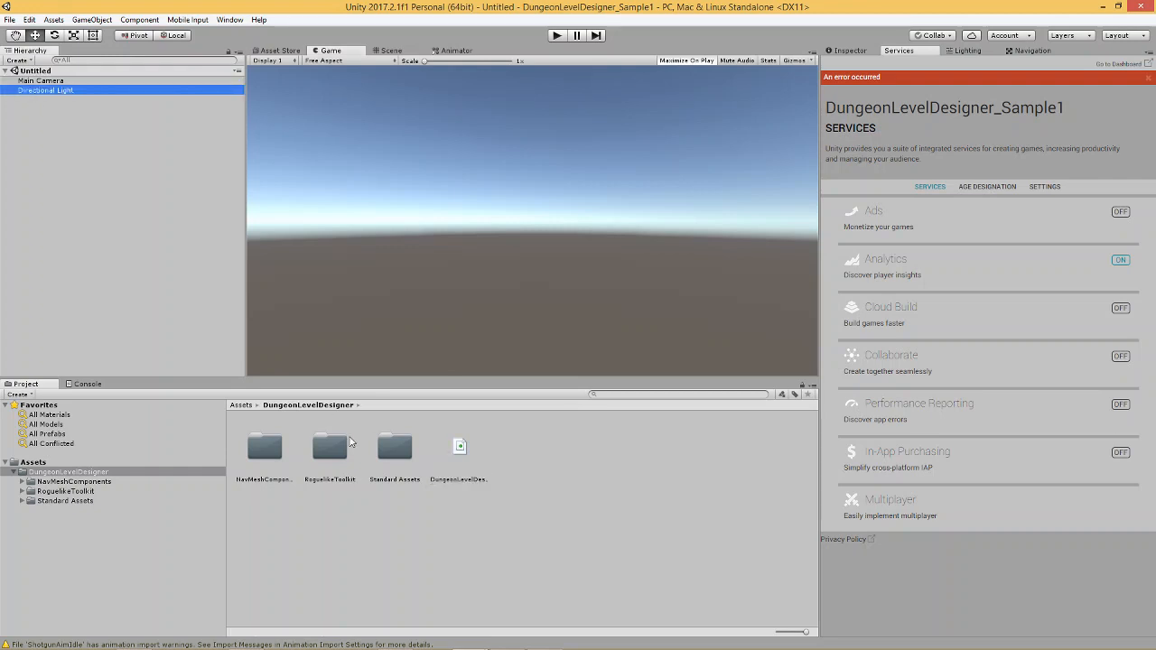
{"action": "double_click", "coordinate": [328, 447]}
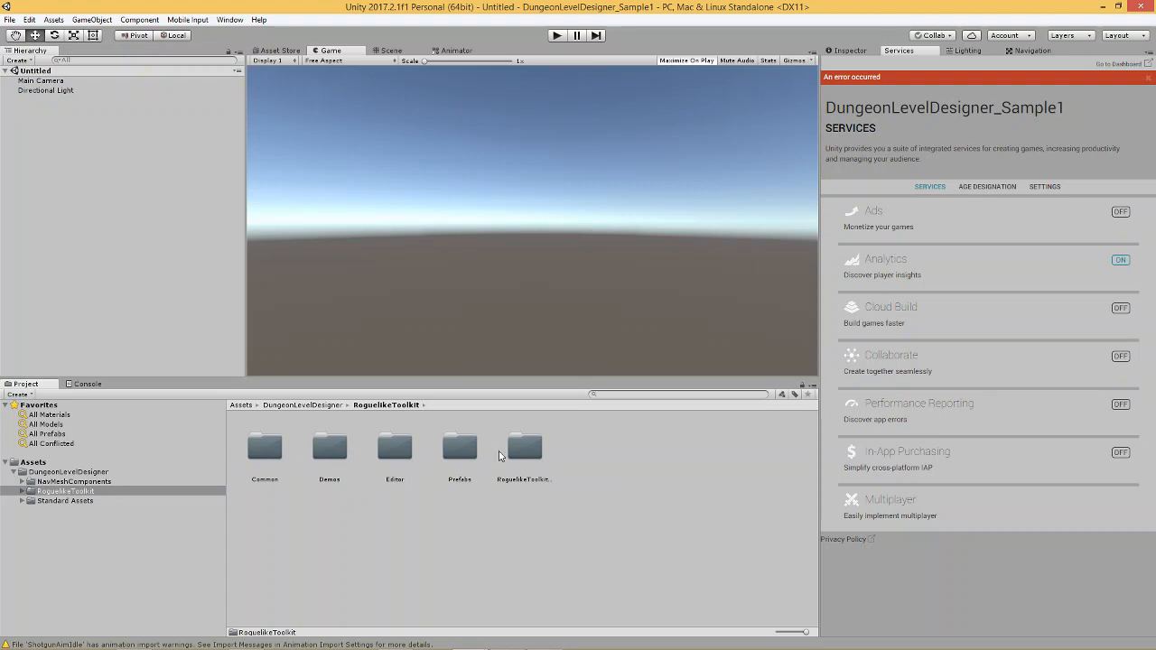
Step: Place the LevelManager prefab from Prefabs into the scene and view its Inspector settings
{"action": "double_click", "coordinate": [459, 447]}
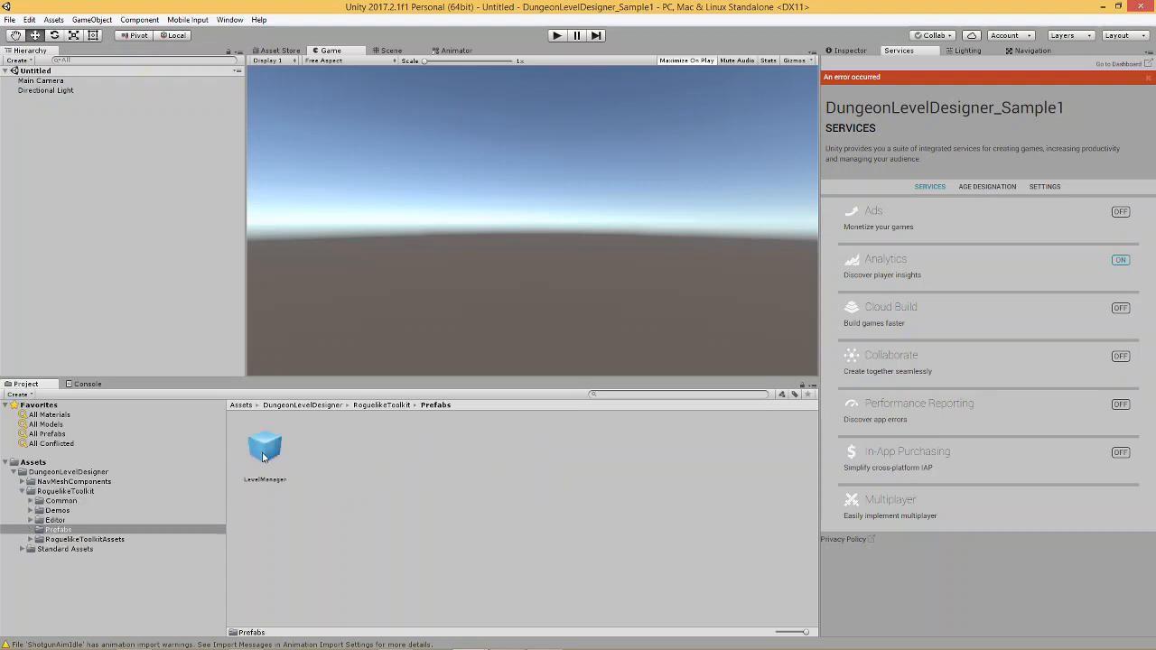
{"action": "left_click", "coordinate": [265, 449]}
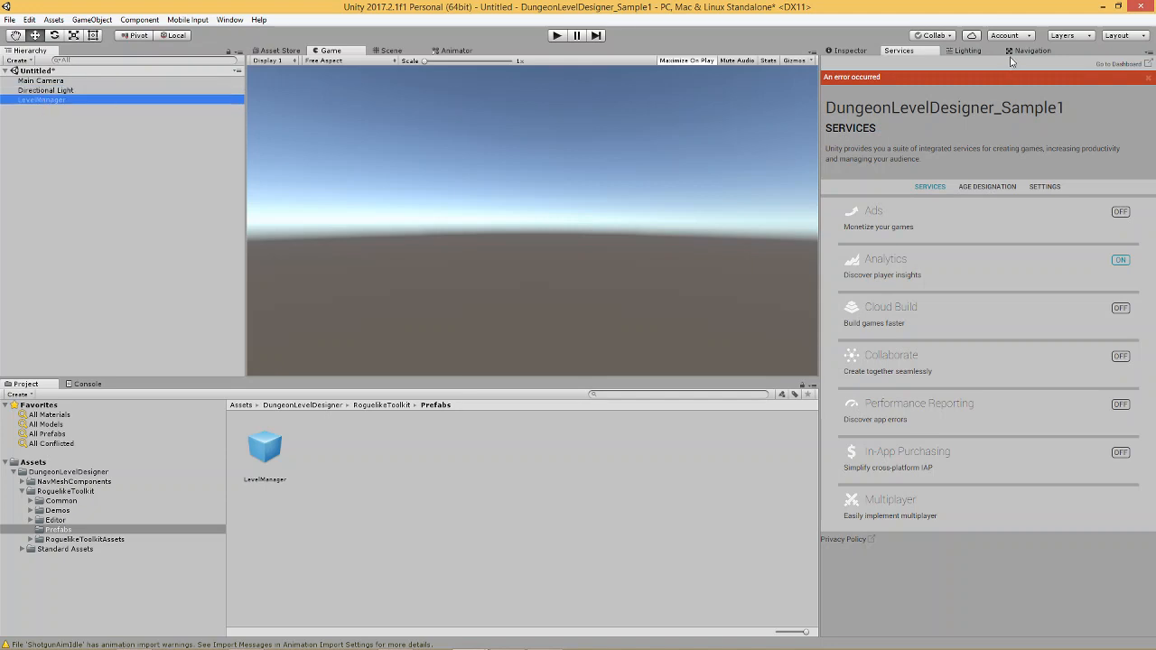
{"action": "left_click", "coordinate": [850, 49]}
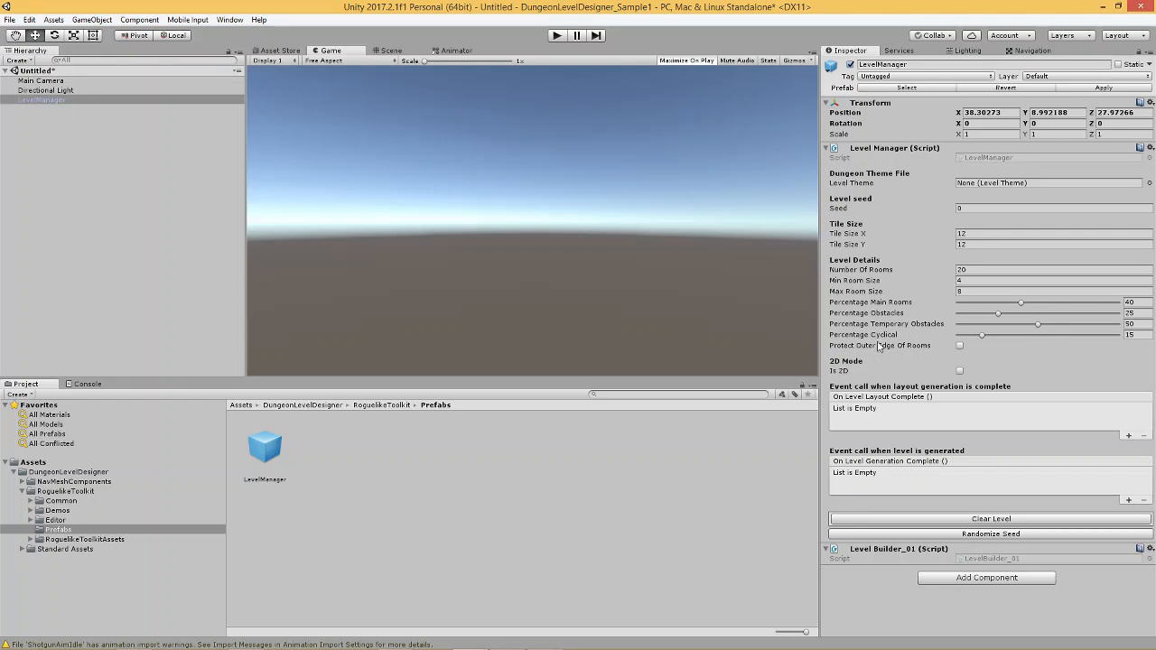
{"action": "mouse_move", "coordinate": [887, 290]}
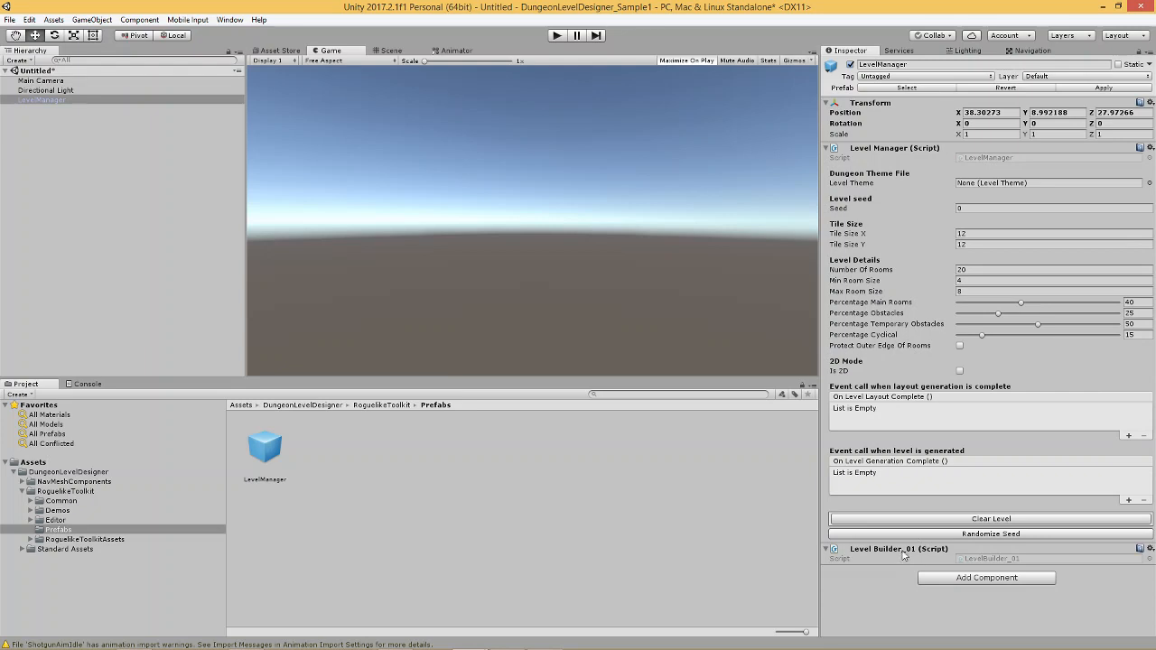
{"action": "mouse_move", "coordinate": [878, 136]}
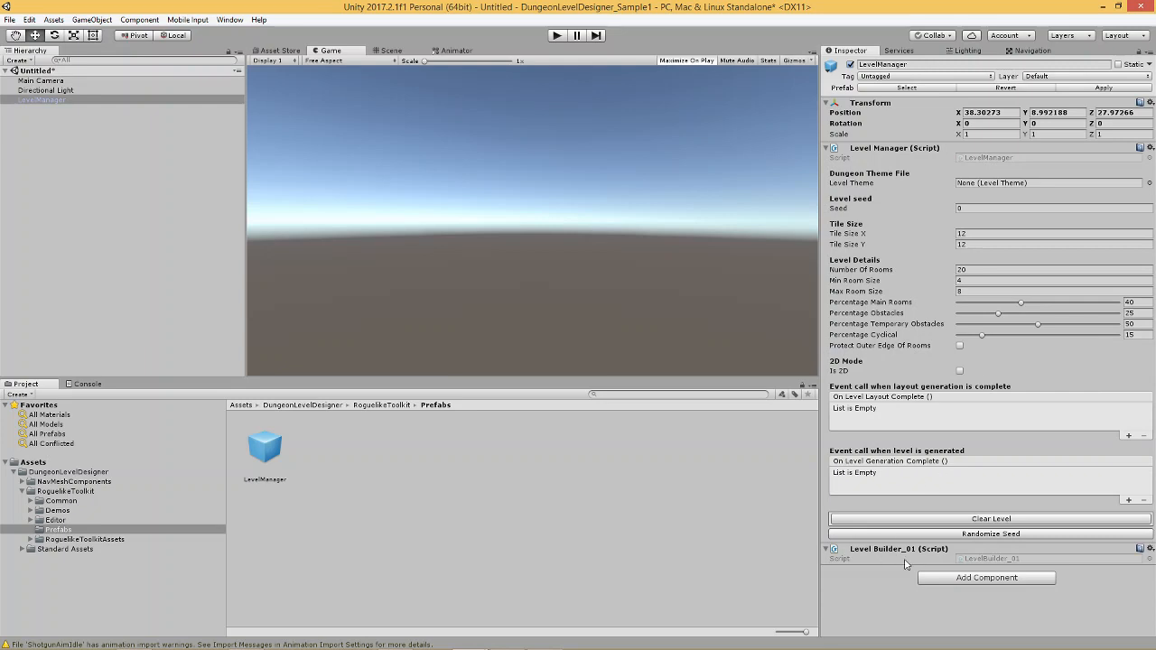
{"action": "mouse_move", "coordinate": [872, 558]}
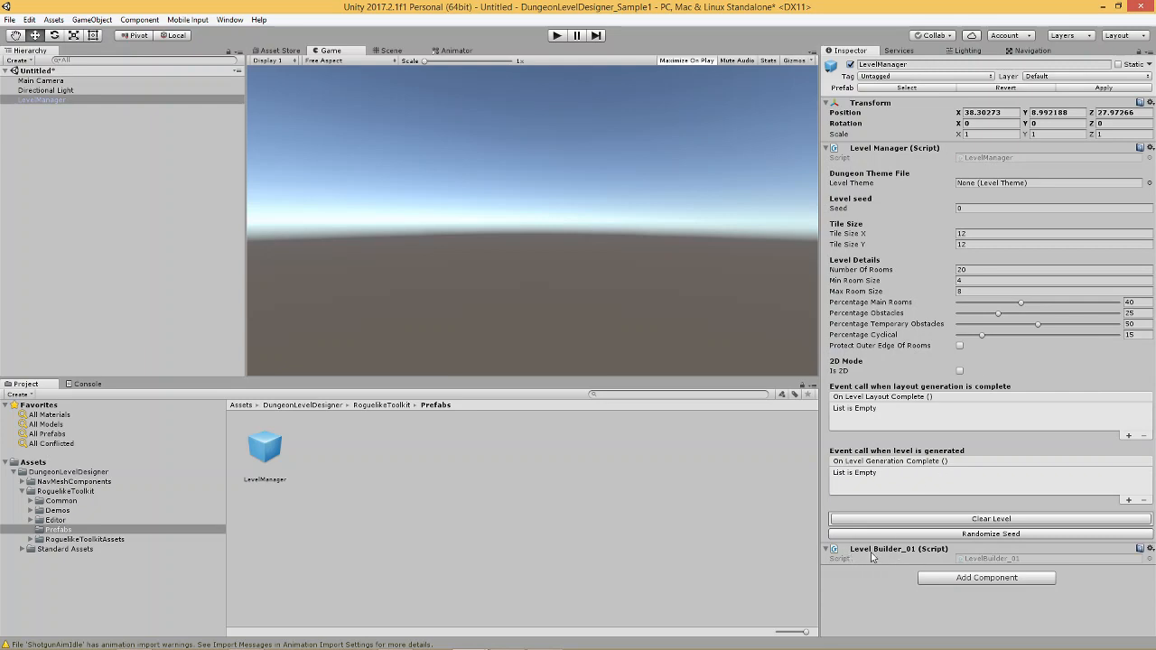
{"action": "mouse_move", "coordinate": [888, 559]}
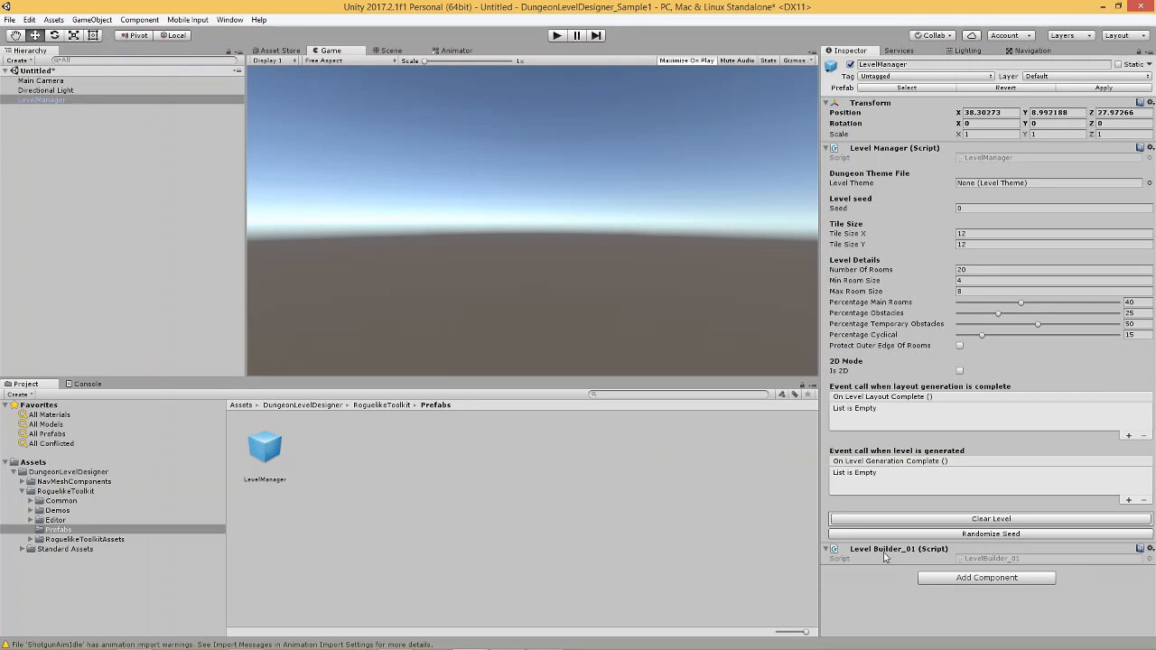
{"action": "mouse_move", "coordinate": [975, 187]}
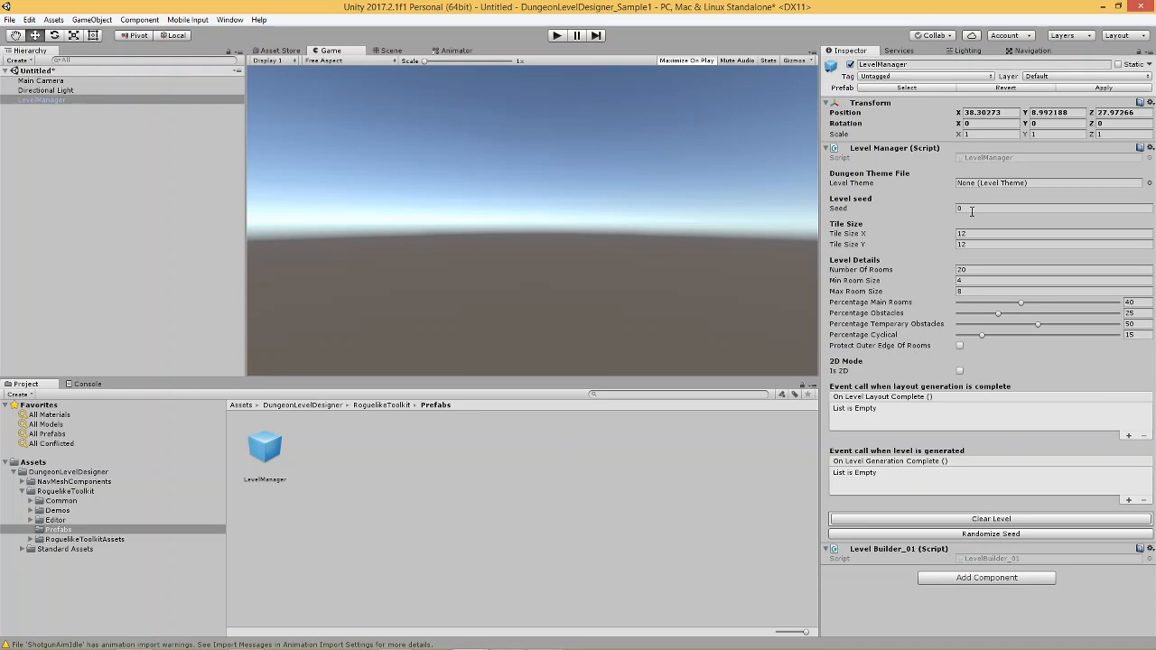
{"action": "mouse_move", "coordinate": [974, 215]}
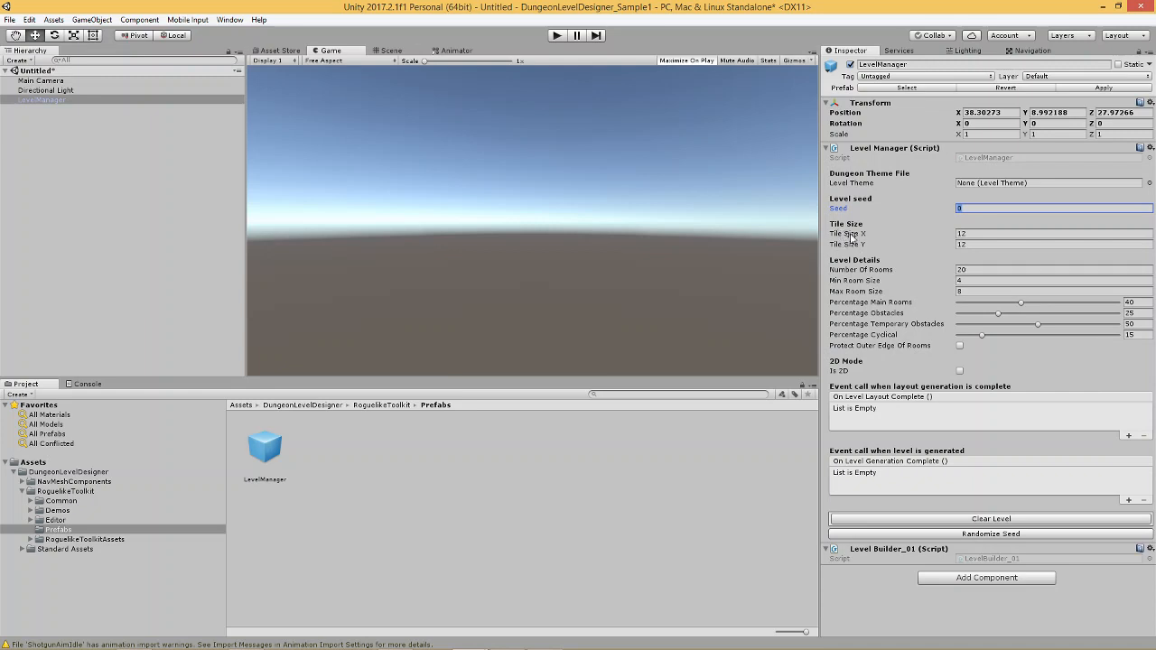
{"action": "left_click", "coordinate": [1052, 233]}
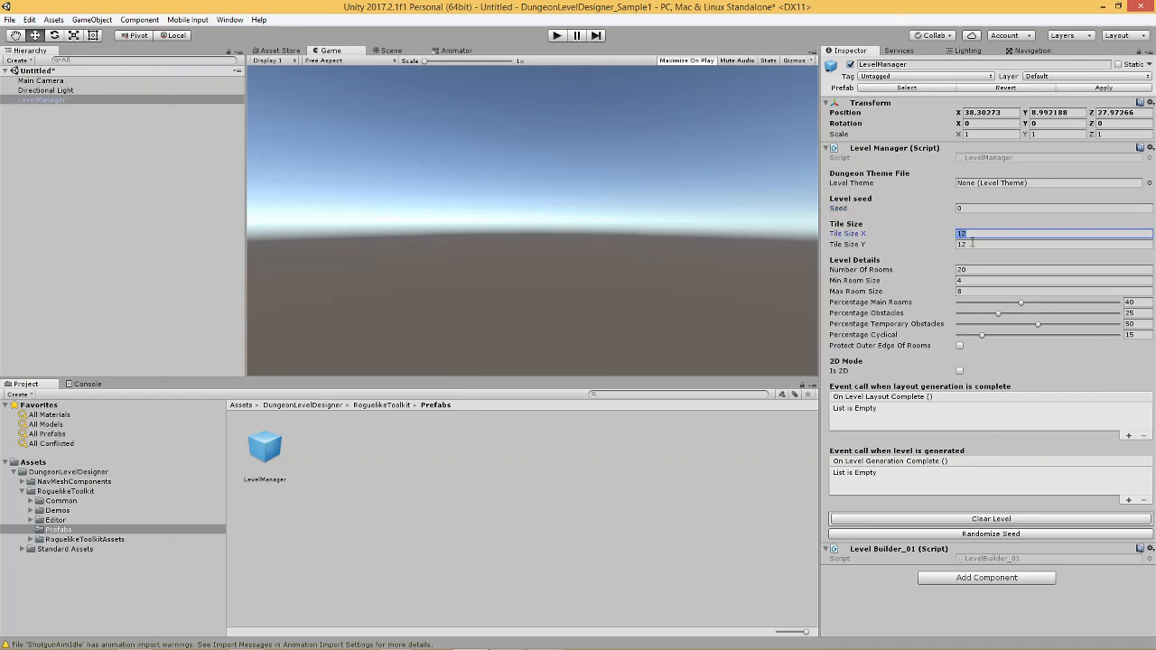
{"action": "left_click", "coordinate": [1052, 244]}
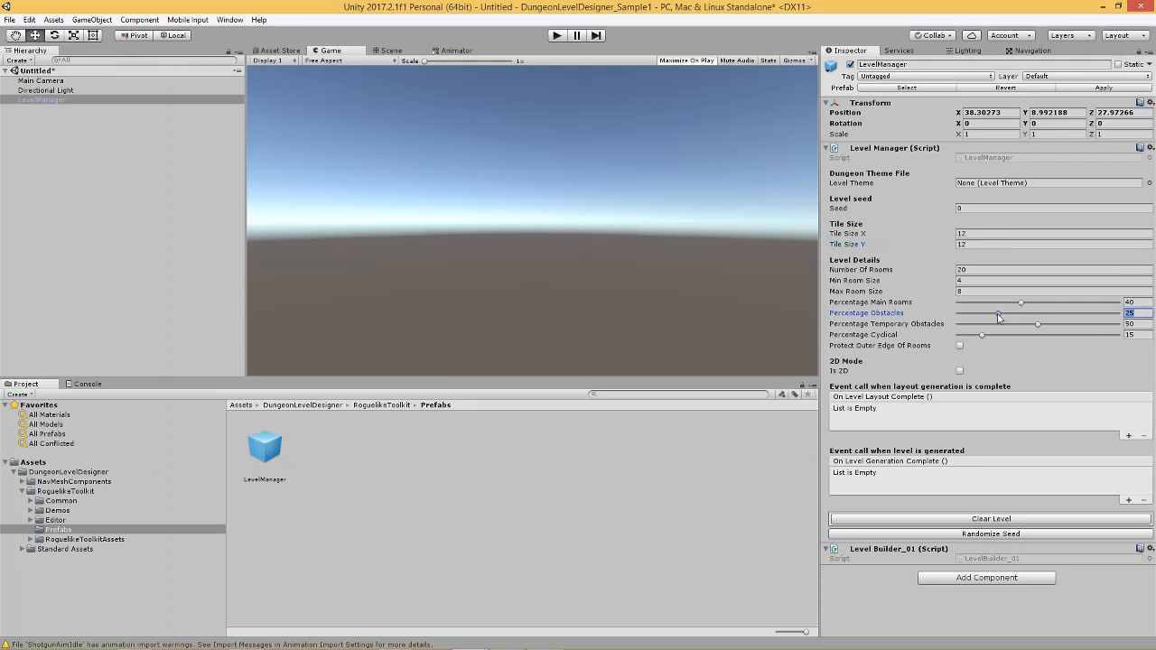
Step: Raise the Level Manager's Percentage Obstacles from 25 to 40
{"action": "left_click_drag", "start_coordinate": [997, 317], "coordinate": [1001, 317]}
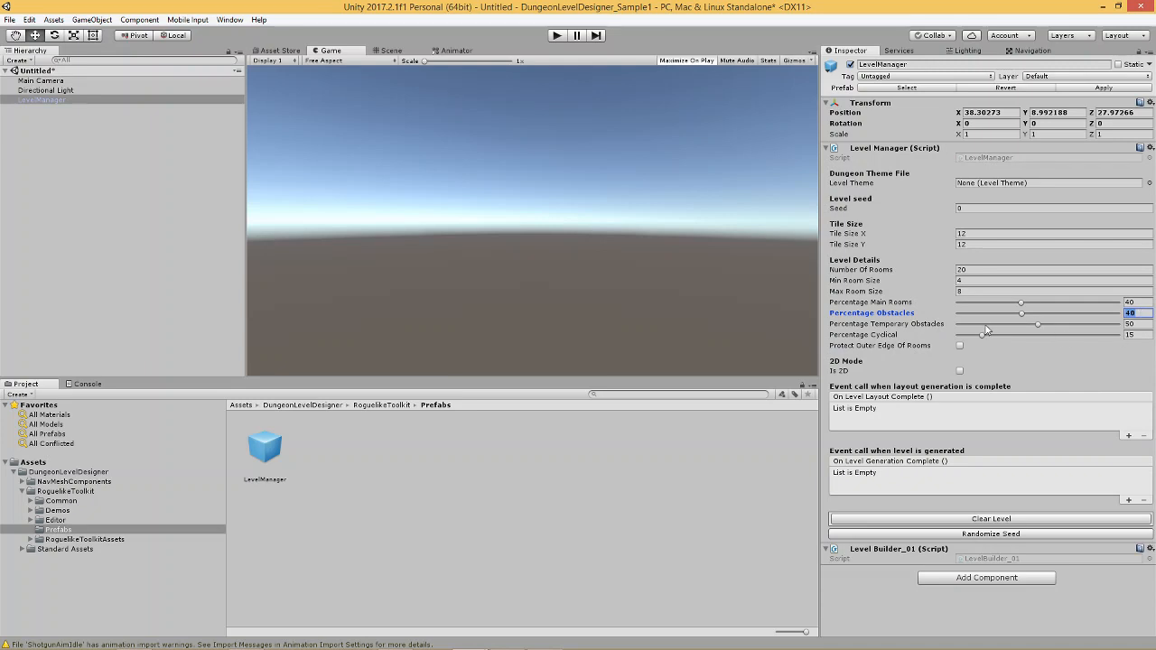
{"action": "mouse_move", "coordinate": [1075, 329]}
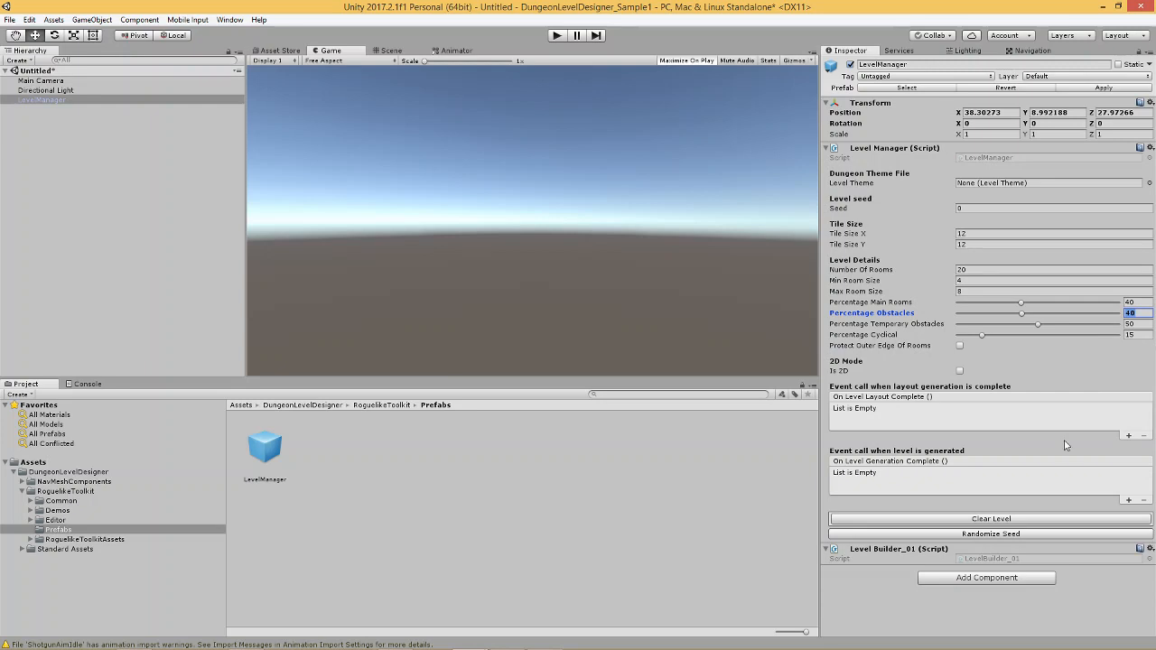
{"action": "mouse_move", "coordinate": [925, 352]}
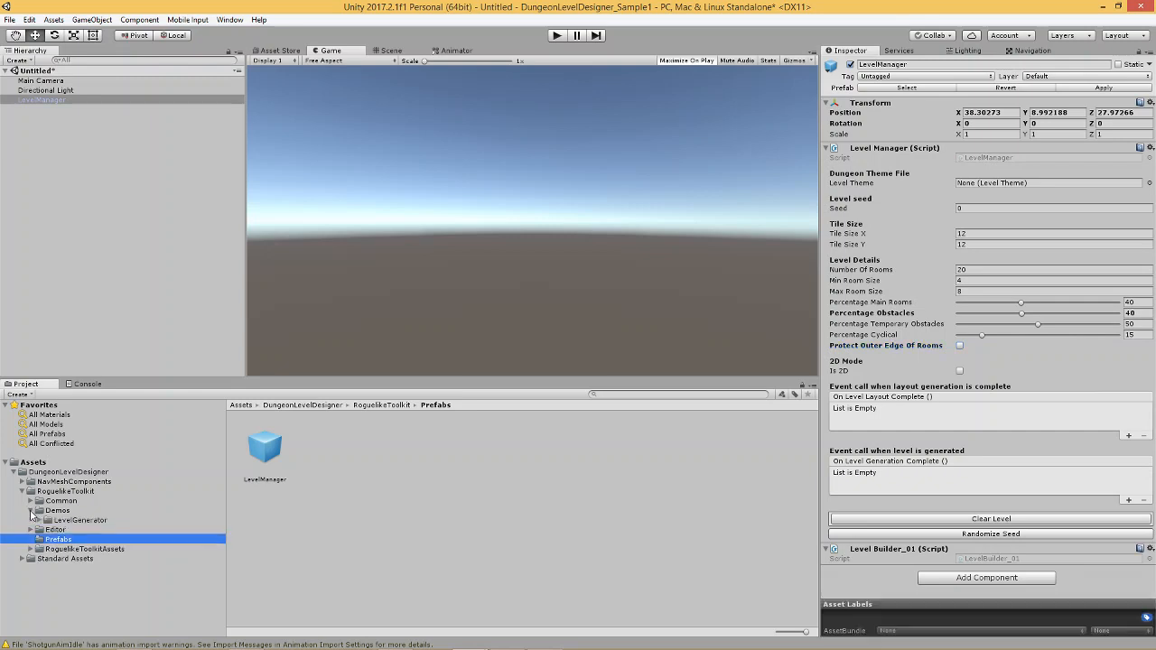
{"action": "left_click", "coordinate": [31, 521]}
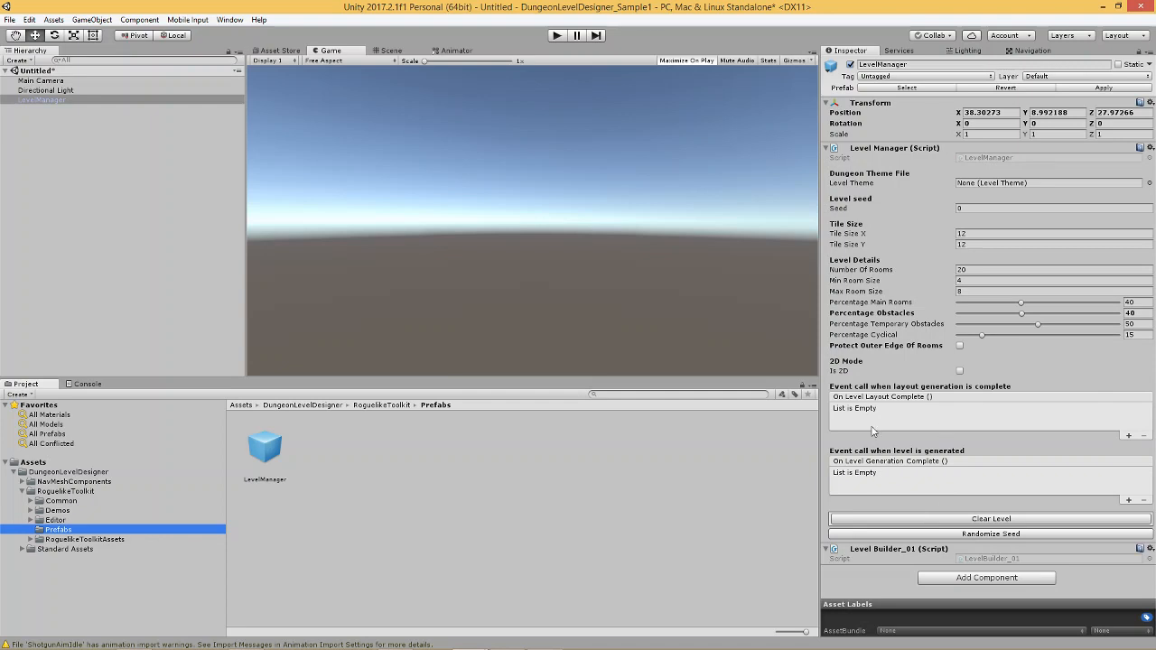
{"action": "mouse_move", "coordinate": [894, 392]}
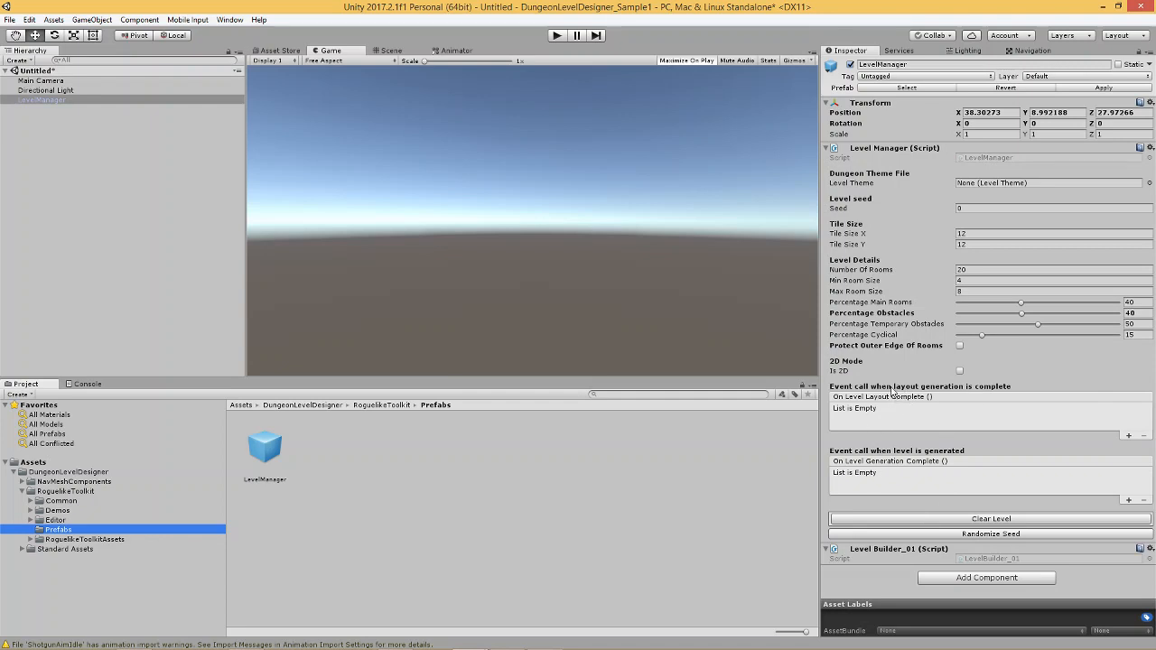
{"action": "mouse_move", "coordinate": [984, 400]}
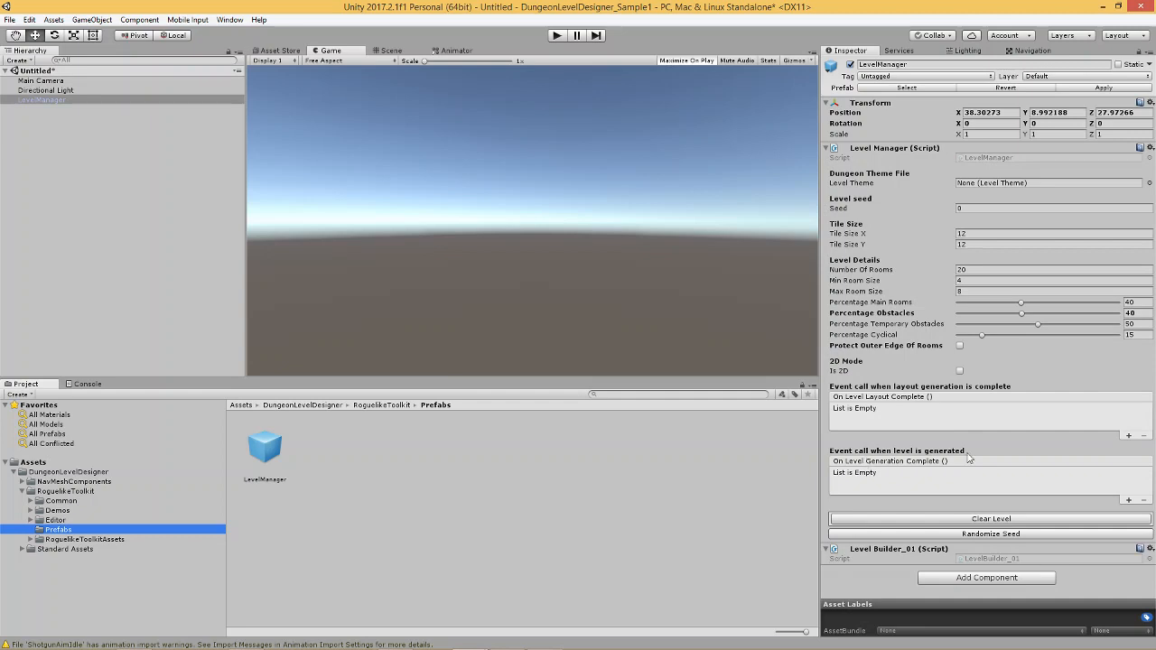
{"action": "mouse_move", "coordinate": [915, 390]}
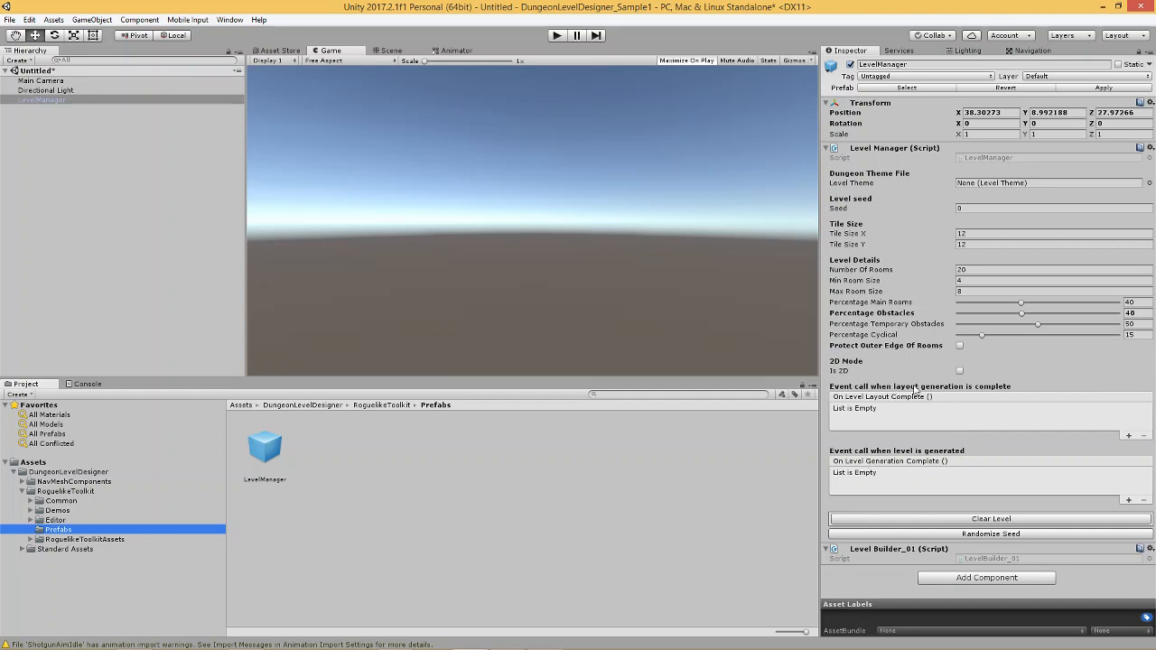
{"action": "mouse_move", "coordinate": [943, 455]}
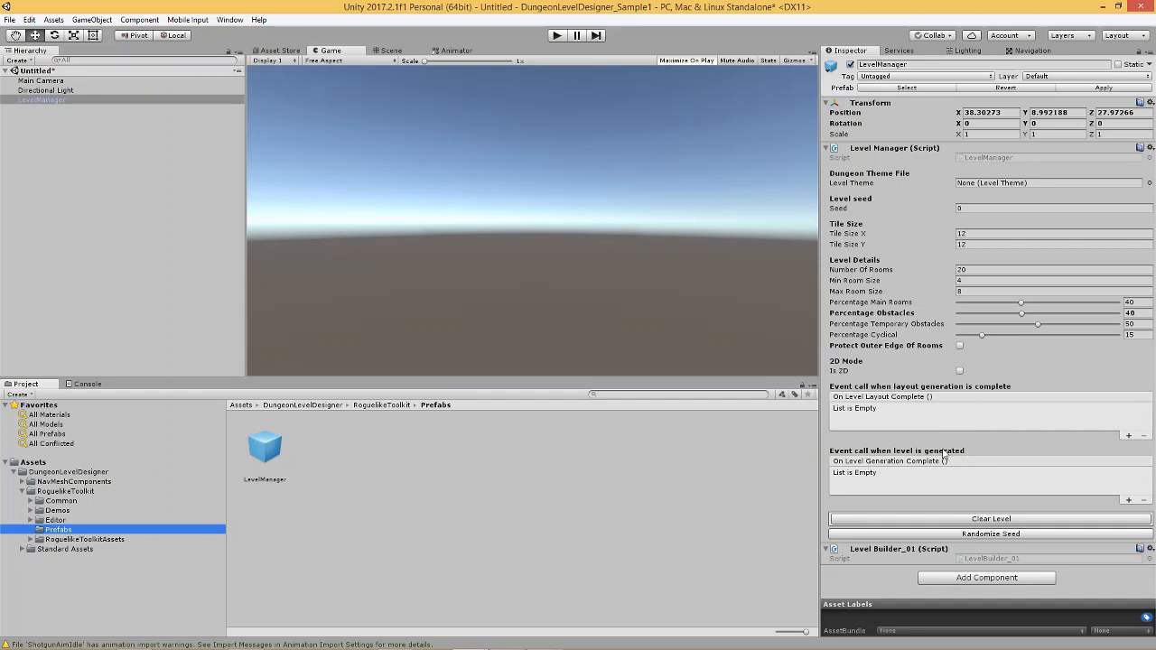
{"action": "mouse_move", "coordinate": [964, 449]}
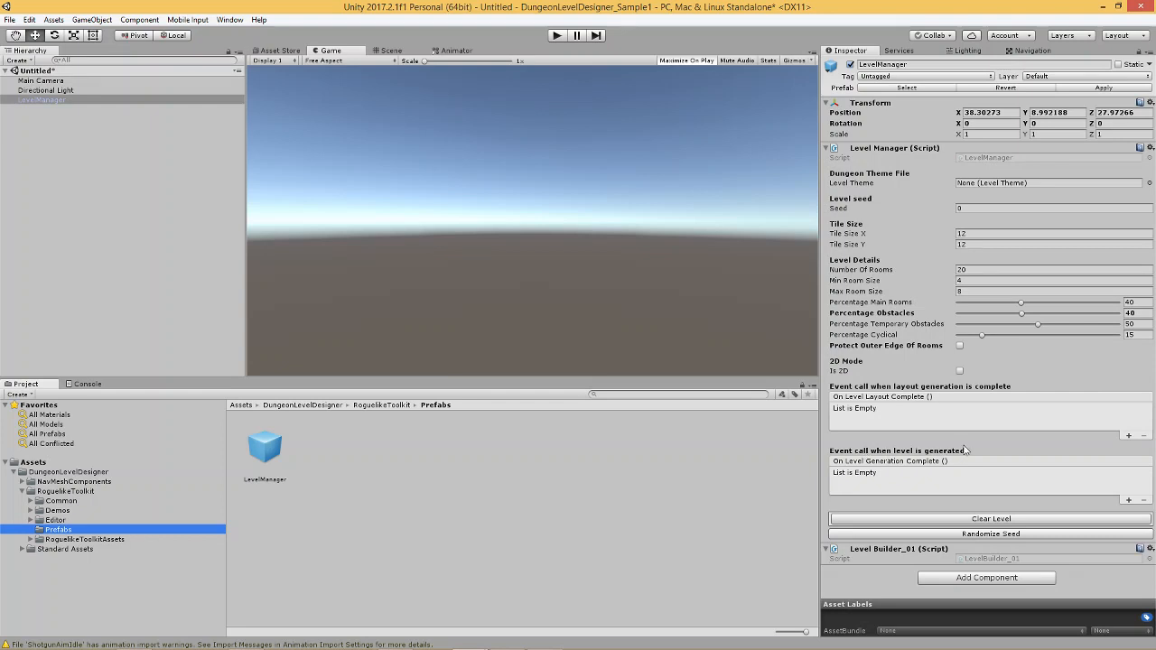
{"action": "mouse_move", "coordinate": [941, 392]}
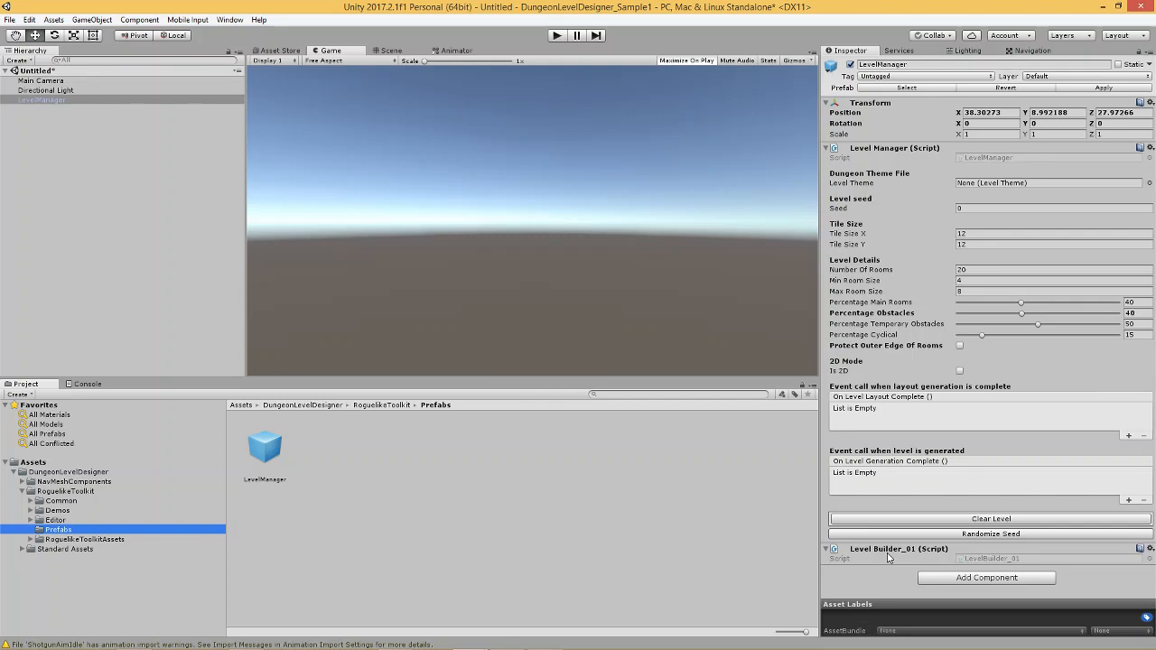
{"action": "mouse_move", "coordinate": [883, 423]}
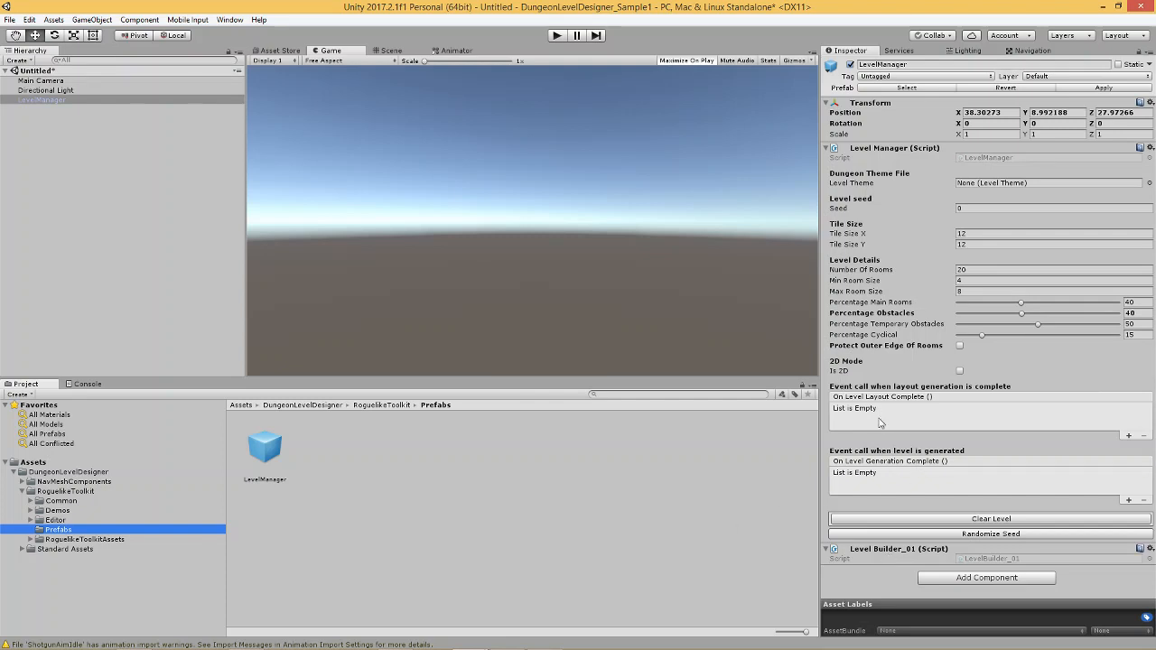
{"action": "mouse_move", "coordinate": [959, 424]}
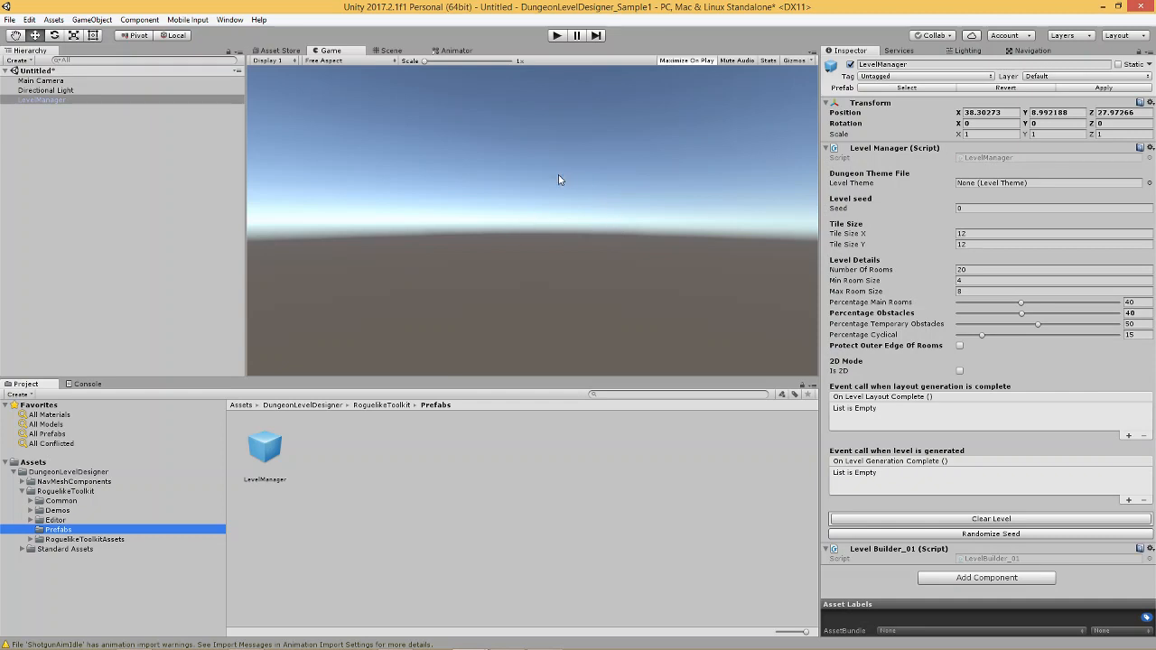
{"action": "mouse_move", "coordinate": [403, 267]}
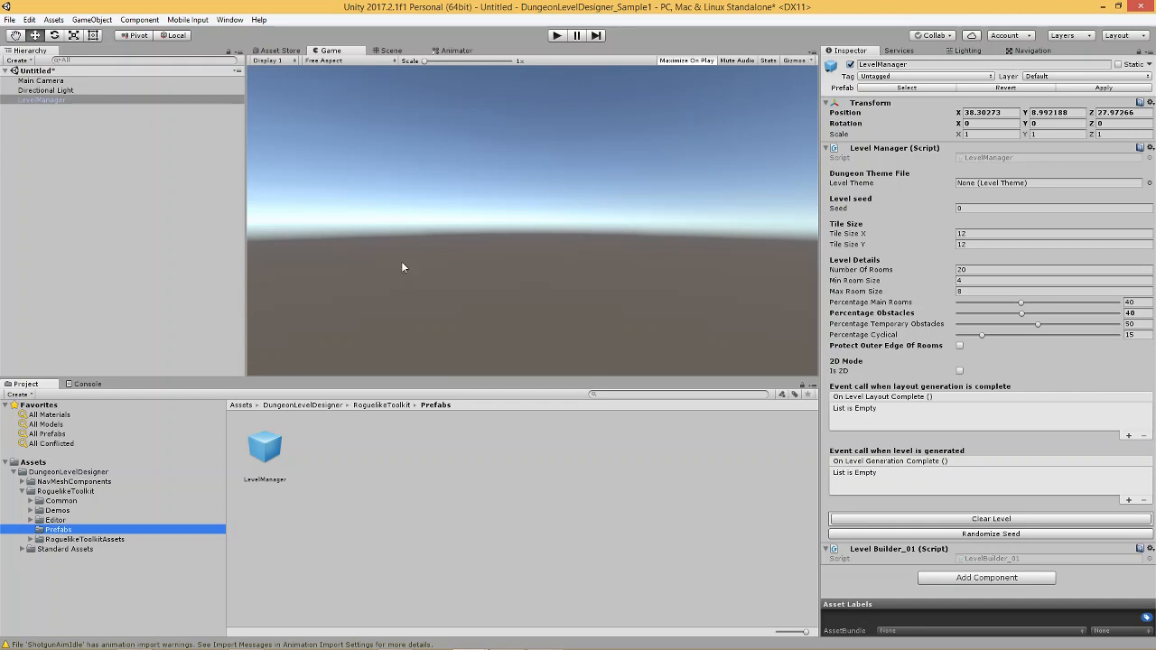
{"action": "mouse_move", "coordinate": [587, 178]}
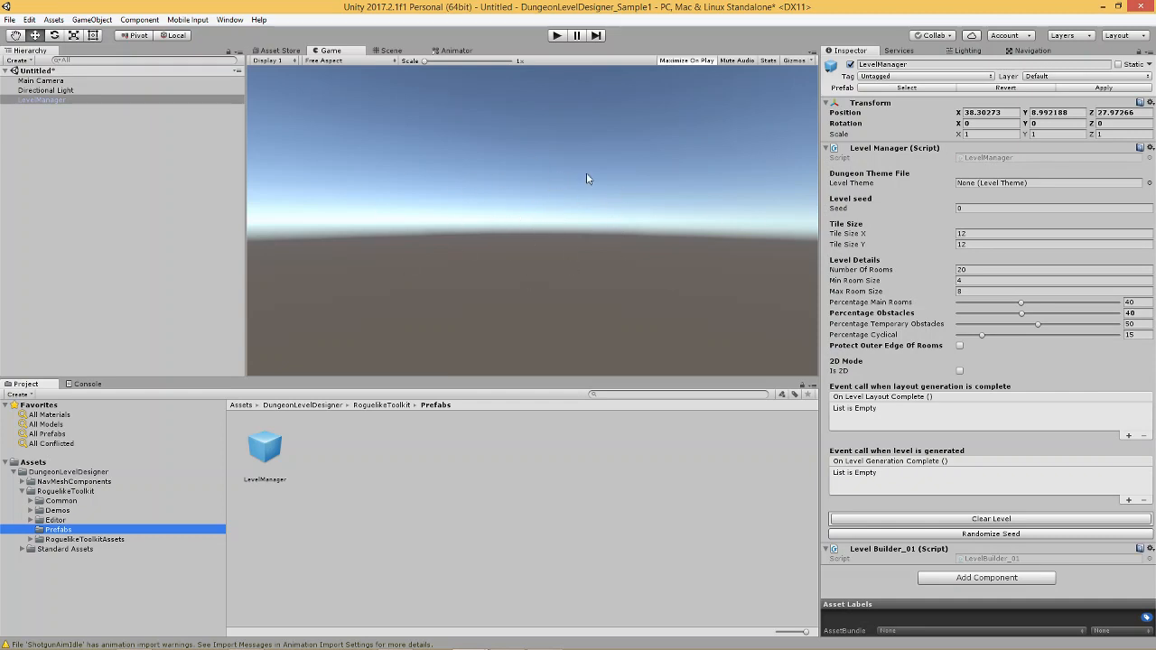
{"action": "mouse_move", "coordinate": [543, 209]}
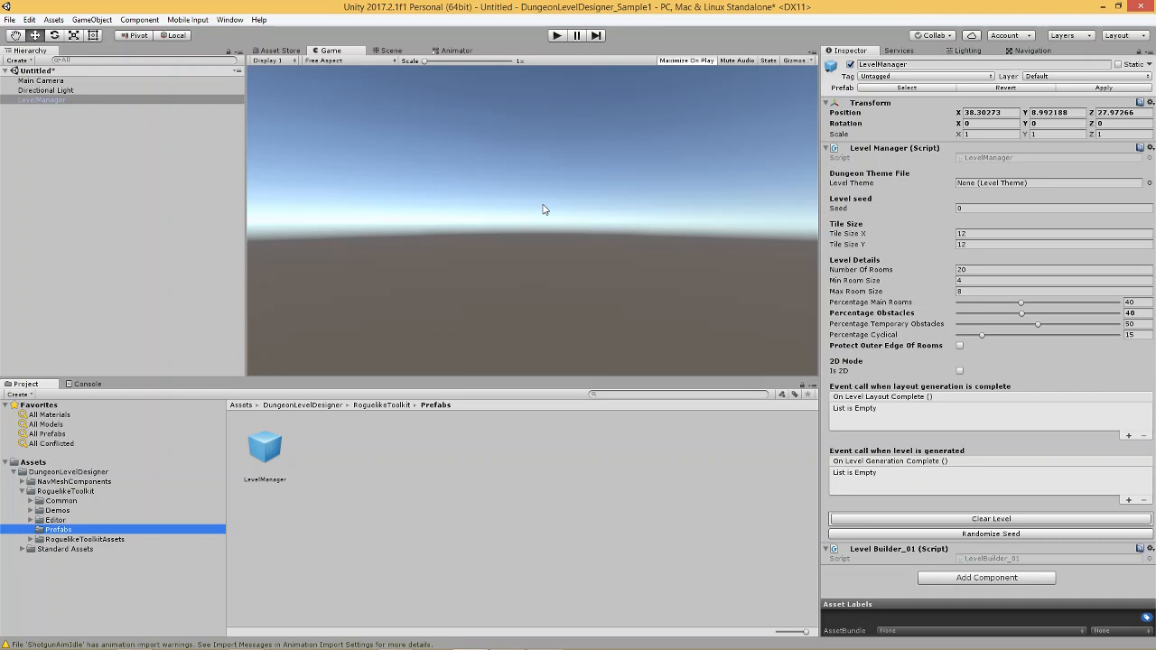
{"action": "mouse_move", "coordinate": [883, 446]}
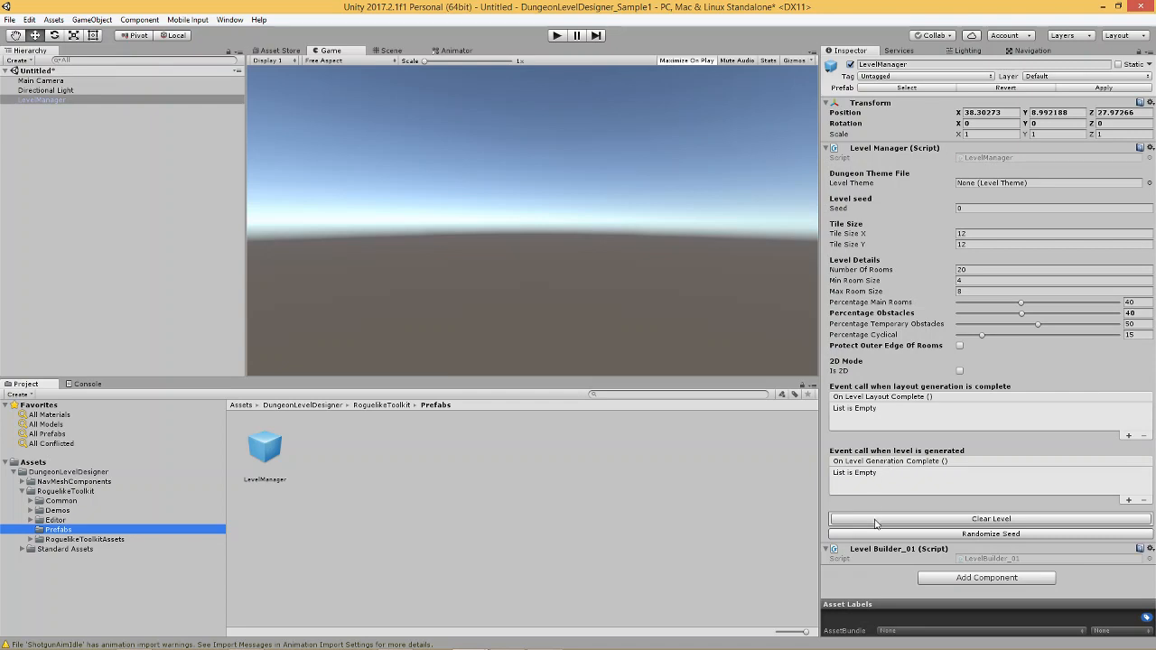
{"action": "mouse_move", "coordinate": [855, 538]}
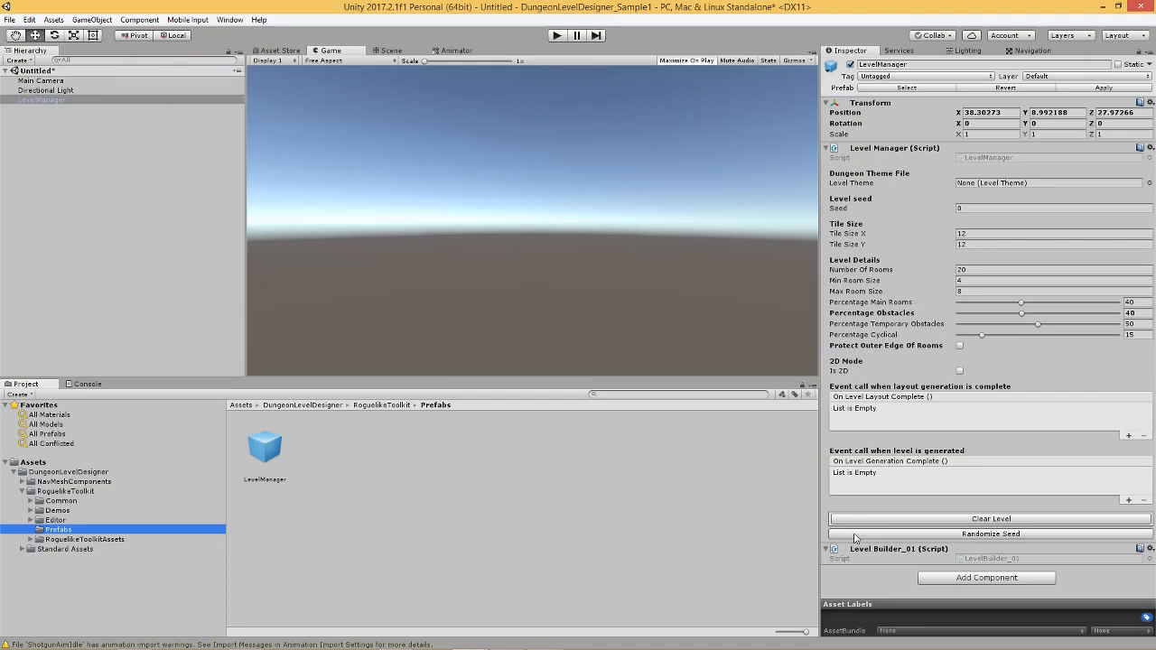
{"action": "left_click", "coordinate": [991, 534]}
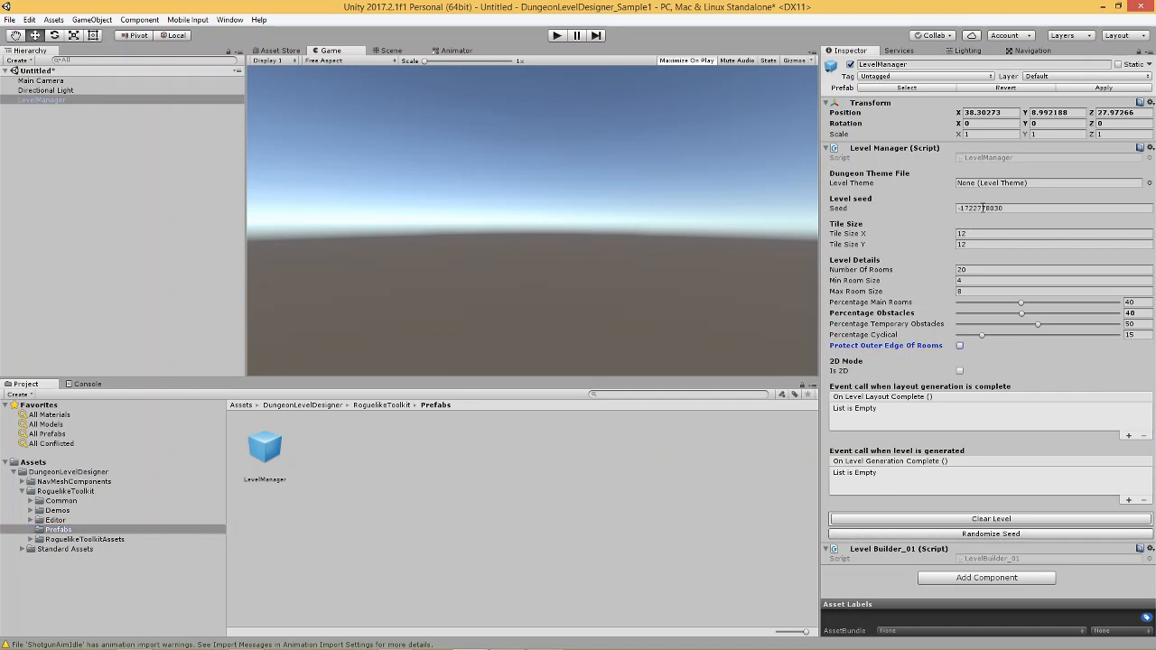
{"action": "left_click", "coordinate": [990, 532]}
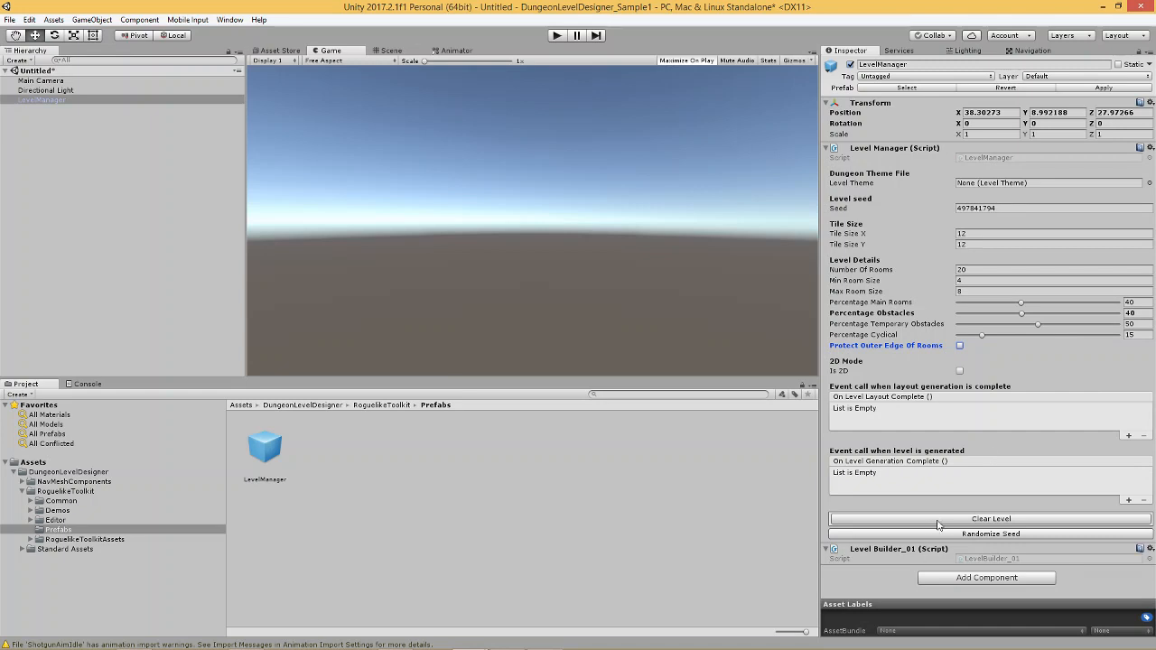
{"action": "mouse_move", "coordinate": [1020, 538]}
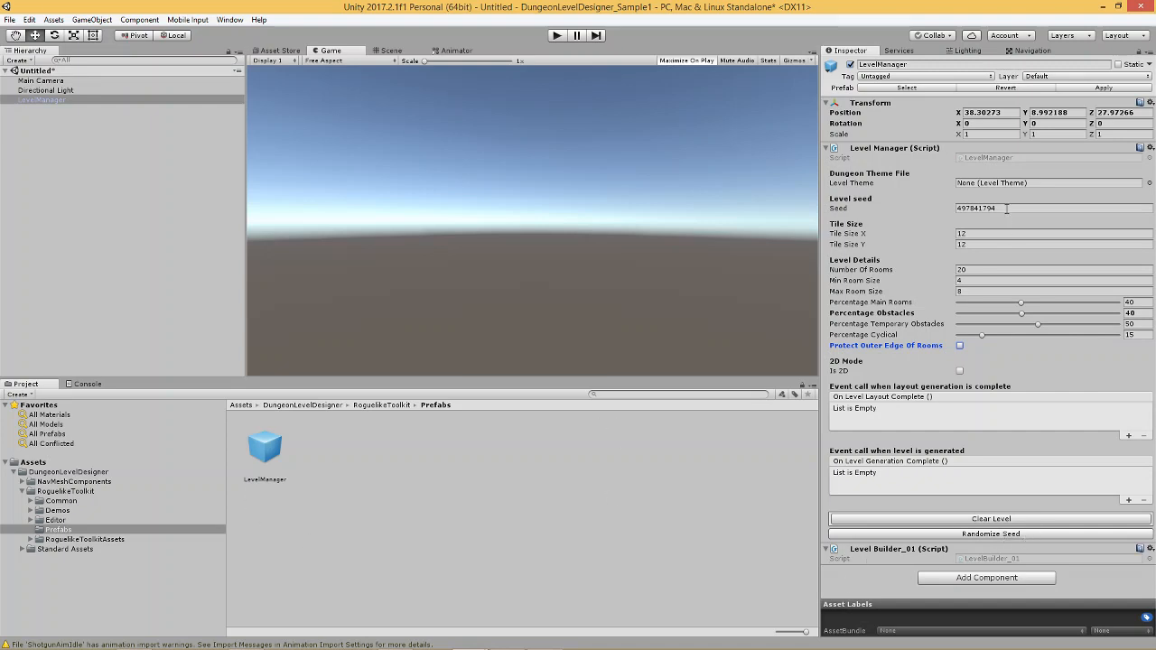
{"action": "mouse_move", "coordinate": [1015, 429]}
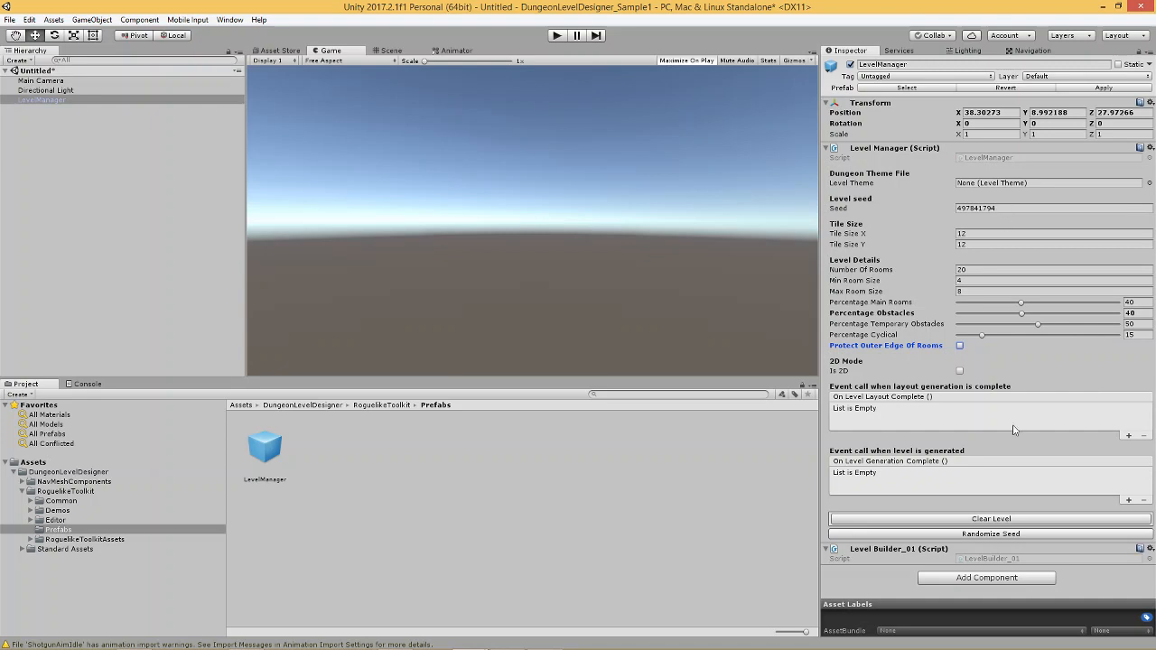
{"action": "left_click", "coordinate": [991, 534]}
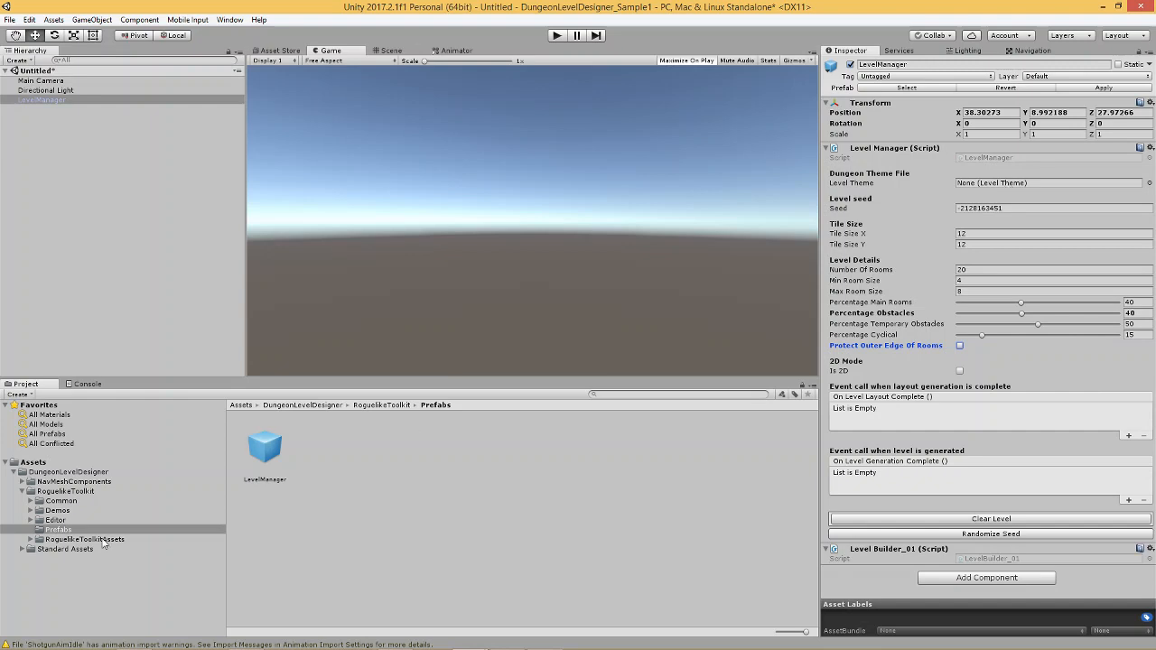
Step: Create a new Test_01 folder under Assets
{"action": "left_click", "coordinate": [14, 472]}
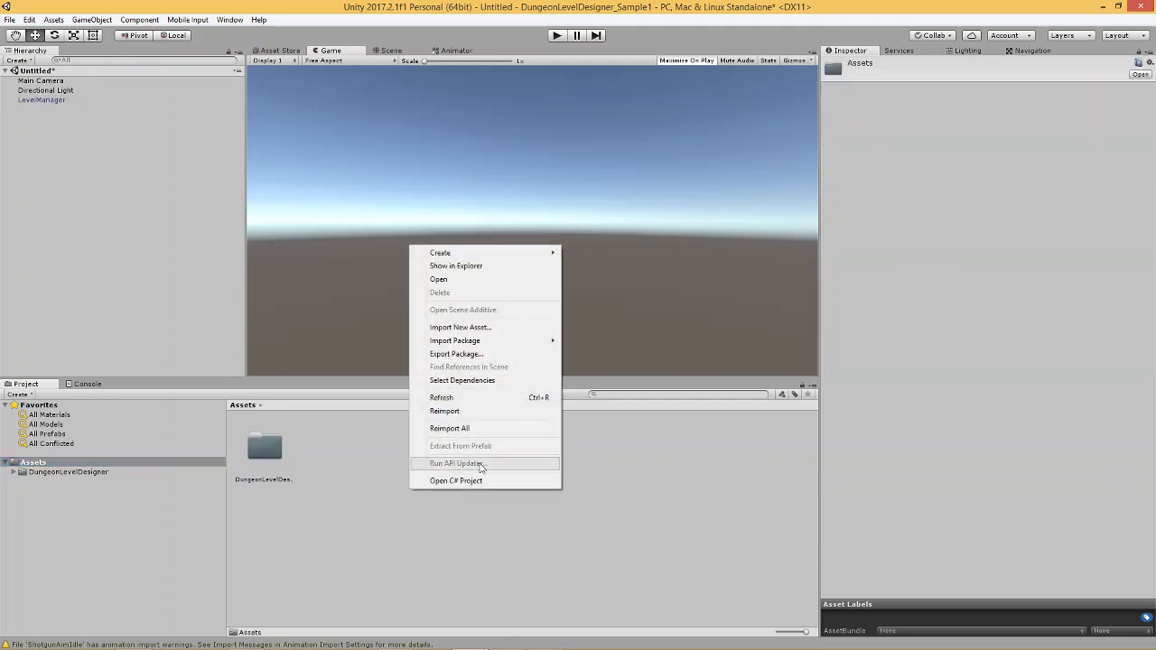
{"action": "mouse_move", "coordinate": [440, 253]}
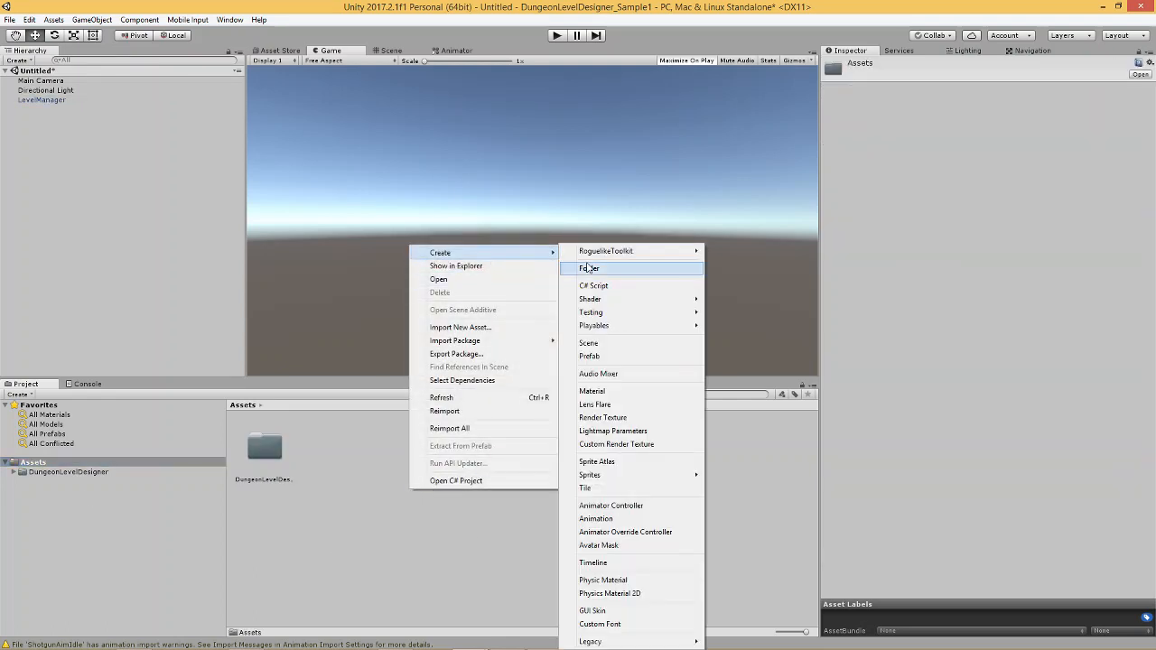
{"action": "left_click", "coordinate": [588, 268]}
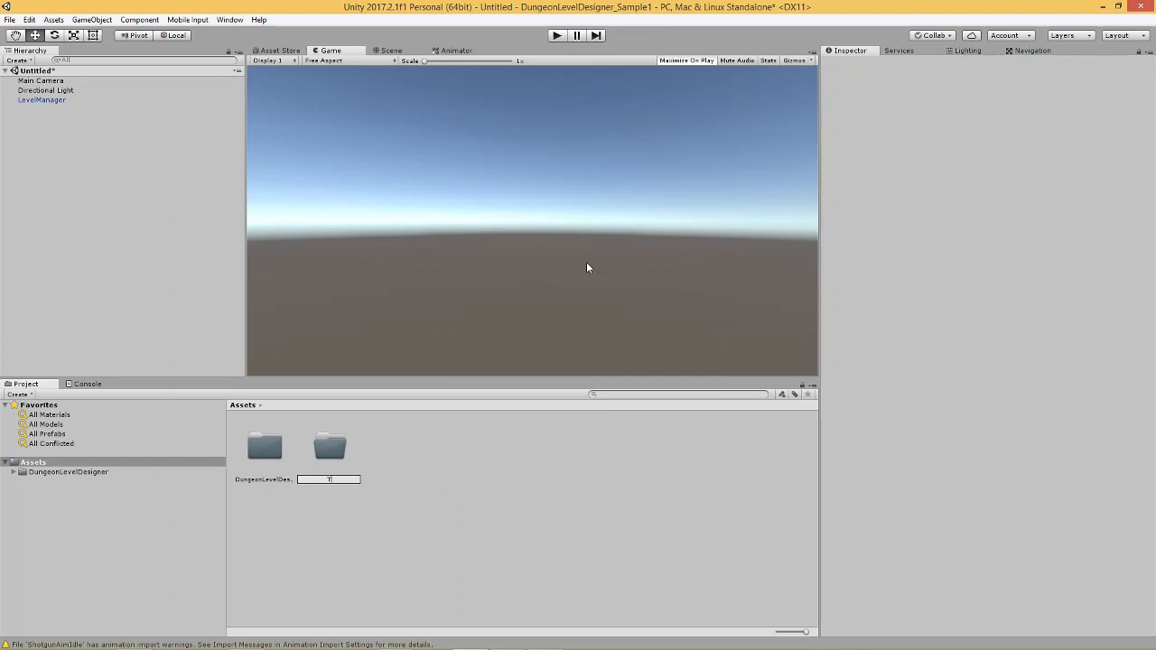
{"action": "type", "text": "Test"}
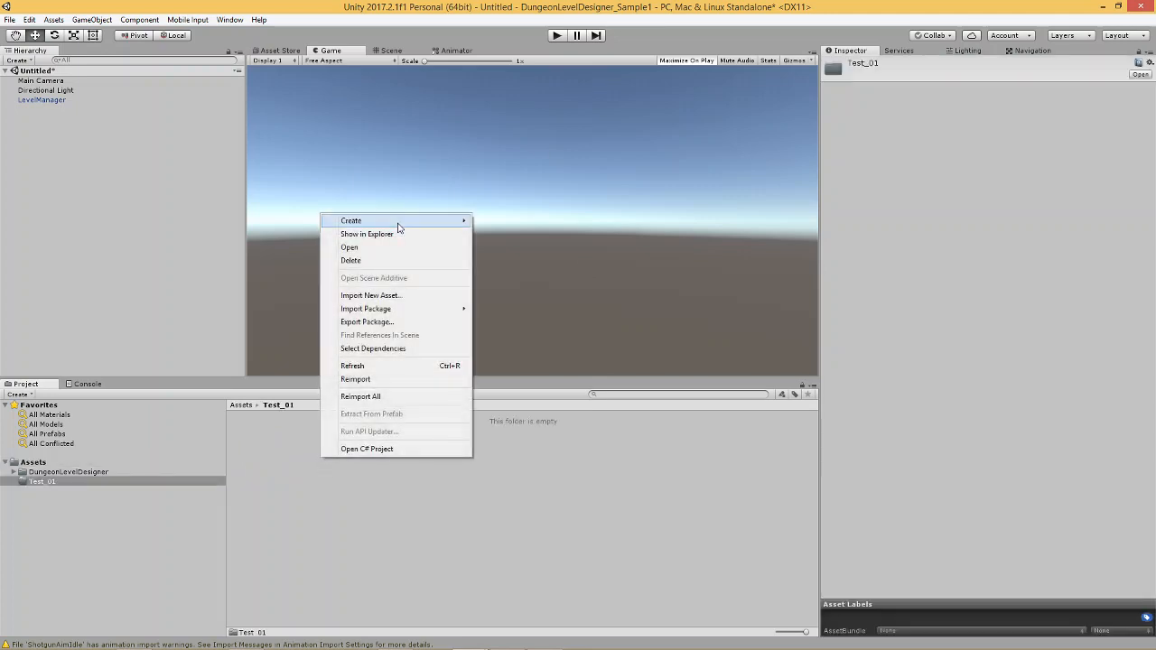
Step: Create a Themes subfolder inside Test_01 and open it
{"action": "left_click", "coordinate": [350, 220]}
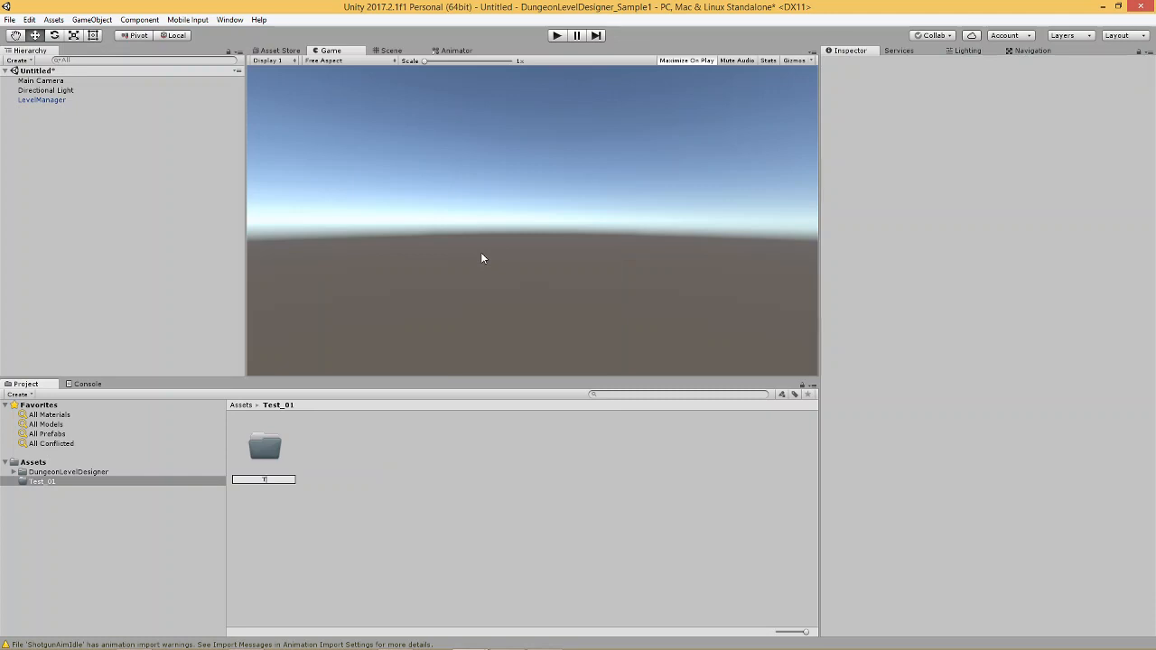
{"action": "type", "text": "Themes"}
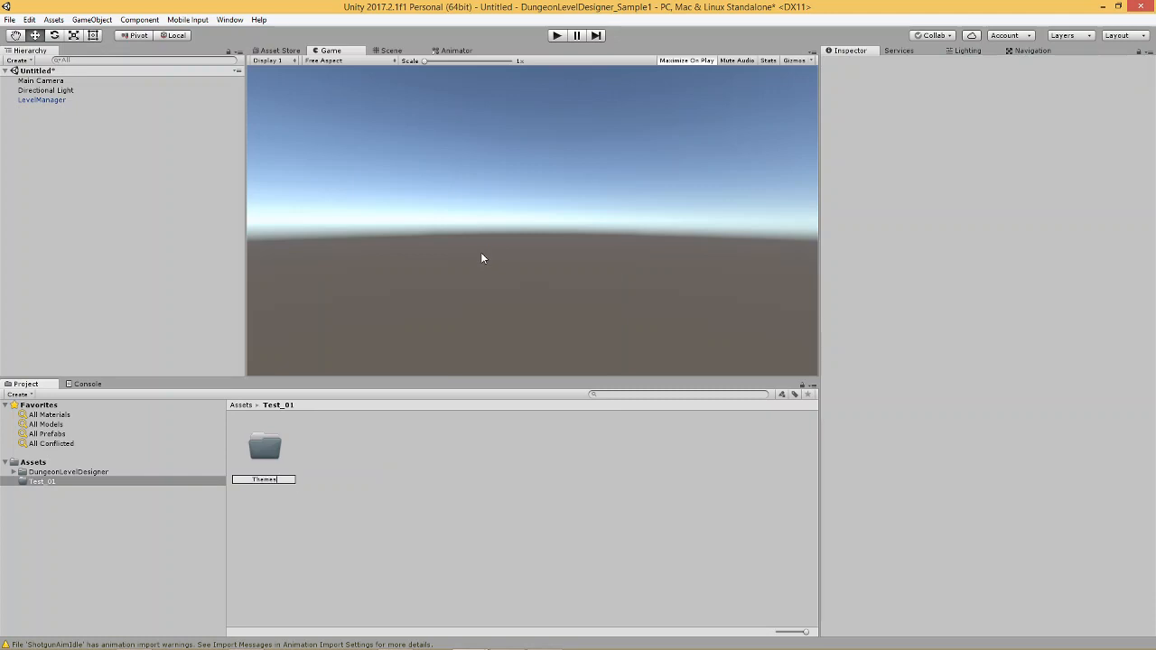
{"action": "double_click", "coordinate": [264, 449]}
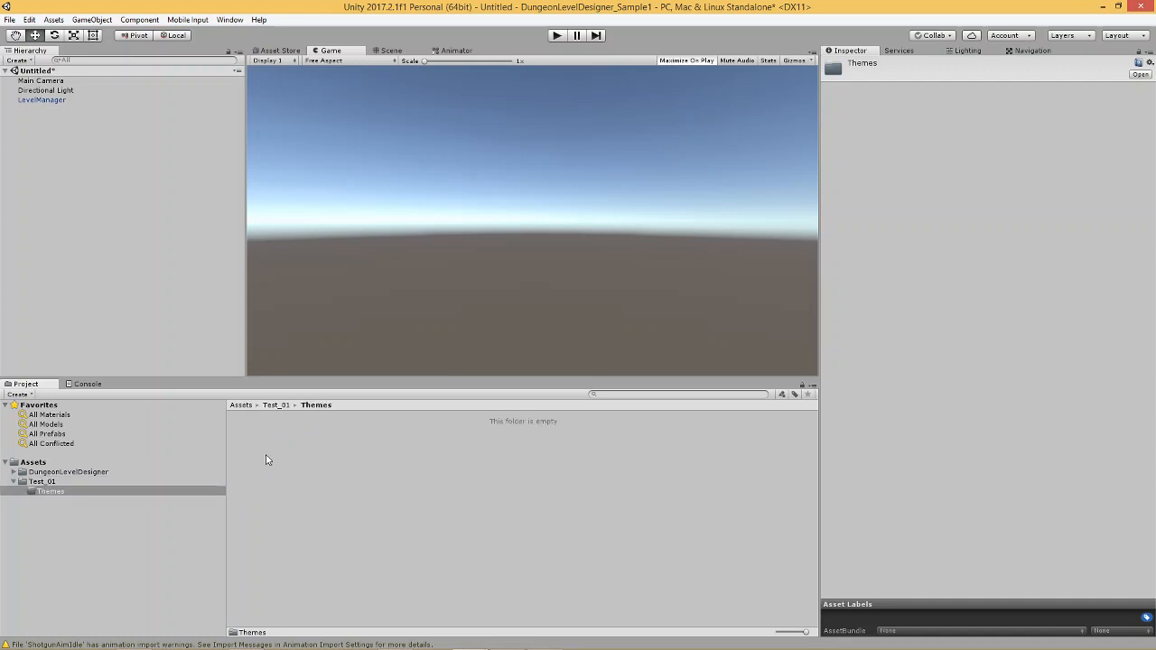
{"action": "right_click", "coordinate": [266, 459]}
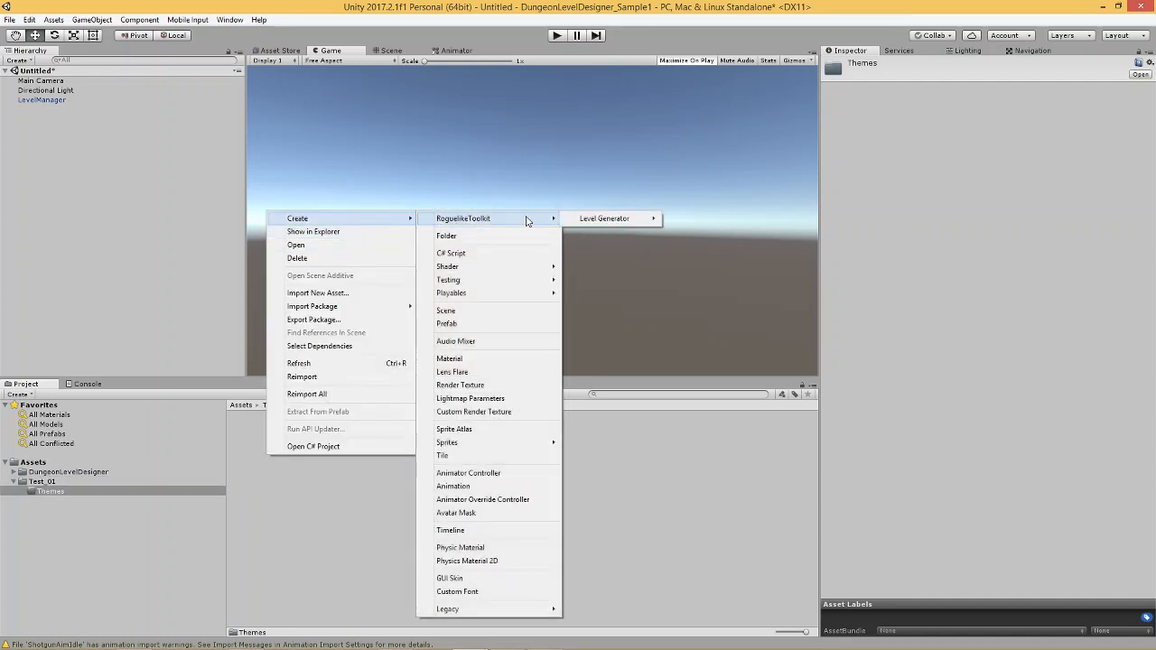
{"action": "mouse_move", "coordinate": [604, 217]}
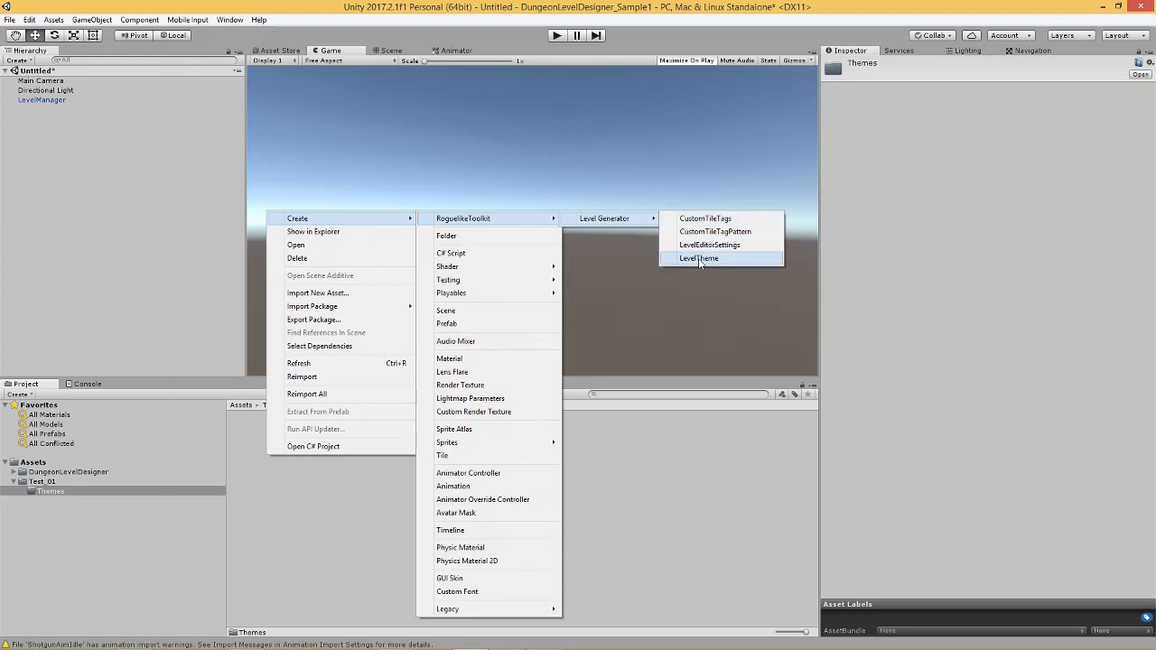
{"action": "left_click", "coordinate": [697, 258]}
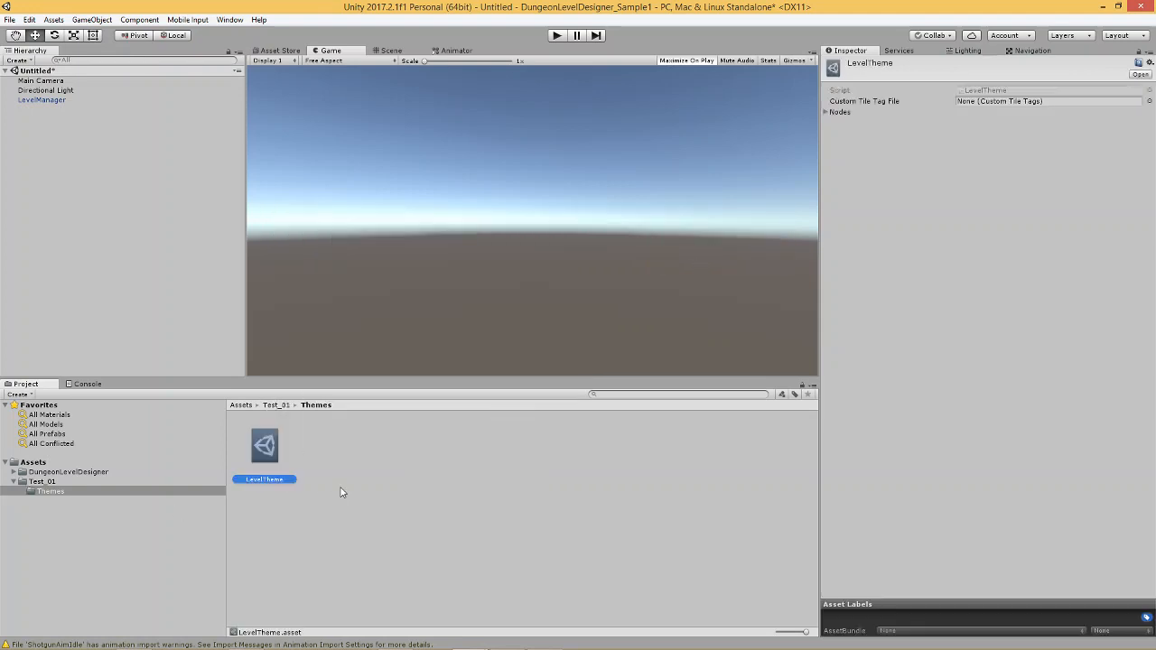
{"action": "left_click", "coordinate": [41, 100]}
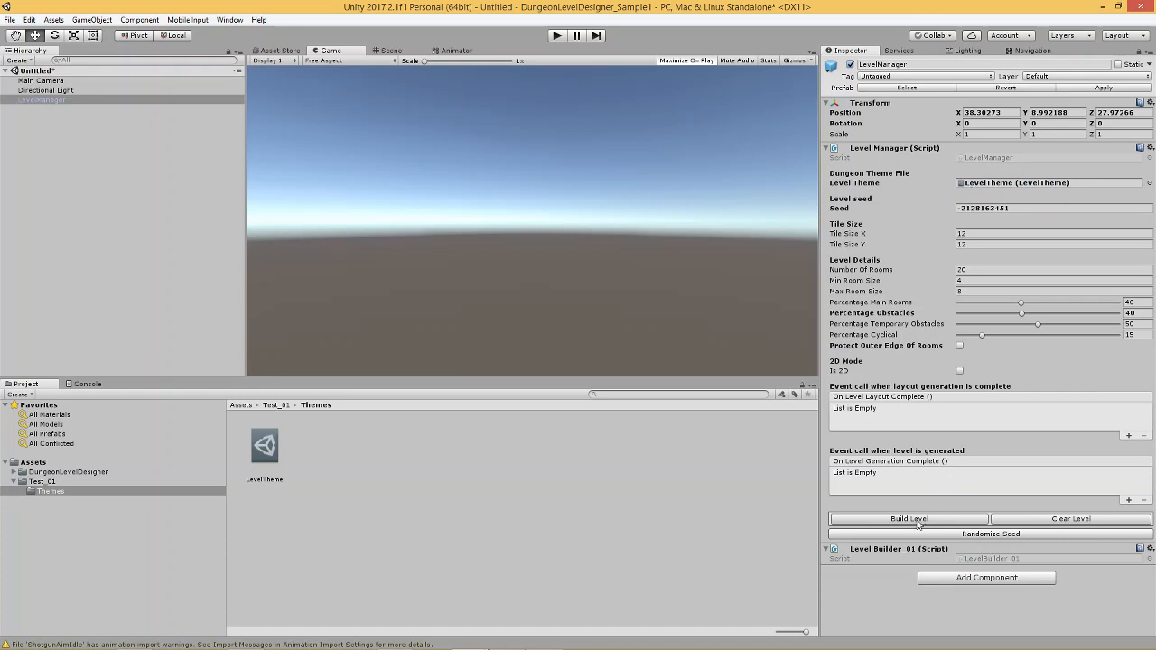
Step: Open the LevelTheme node editor, check LevelManager in Scene view, then return to the graph
{"action": "left_click", "coordinate": [908, 518]}
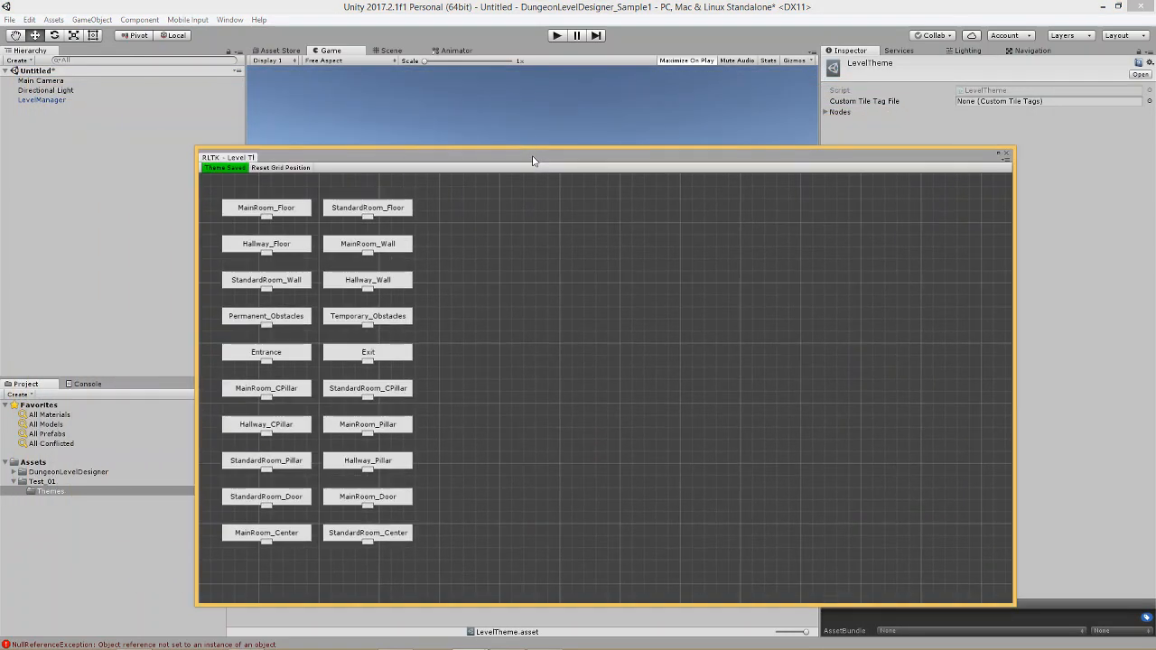
{"action": "mouse_move", "coordinate": [527, 238]}
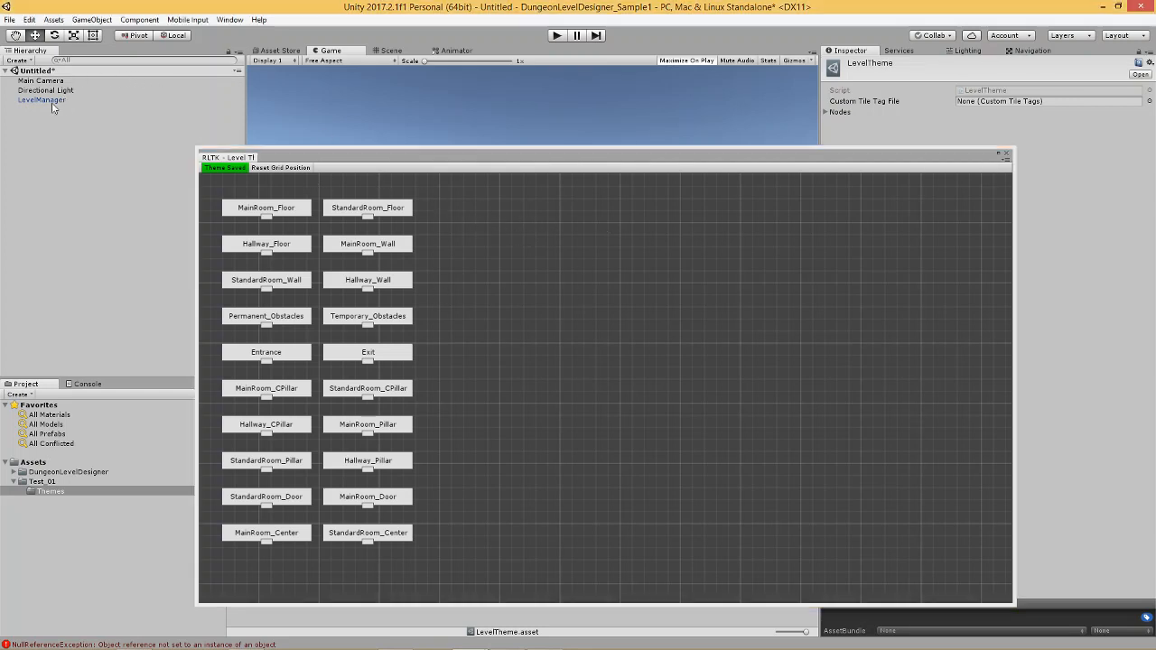
{"action": "left_click", "coordinate": [42, 99]}
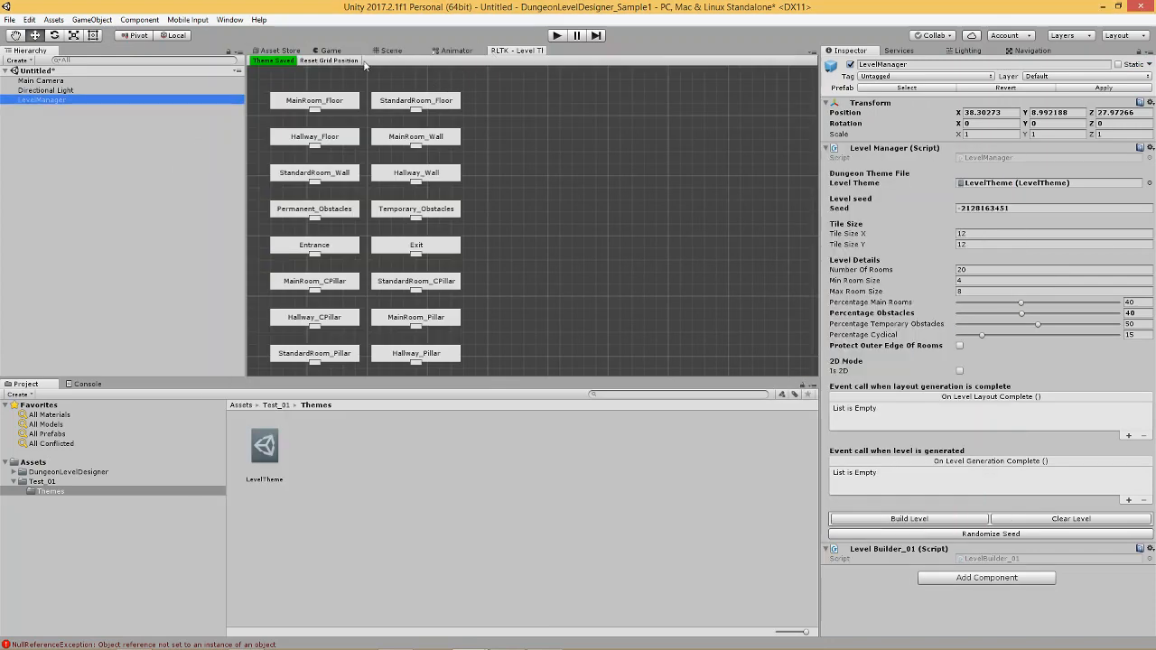
{"action": "left_click", "coordinate": [390, 50]}
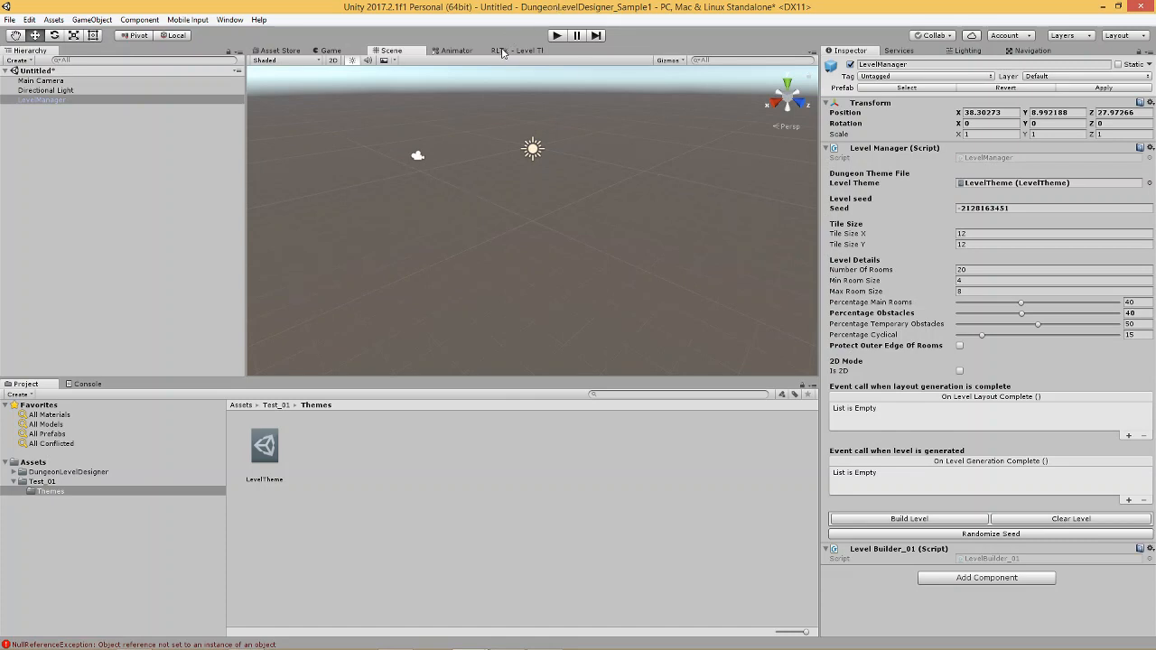
{"action": "left_click", "coordinate": [516, 50]}
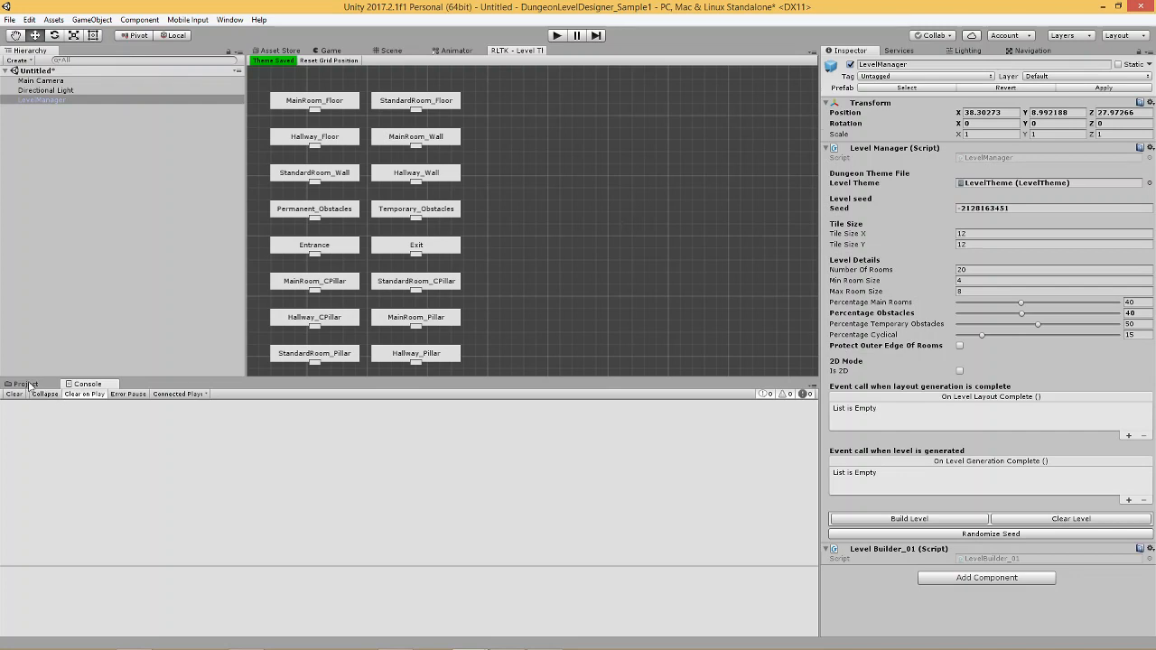
Step: Move the Hallway_Floor node below the MainRoom_Floor and StandardRoom_Floor nodes
{"action": "left_click", "coordinate": [26, 384]}
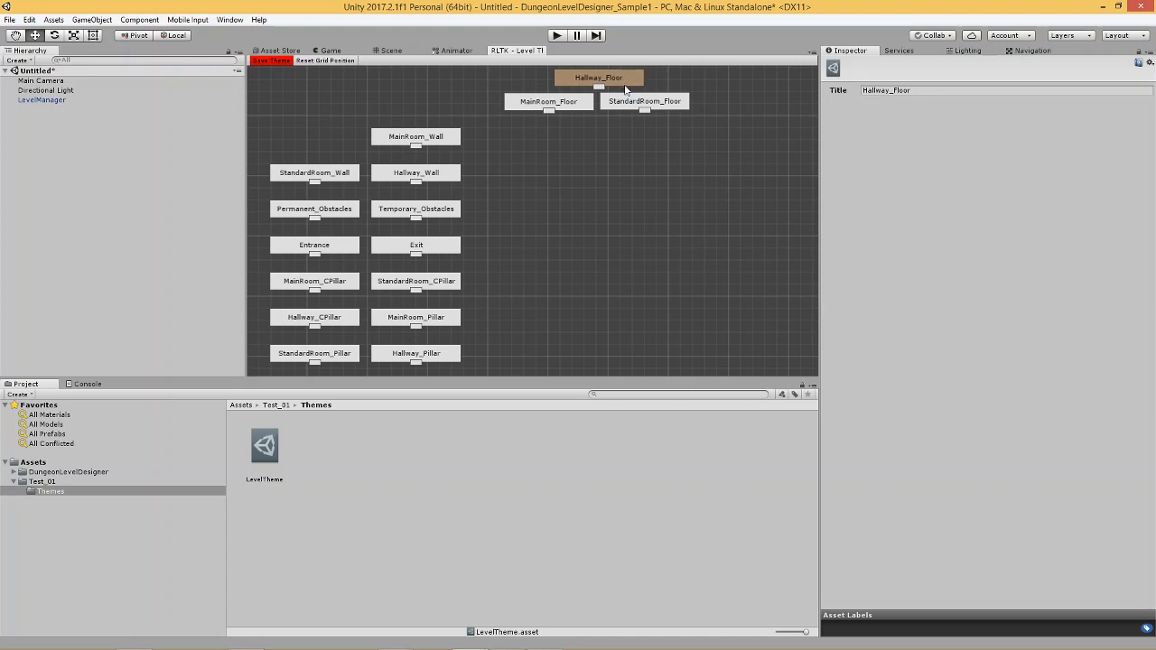
{"action": "left_click", "coordinate": [271, 60]}
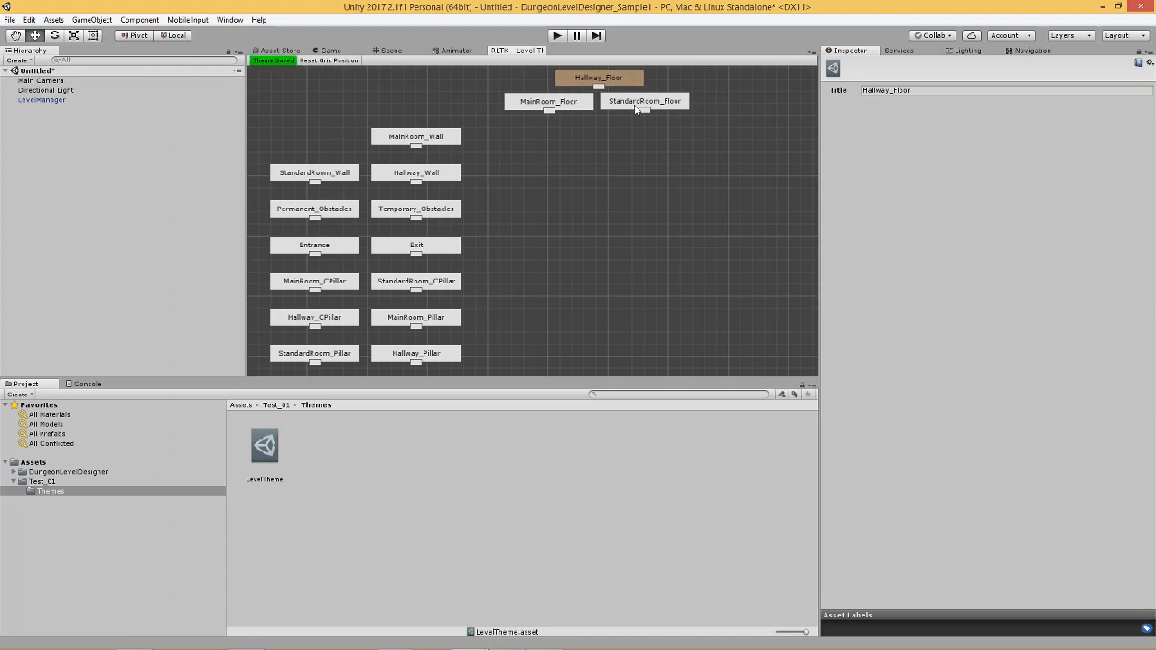
{"action": "mouse_move", "coordinate": [680, 110]}
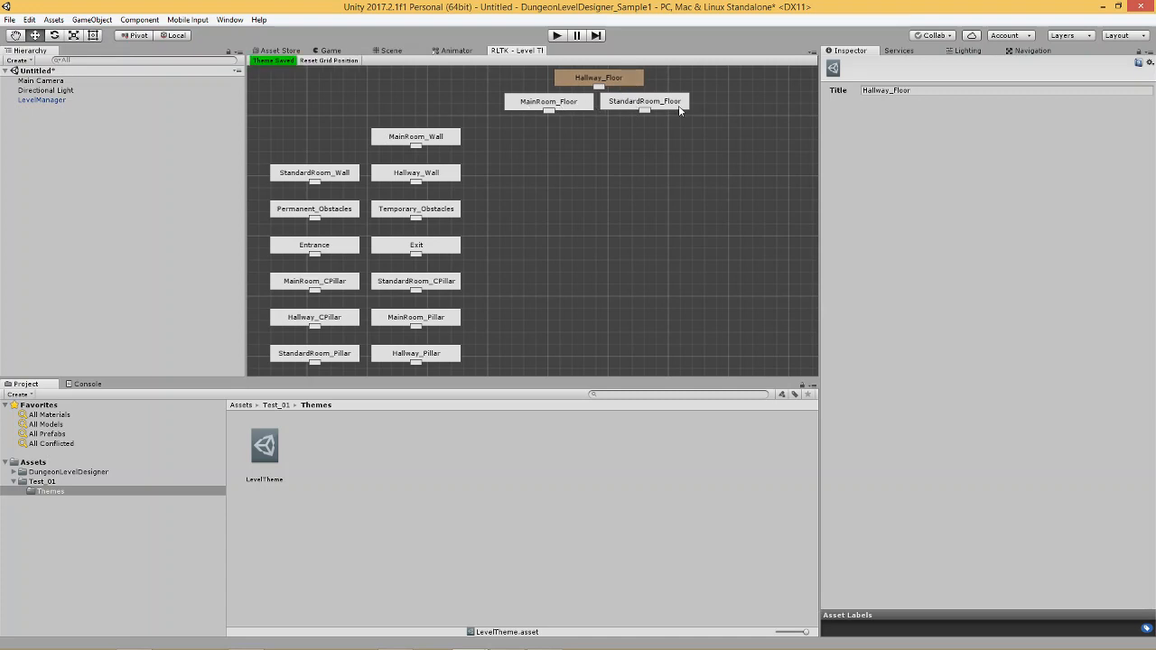
{"action": "mouse_move", "coordinate": [578, 98]}
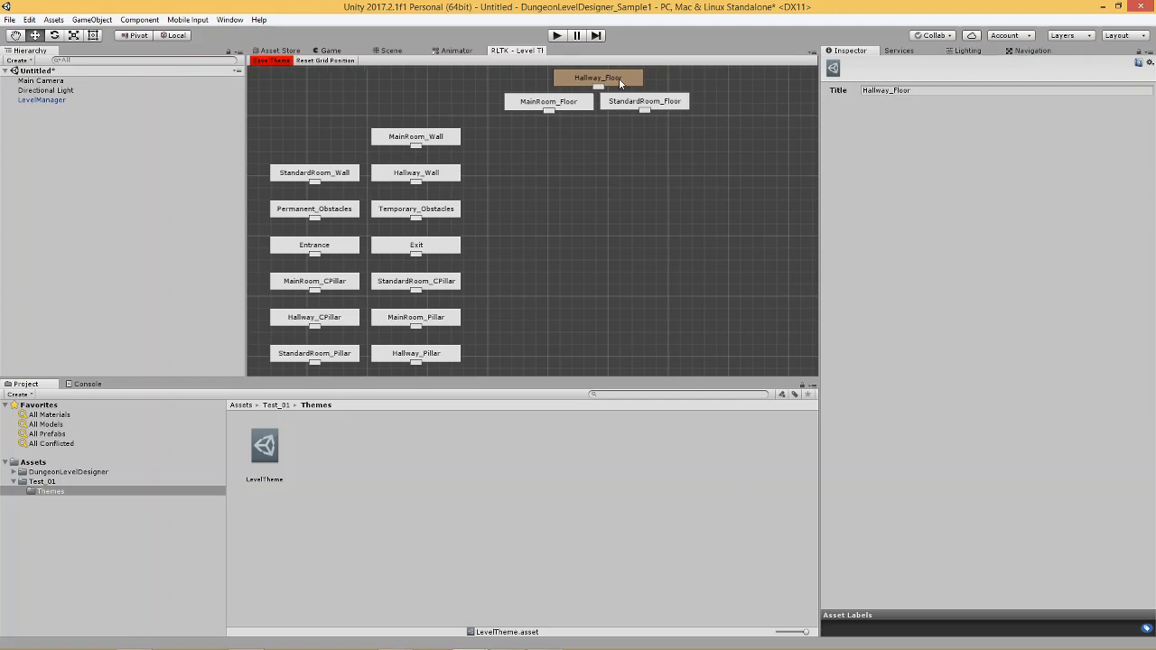
{"action": "left_click_drag", "start_coordinate": [597, 78], "coordinate": [675, 119]}
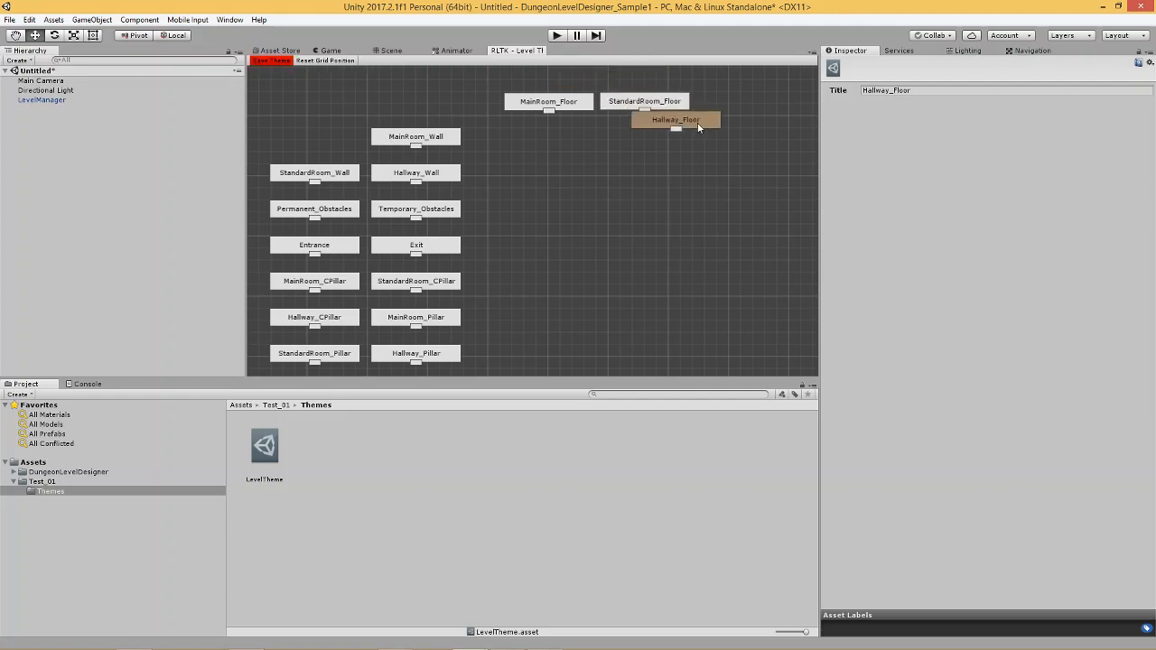
{"action": "left_click_drag", "start_coordinate": [676, 119], "coordinate": [550, 179]}
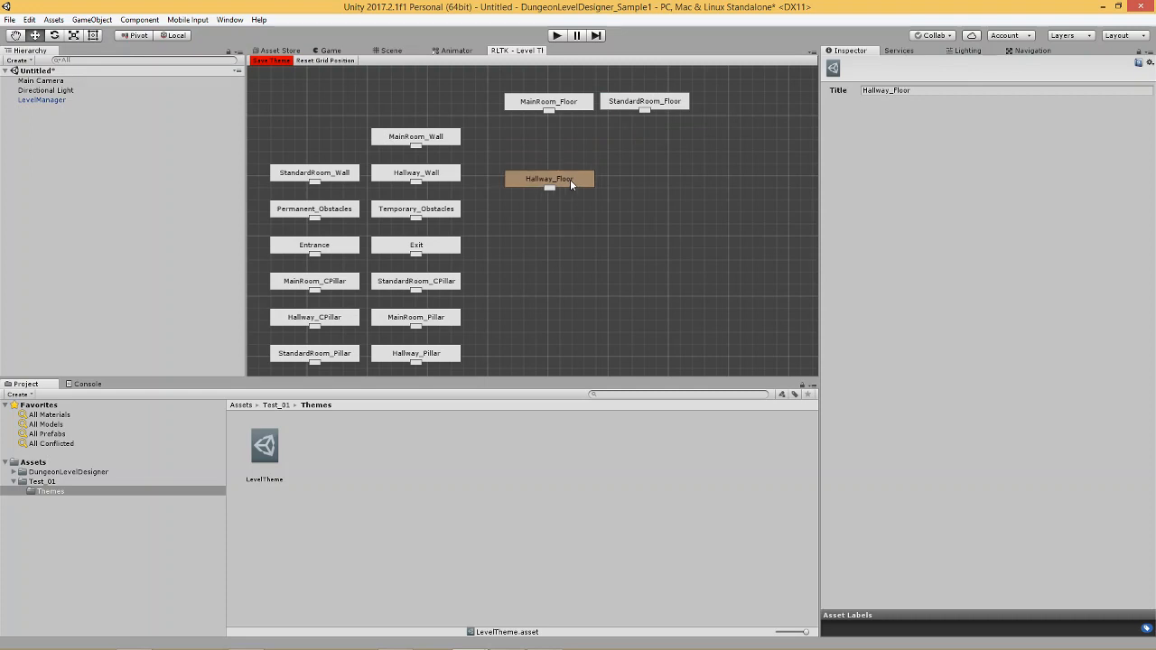
{"action": "left_click", "coordinate": [271, 60]}
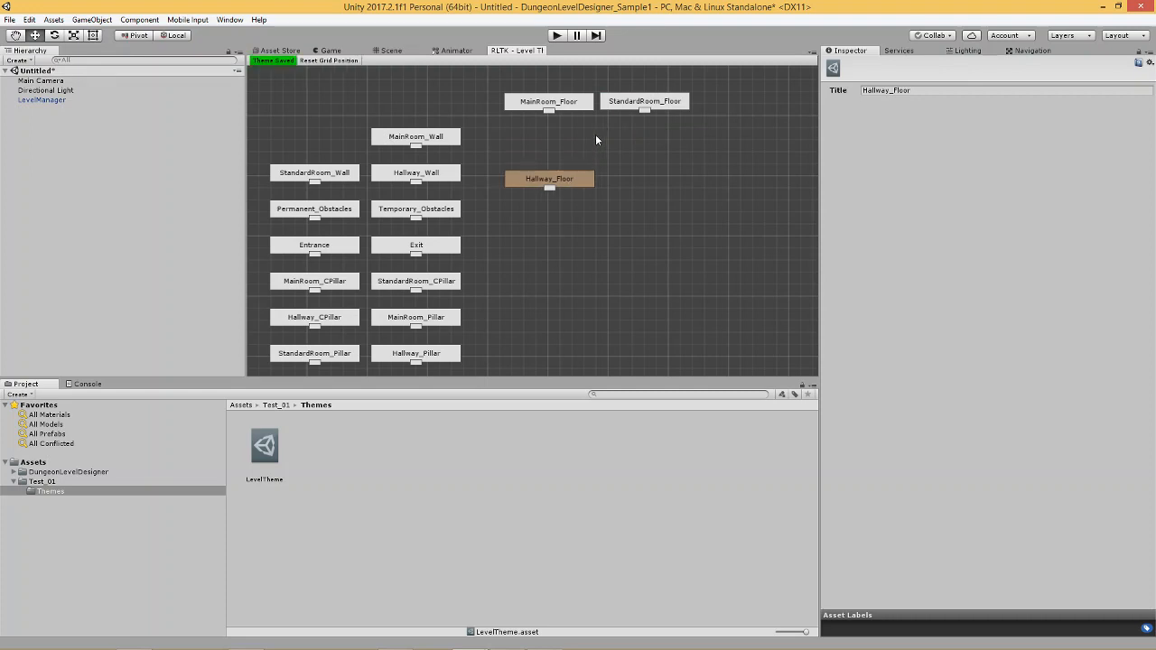
{"action": "mouse_move", "coordinate": [591, 138]}
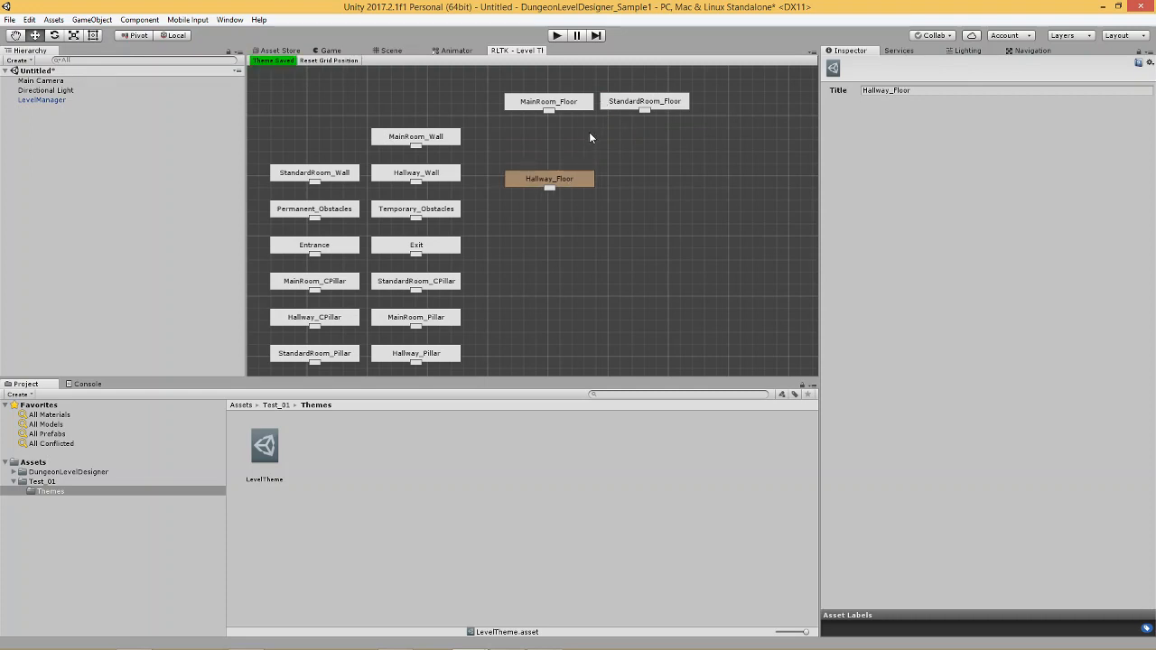
Step: Add a Game Object node to the theme graph and link the room floor nodes to it
{"action": "right_click", "coordinate": [591, 137]}
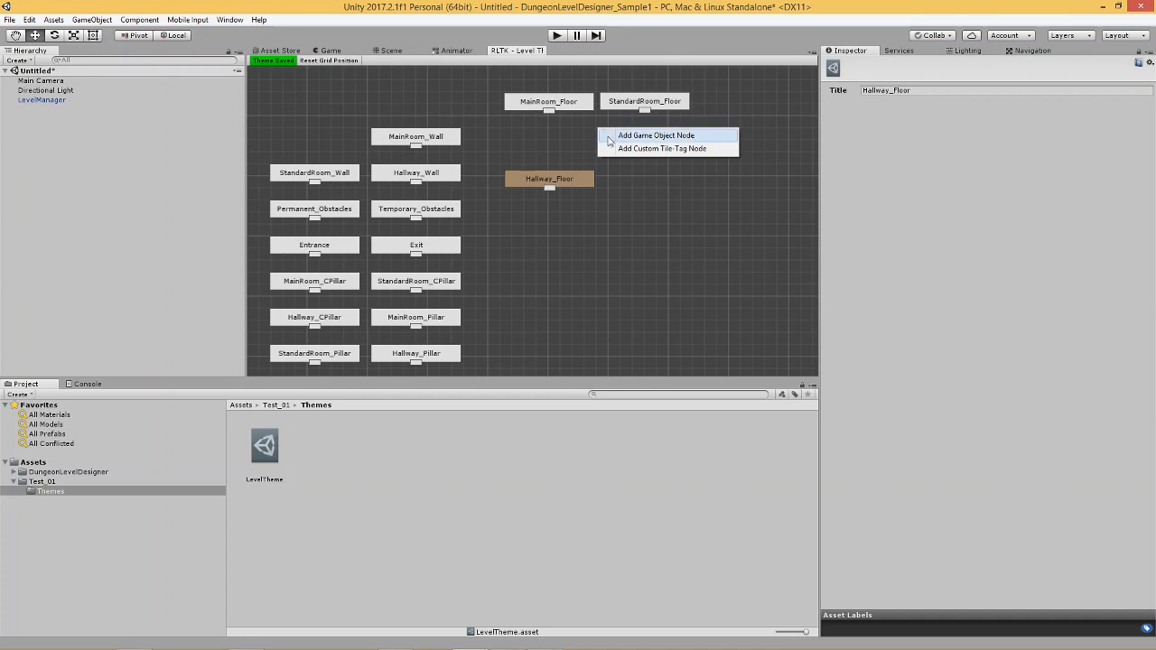
{"action": "left_click", "coordinate": [655, 136]}
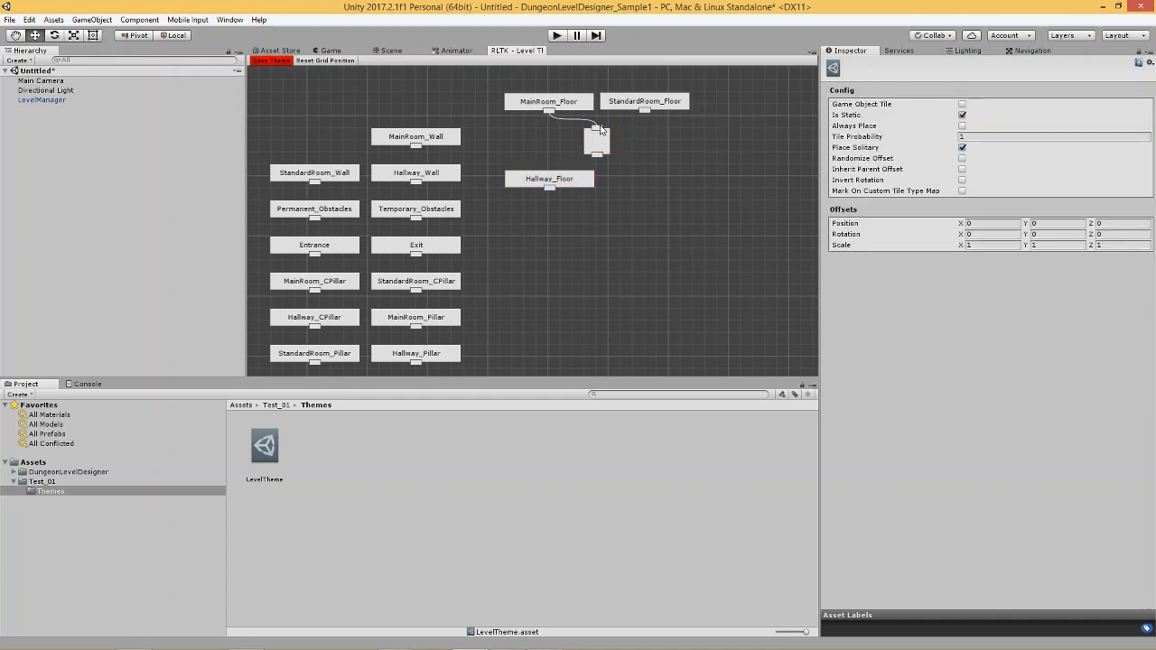
{"action": "left_click", "coordinate": [270, 59]}
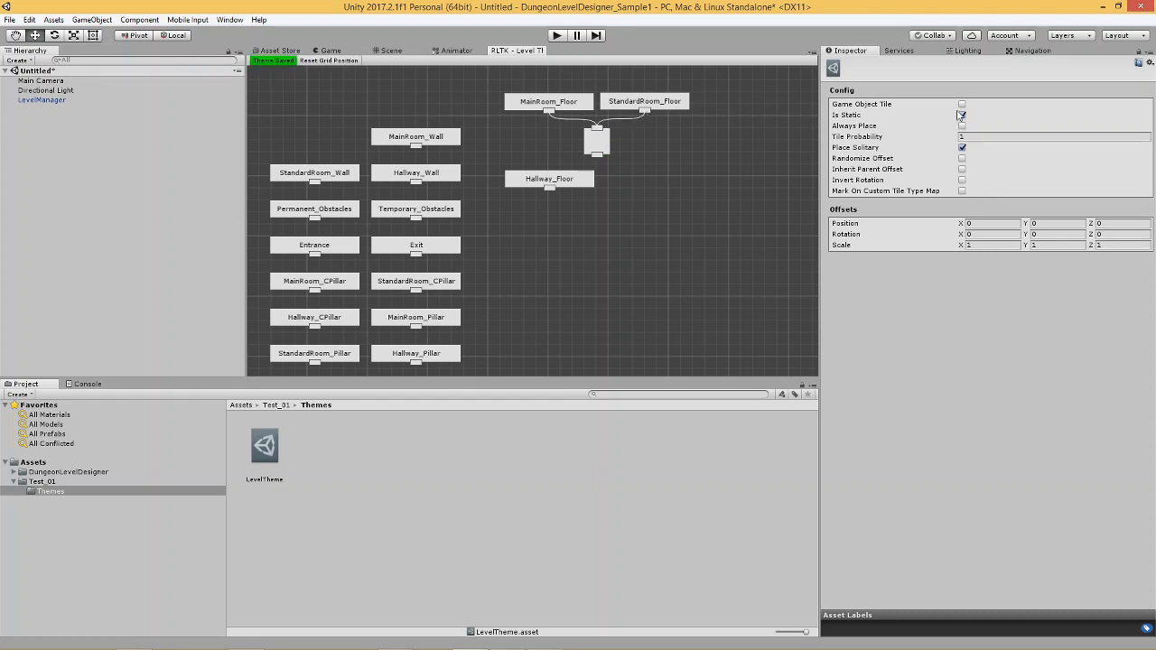
Step: Enable Game Object Tile on the new node with Ground_01 as its Tile Prefab
{"action": "left_click", "coordinate": [1146, 223]}
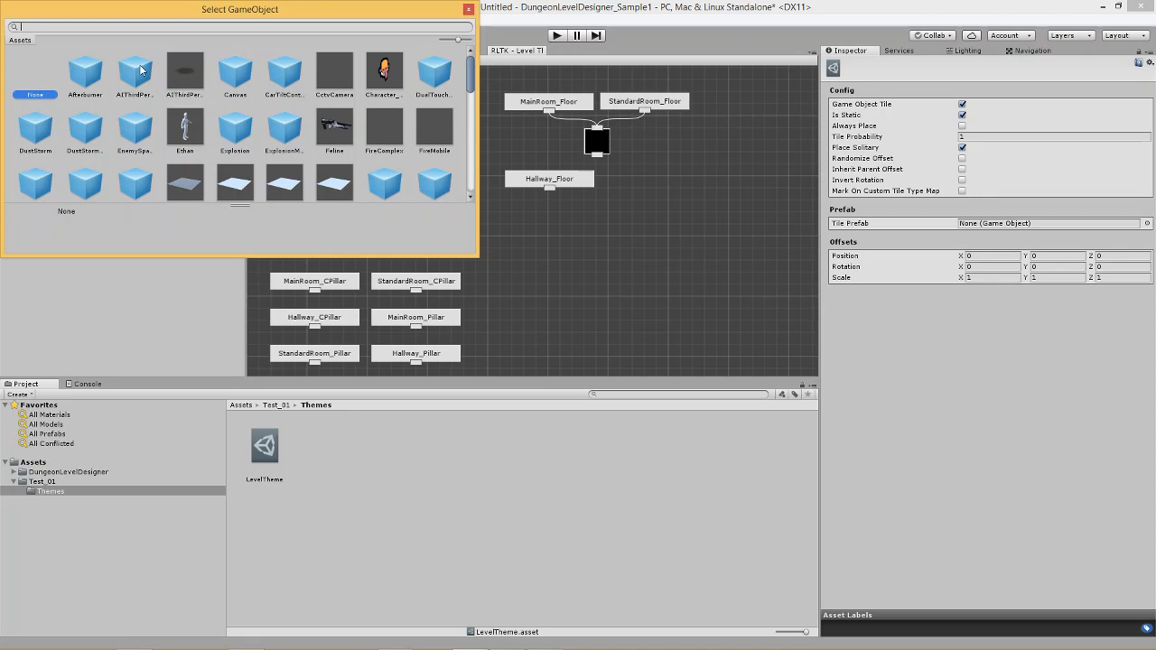
{"action": "type", "text": "floor"}
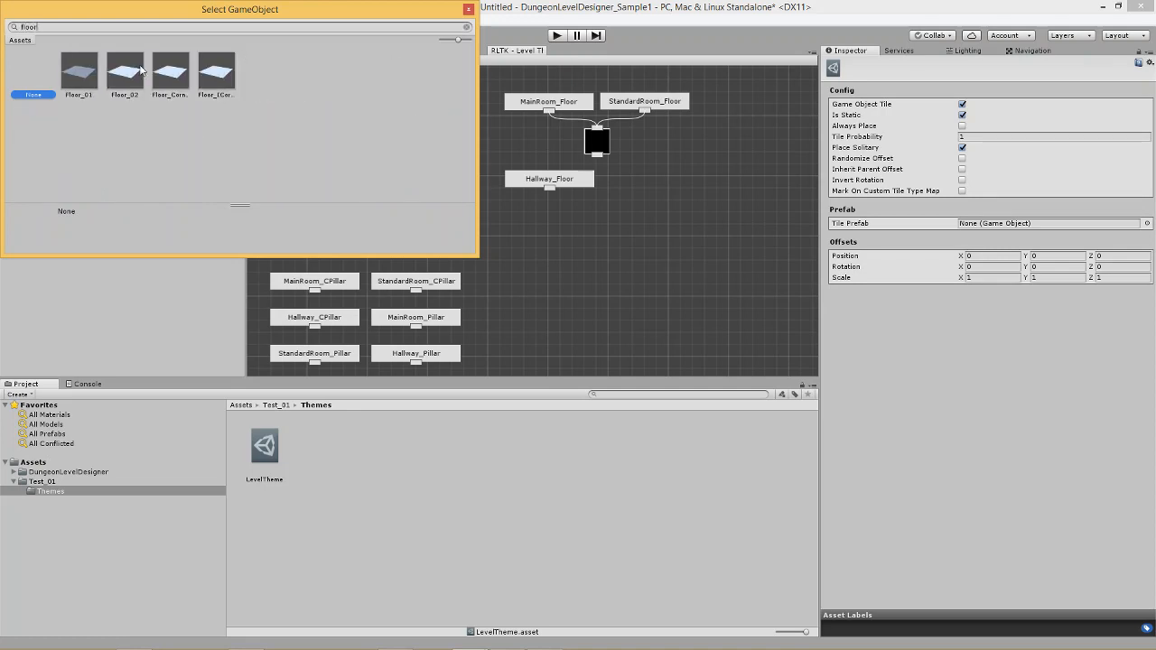
{"action": "mouse_move", "coordinate": [65, 76]}
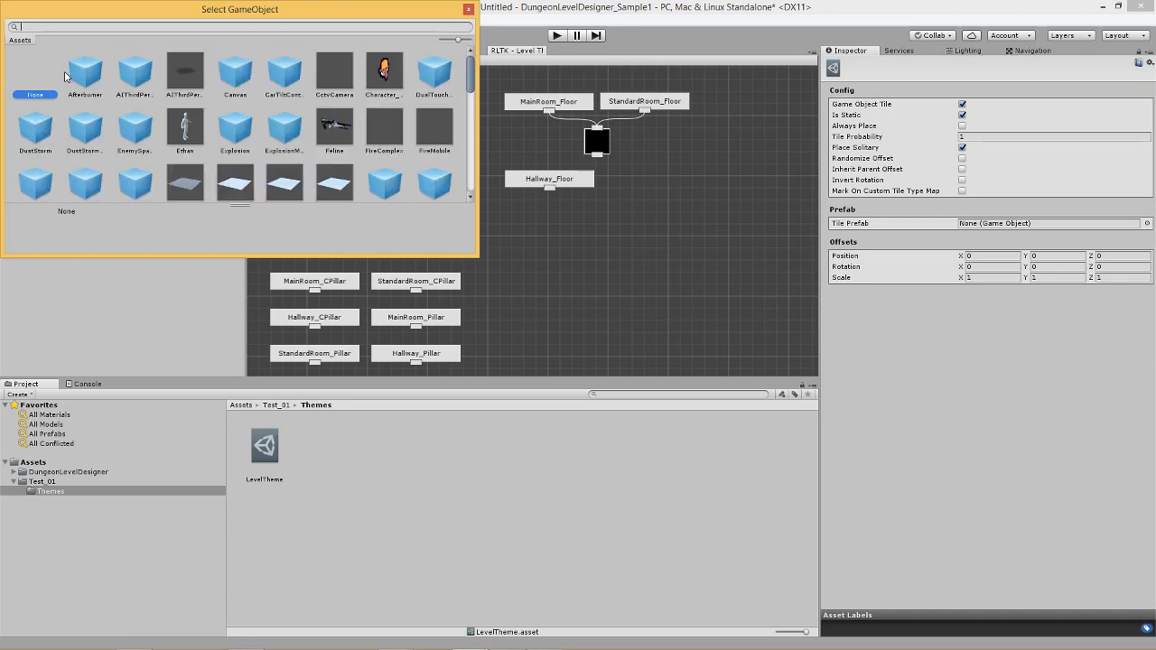
{"action": "type", "text": "gr"}
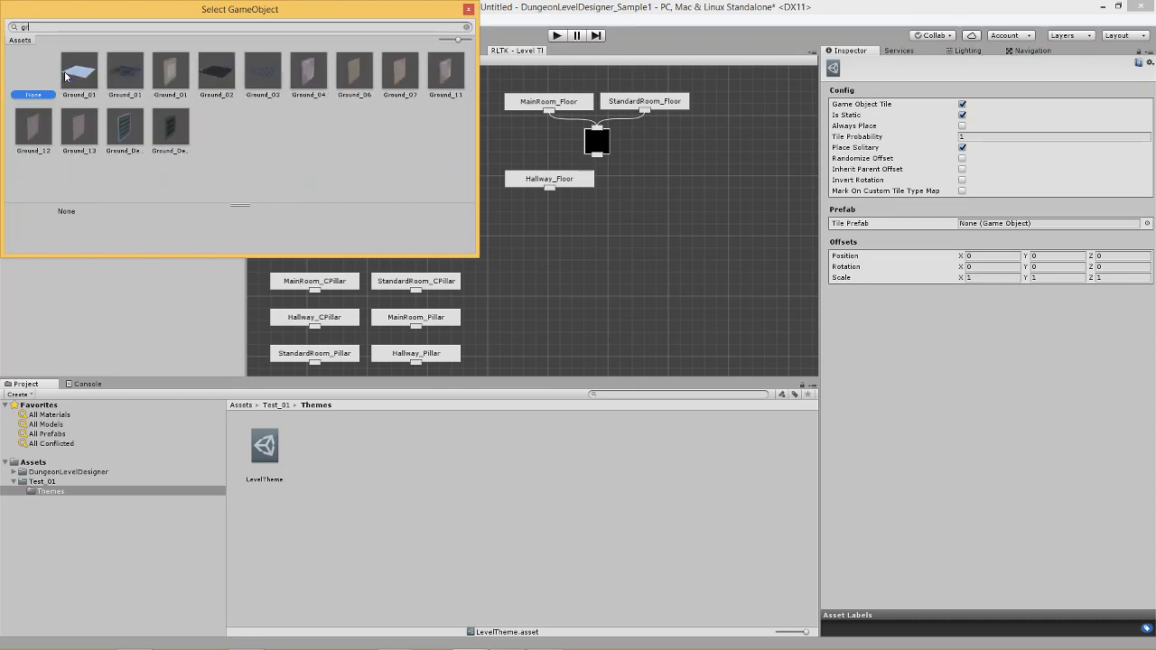
{"action": "left_click", "coordinate": [124, 72]}
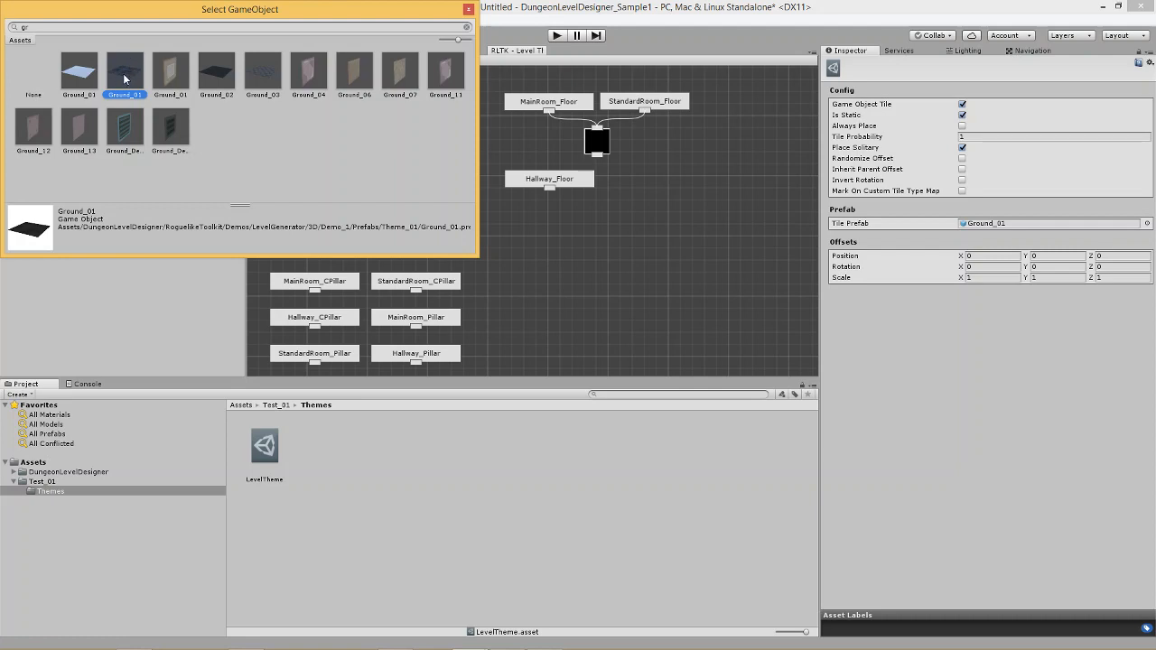
{"action": "double_click", "coordinate": [124, 70]}
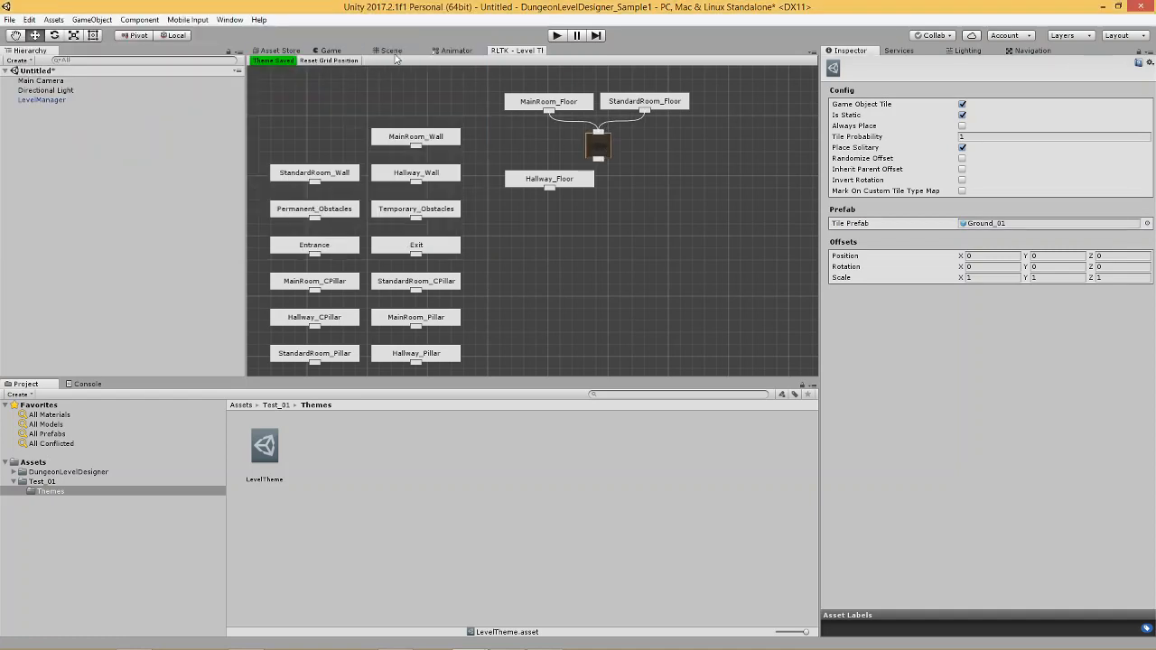
Step: Build the dungeon level in the Scene view and collapse the generated Ground_01 tiles
{"action": "left_click", "coordinate": [329, 50]}
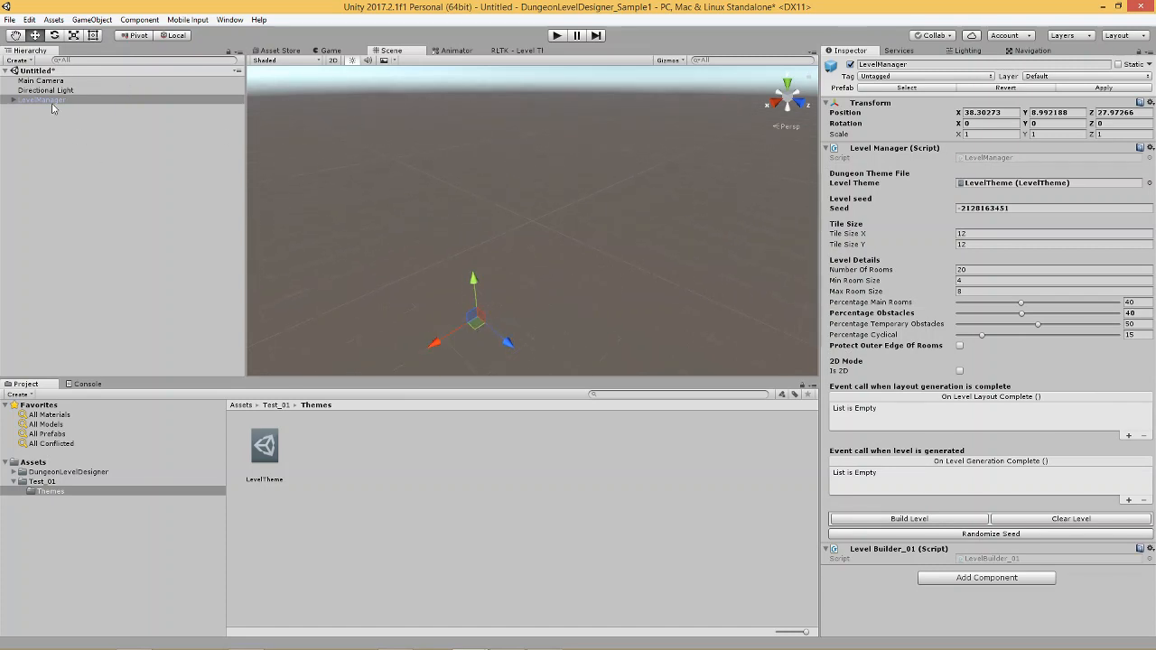
{"action": "left_click", "coordinate": [909, 519]}
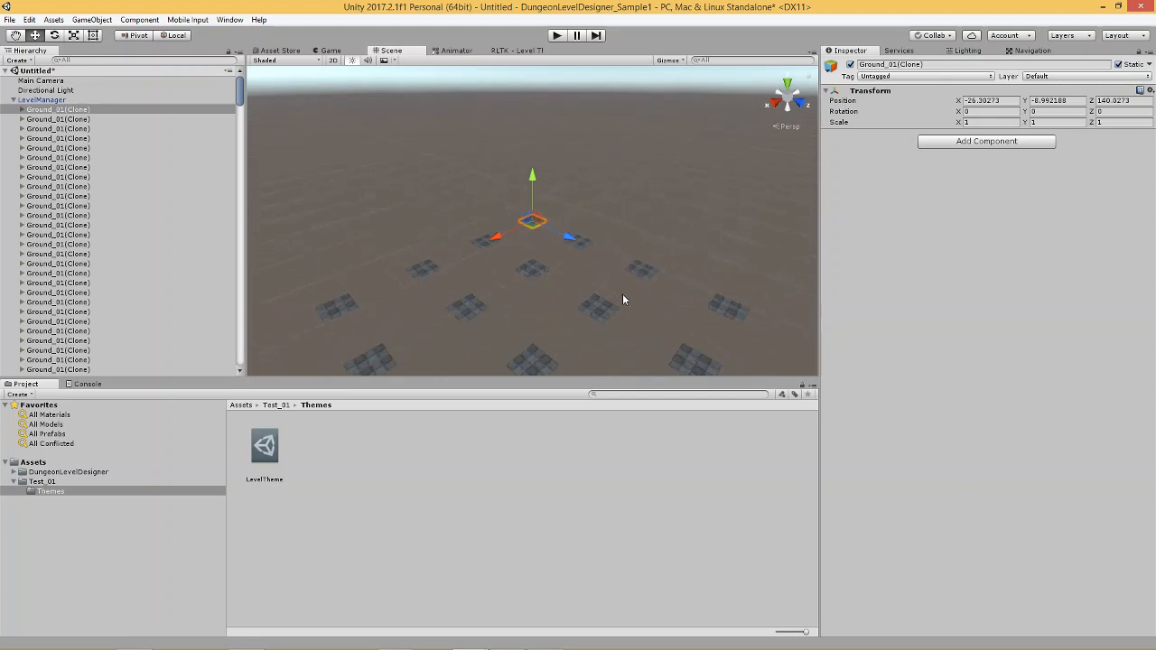
{"action": "mouse_move", "coordinate": [484, 284]}
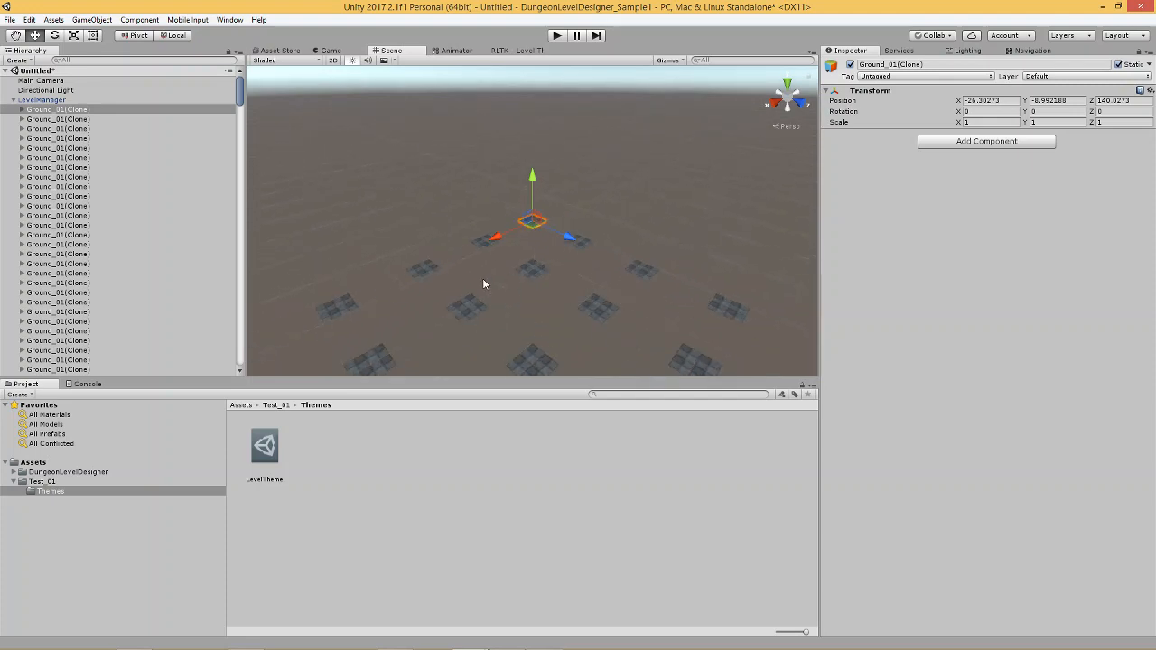
{"action": "left_click", "coordinate": [14, 99]}
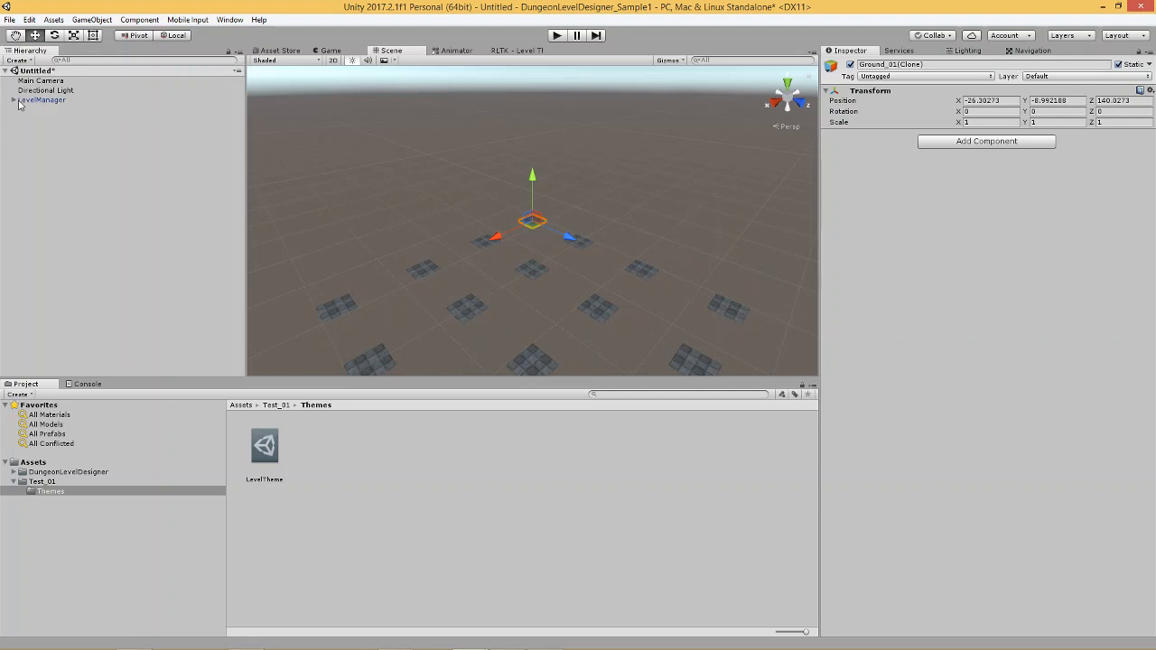
Step: Set LevelManager's Tile Size X and Y to 2 and rebuild the level
{"action": "left_click", "coordinate": [41, 99]}
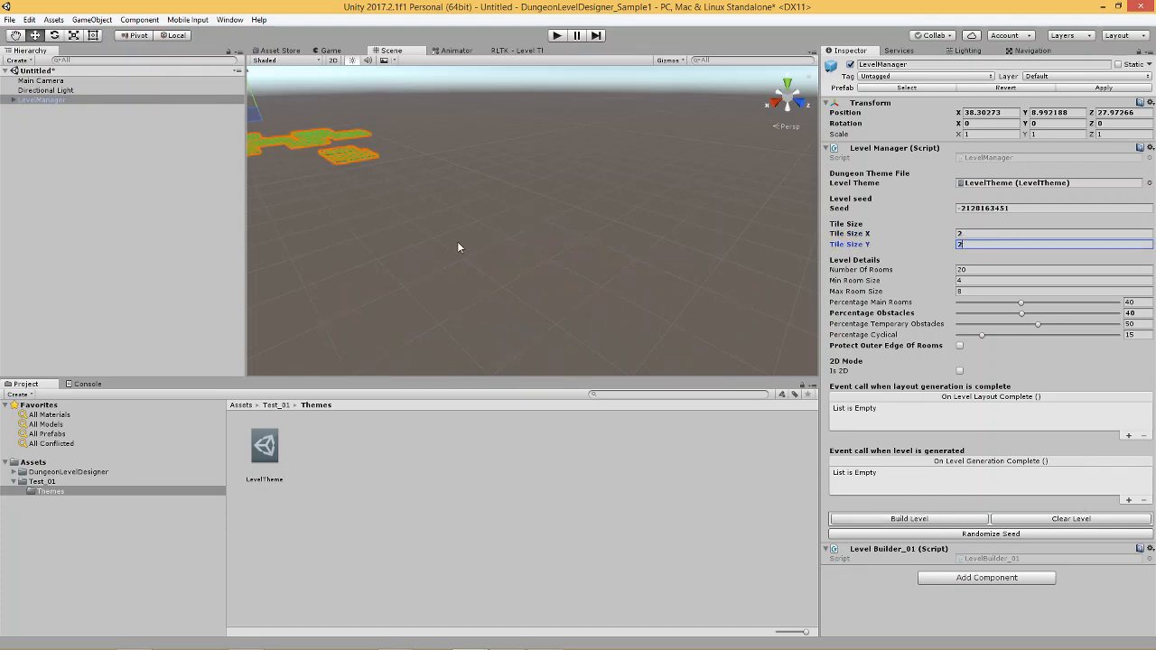
{"action": "type", "text": "f"}
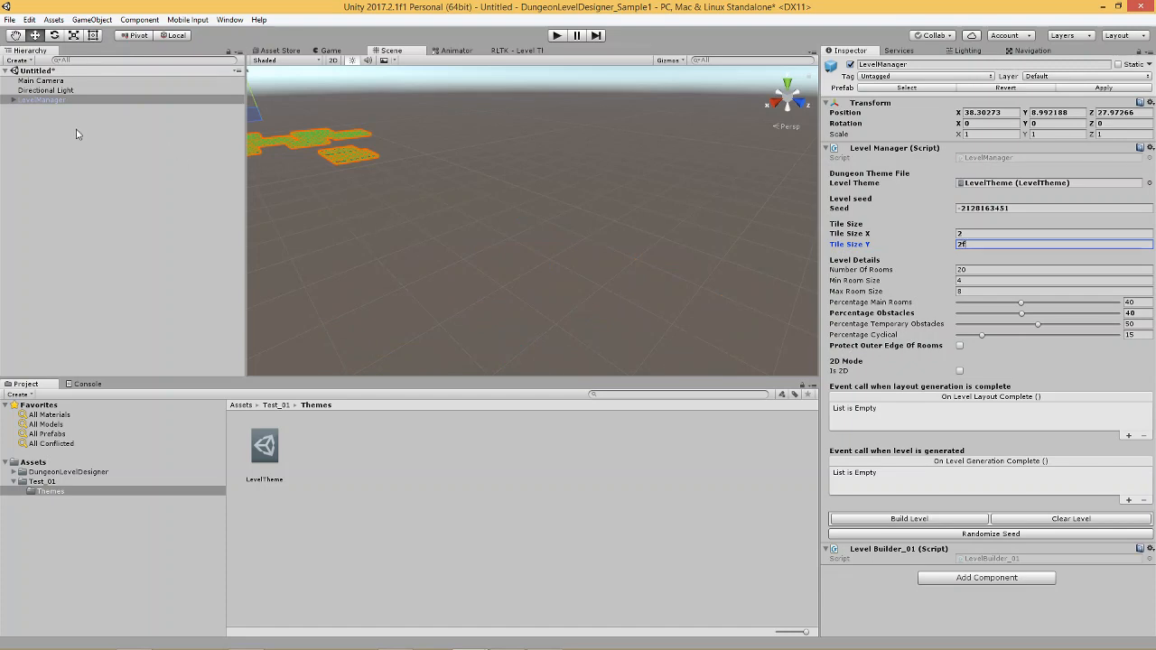
{"action": "left_click", "coordinate": [907, 517]}
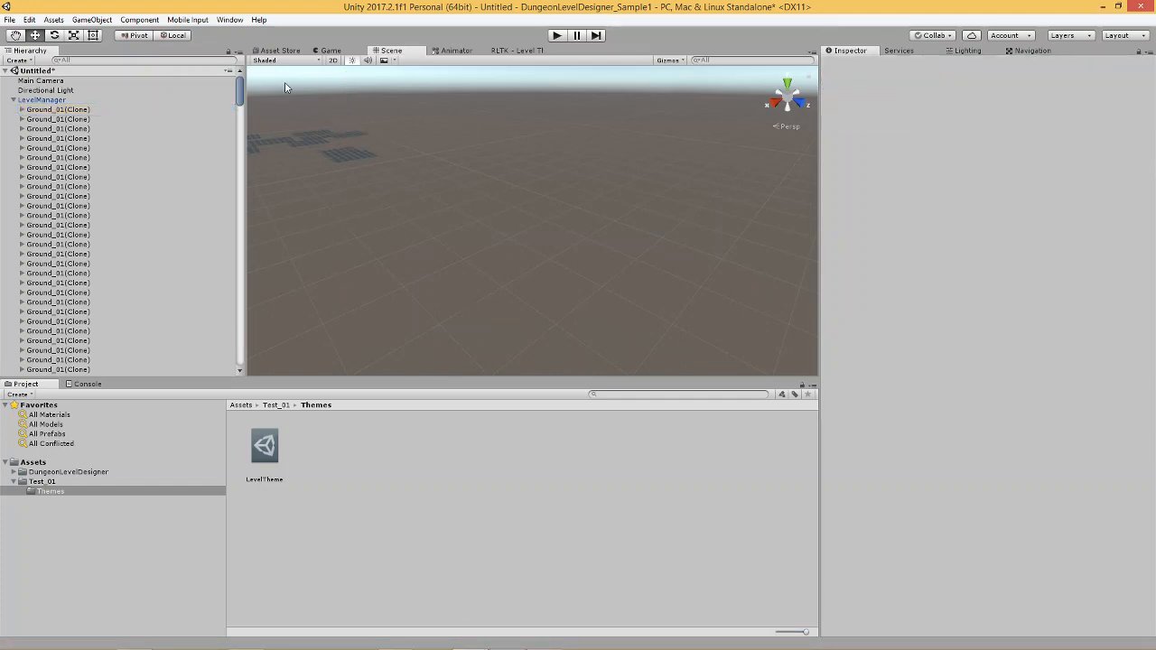
Step: Select LevelManager and change Tile Size X and Y from 2 to 4
{"action": "left_click", "coordinate": [58, 109]}
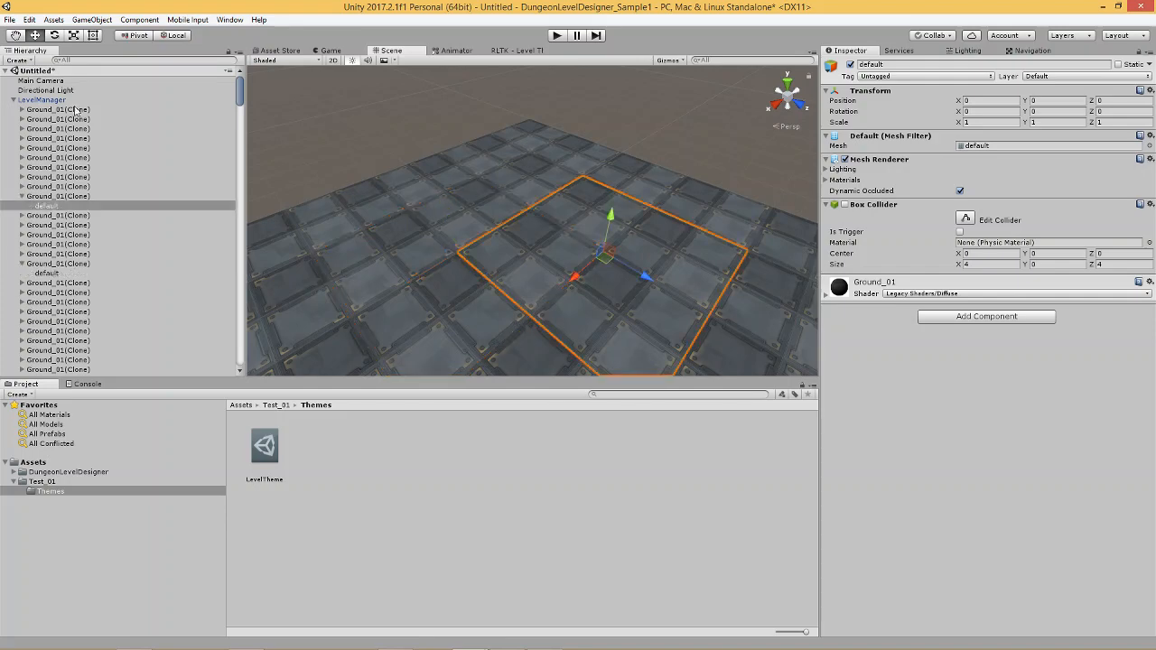
{"action": "left_click", "coordinate": [50, 100]}
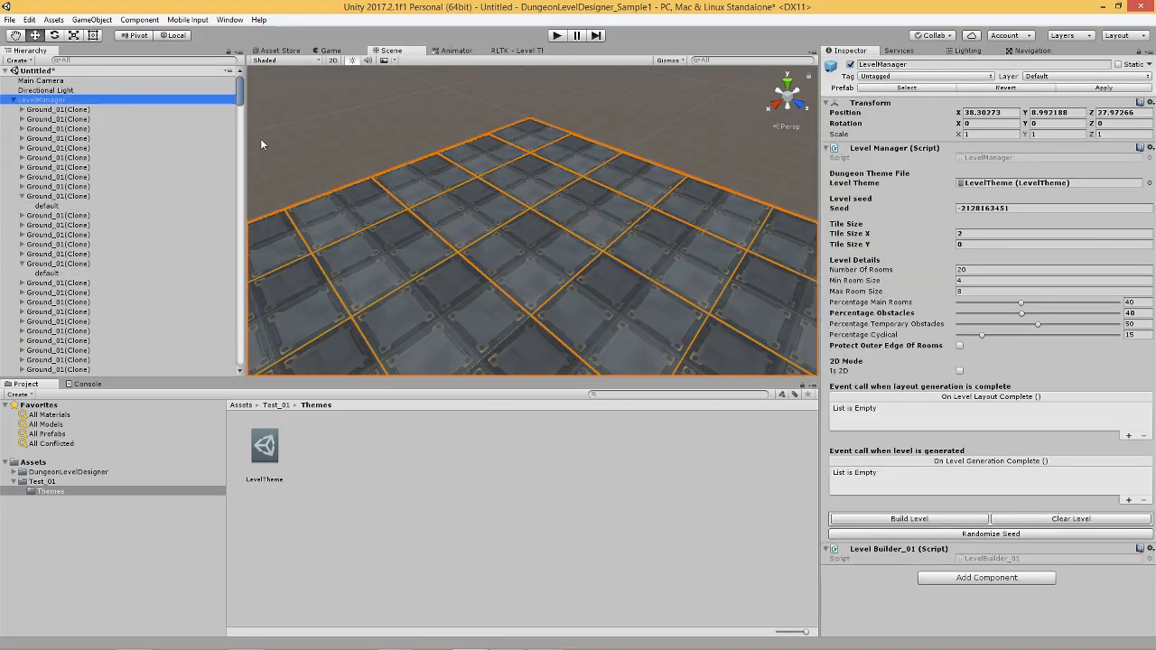
{"action": "mouse_move", "coordinate": [982, 429]}
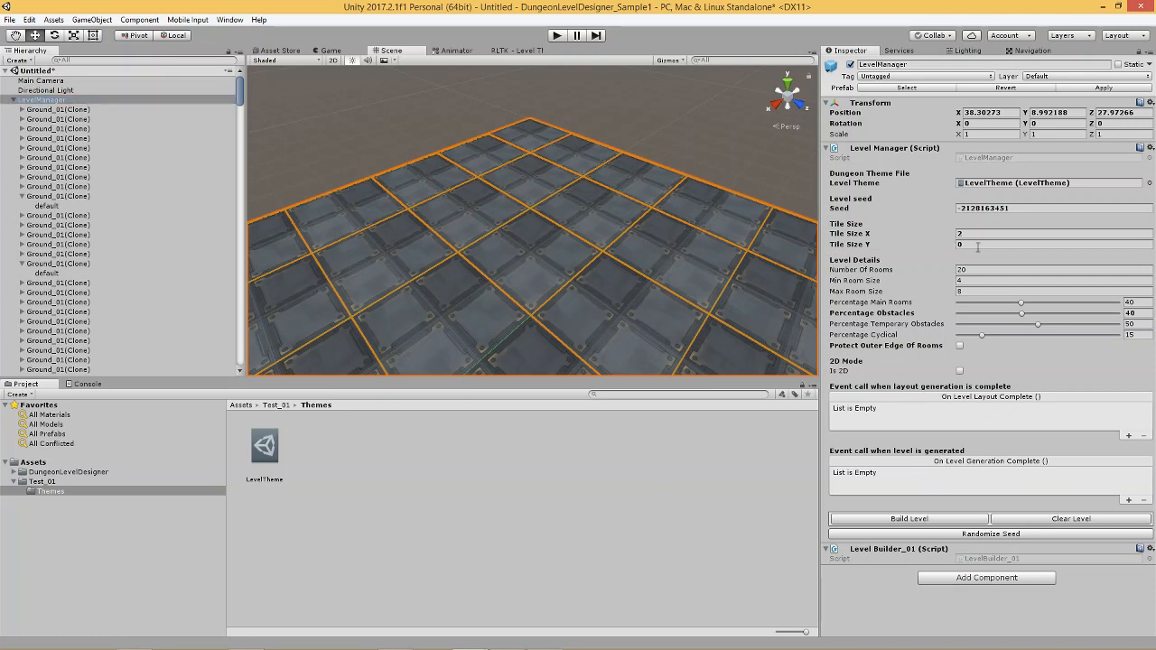
{"action": "left_click", "coordinate": [1052, 245]}
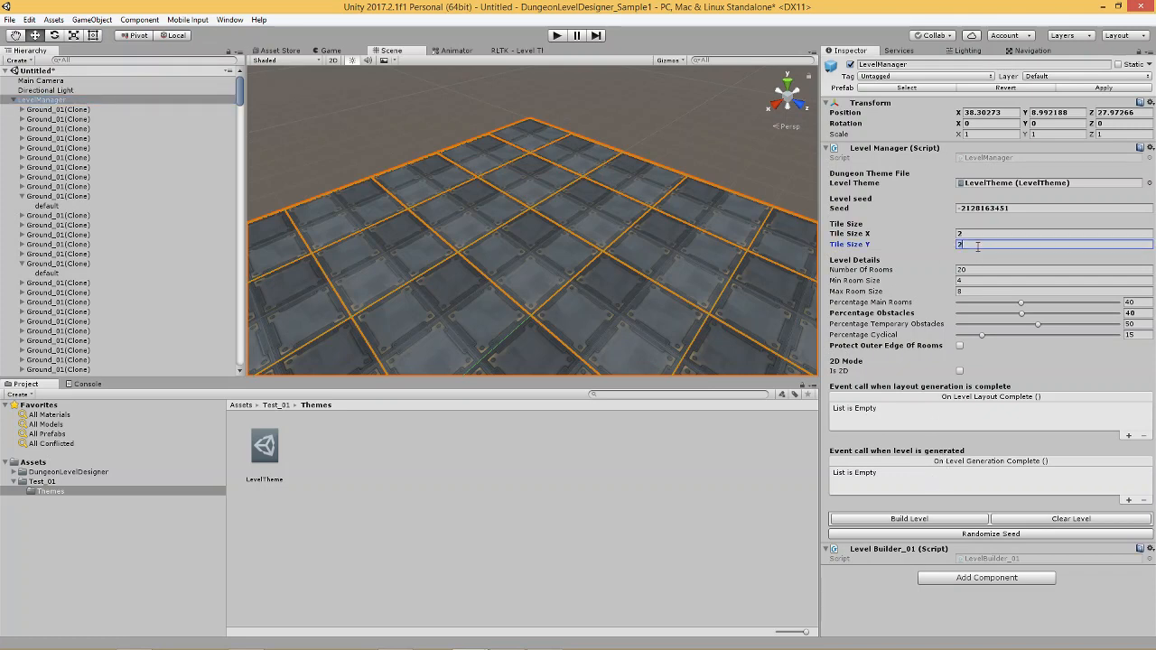
{"action": "left_click", "coordinate": [1052, 233]}
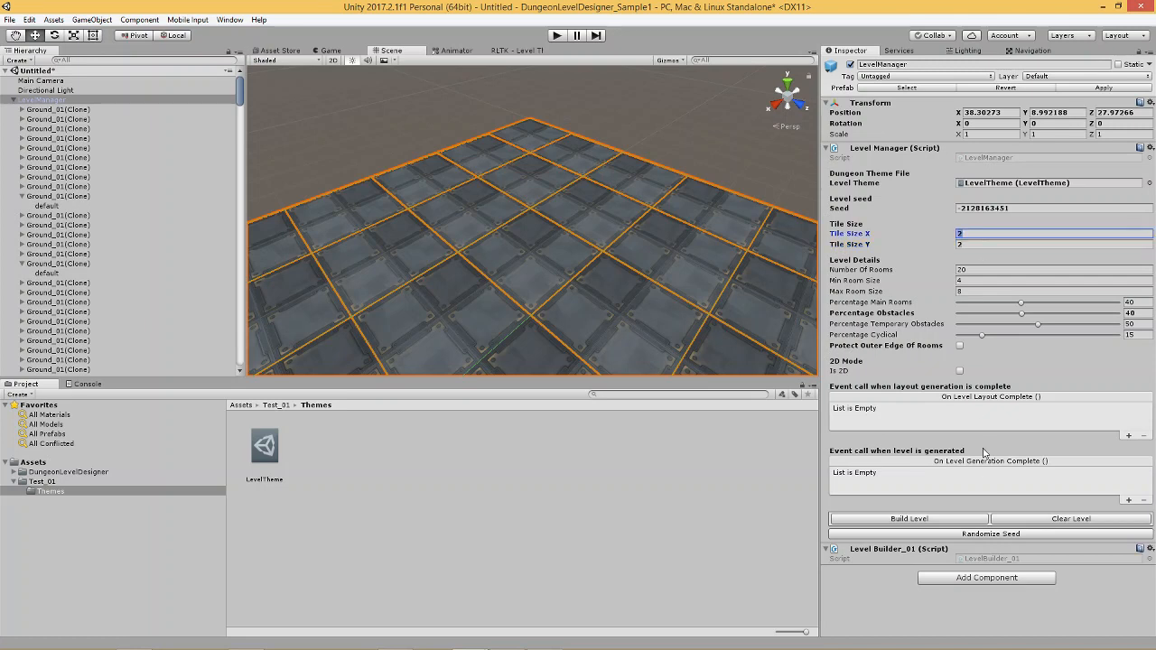
{"action": "left_click", "coordinate": [908, 518]}
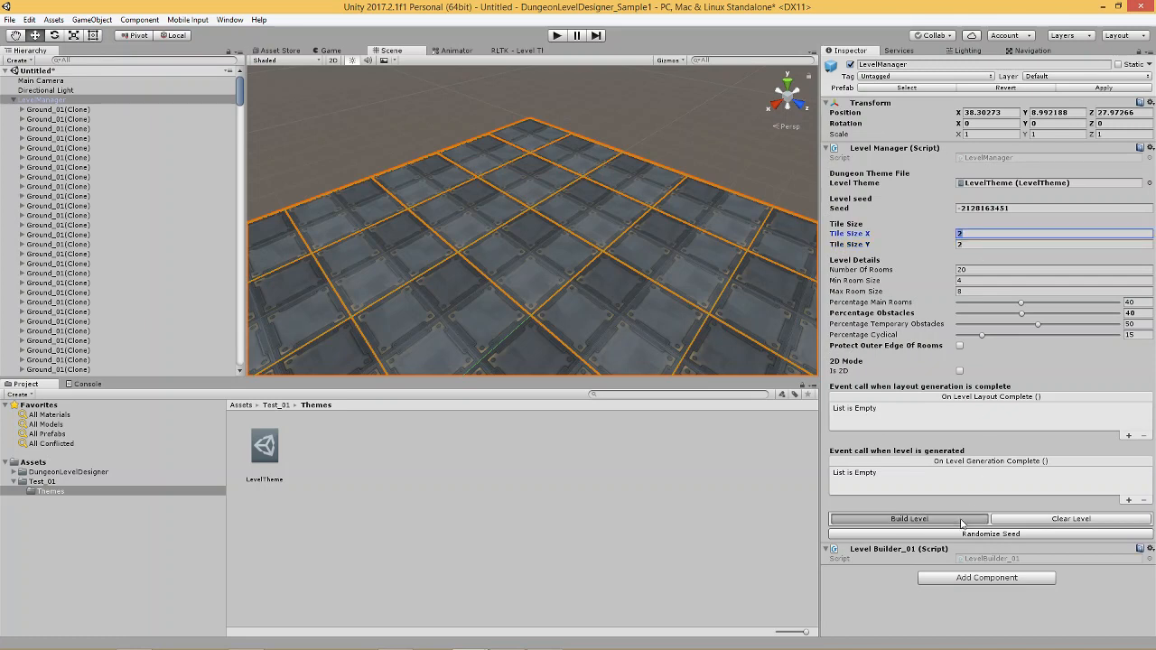
{"action": "type", "text": "4"}
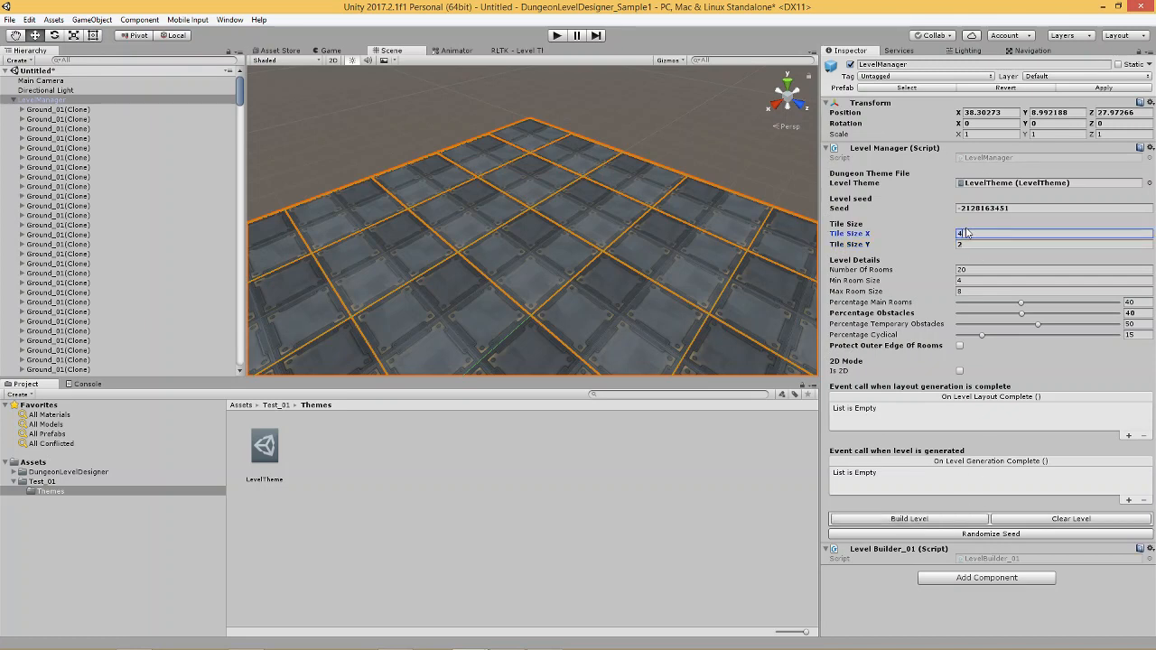
{"action": "left_click", "coordinate": [1052, 245]}
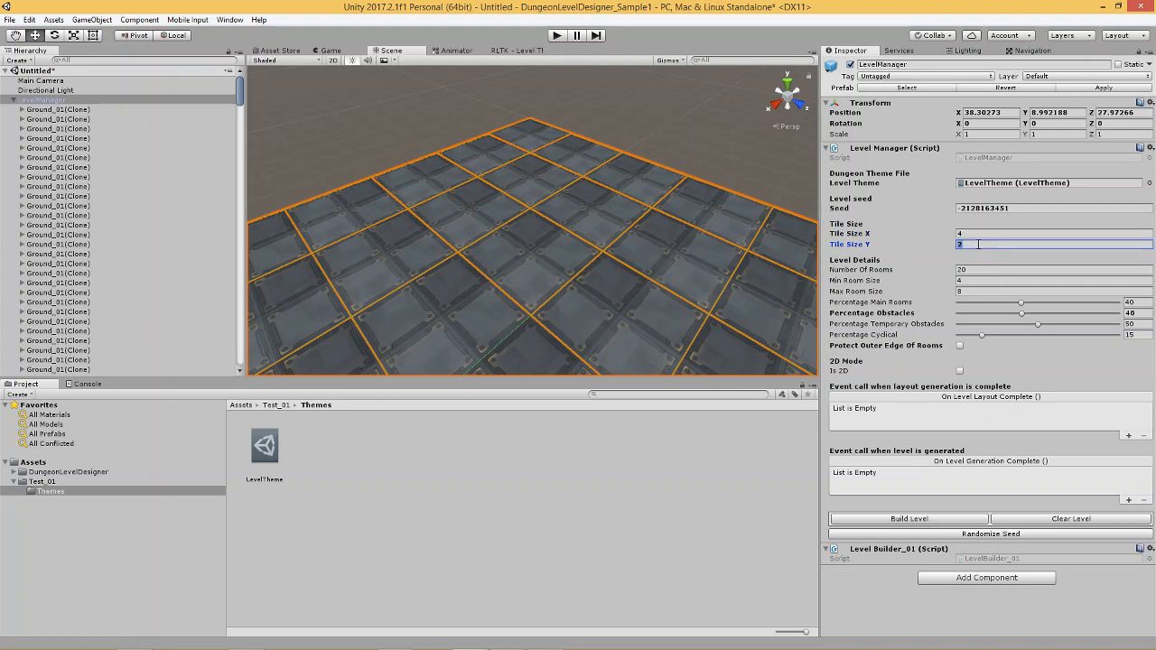
{"action": "type", "text": "4"}
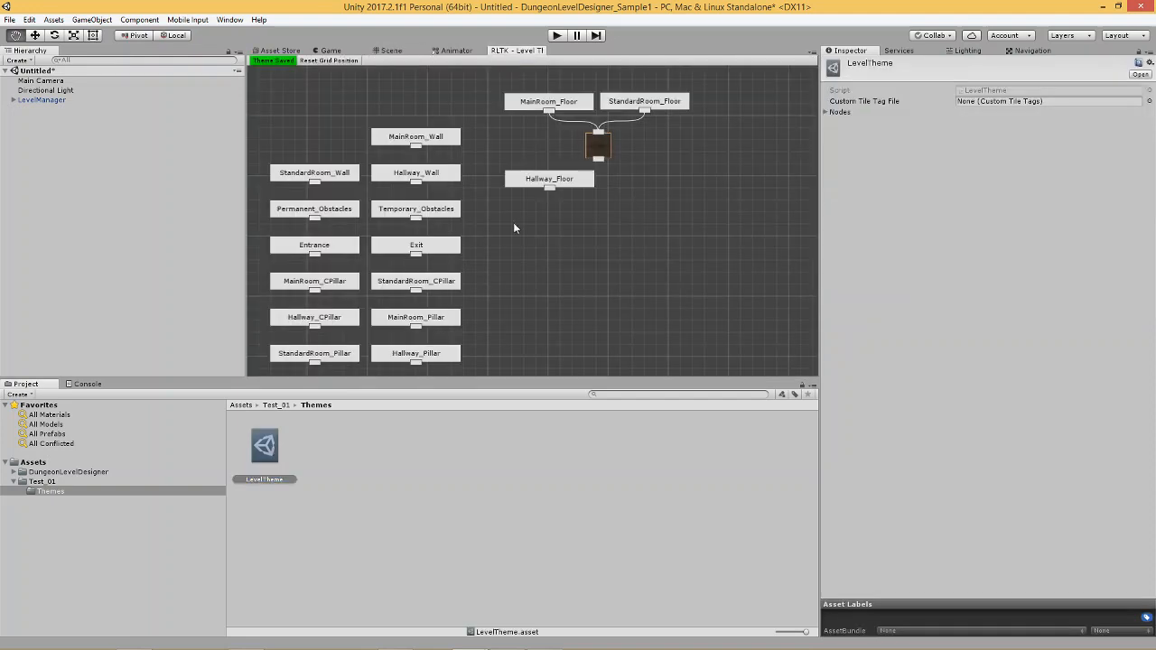
{"action": "mouse_move", "coordinate": [325, 253]}
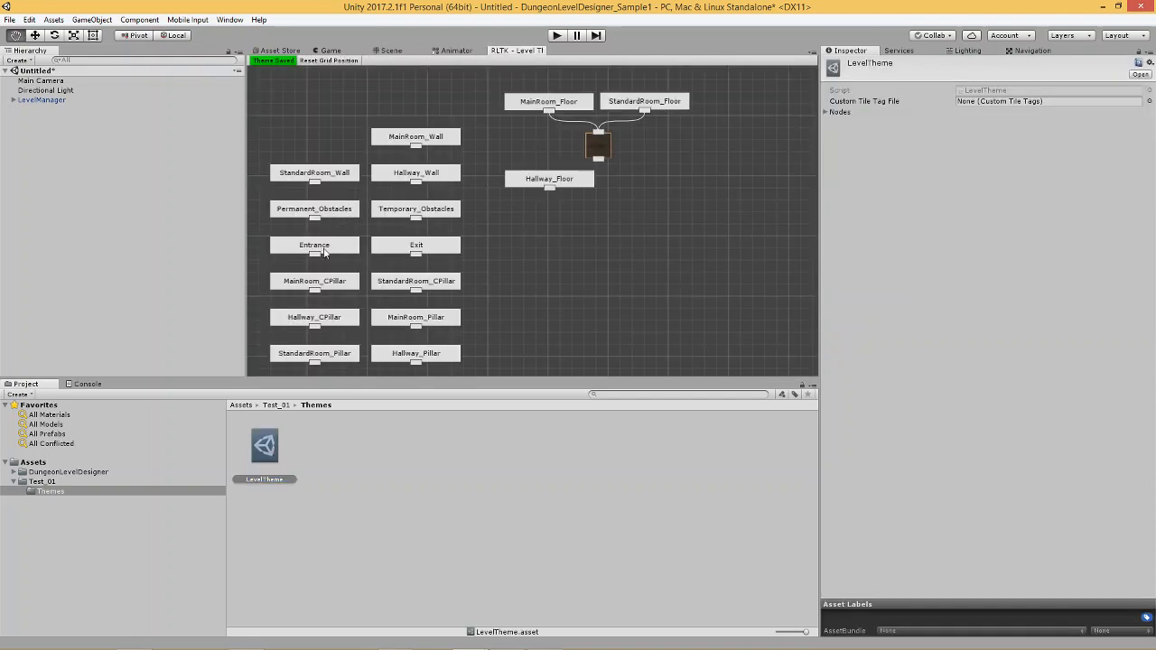
Step: Move the Entrance node beside the Ground_01 floor tile node and check the scene
{"action": "left_click_drag", "start_coordinate": [314, 244], "coordinate": [704, 99]}
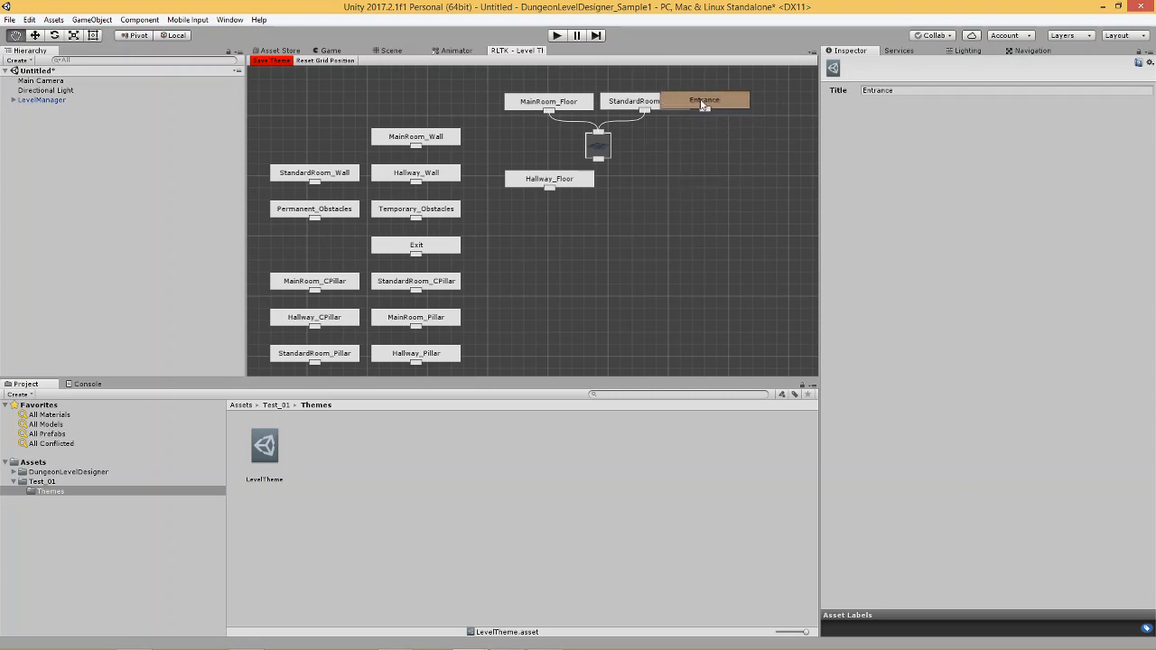
{"action": "left_click_drag", "start_coordinate": [705, 99], "coordinate": [722, 141]}
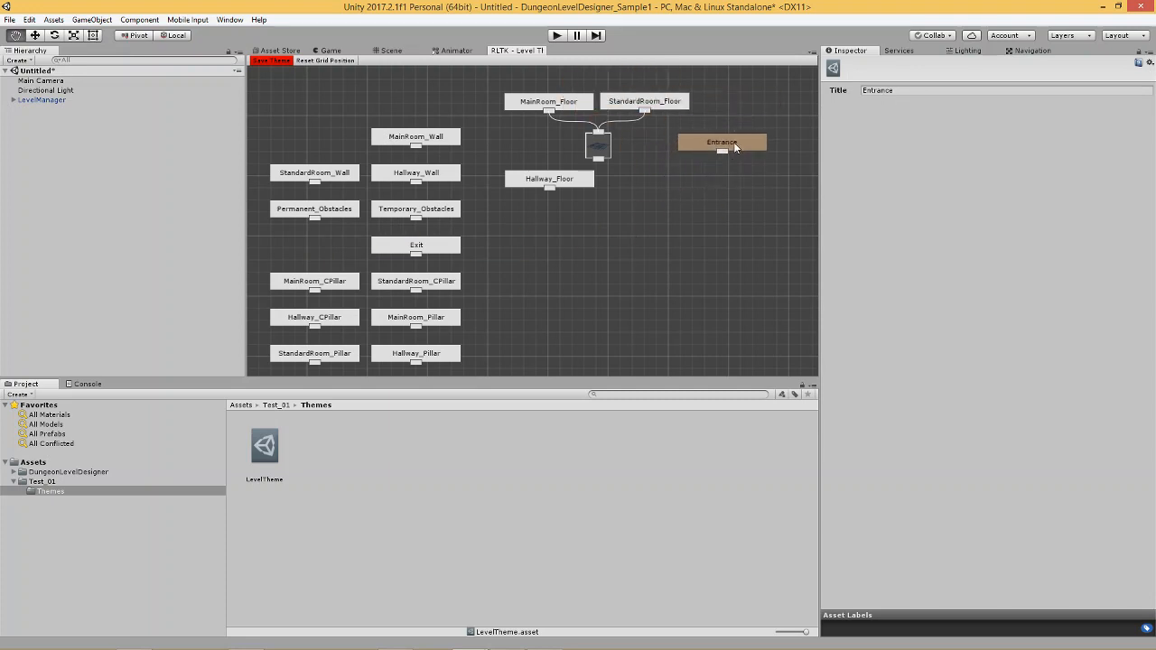
{"action": "left_click", "coordinate": [272, 61]}
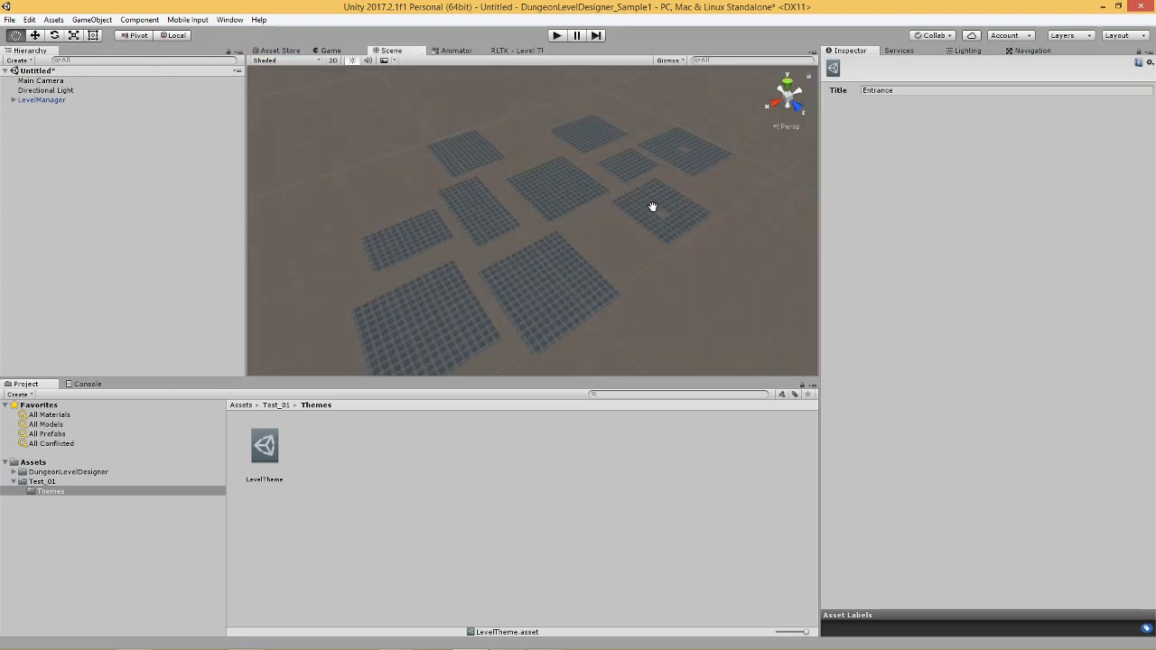
{"action": "mouse_move", "coordinate": [681, 156]}
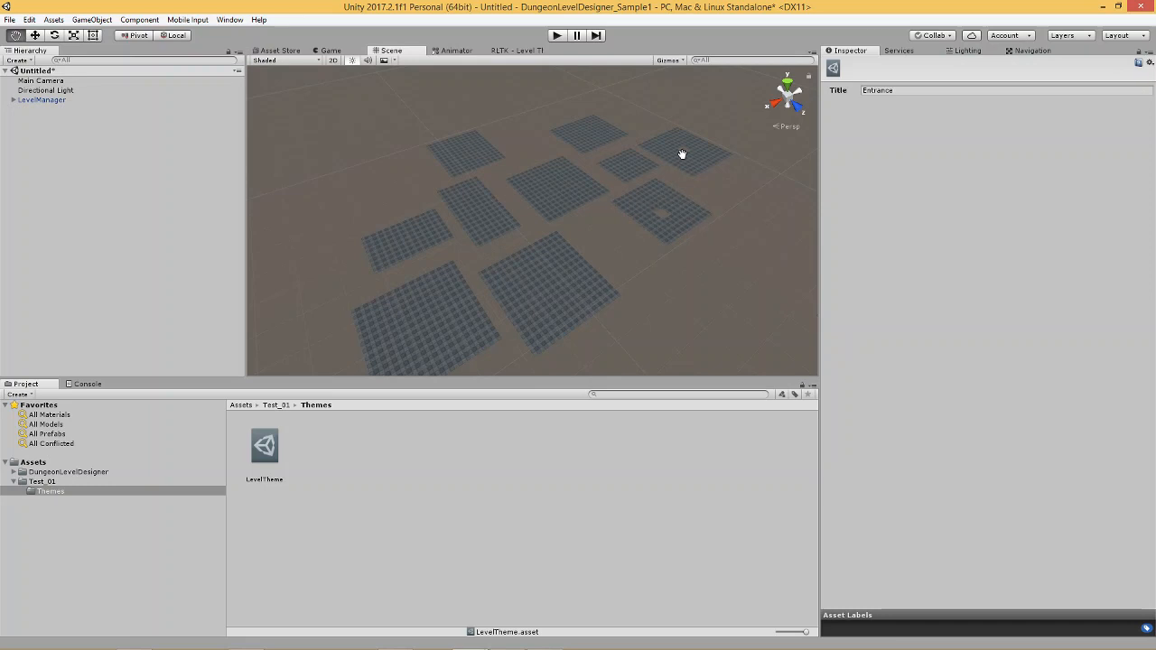
{"action": "mouse_move", "coordinate": [520, 56]}
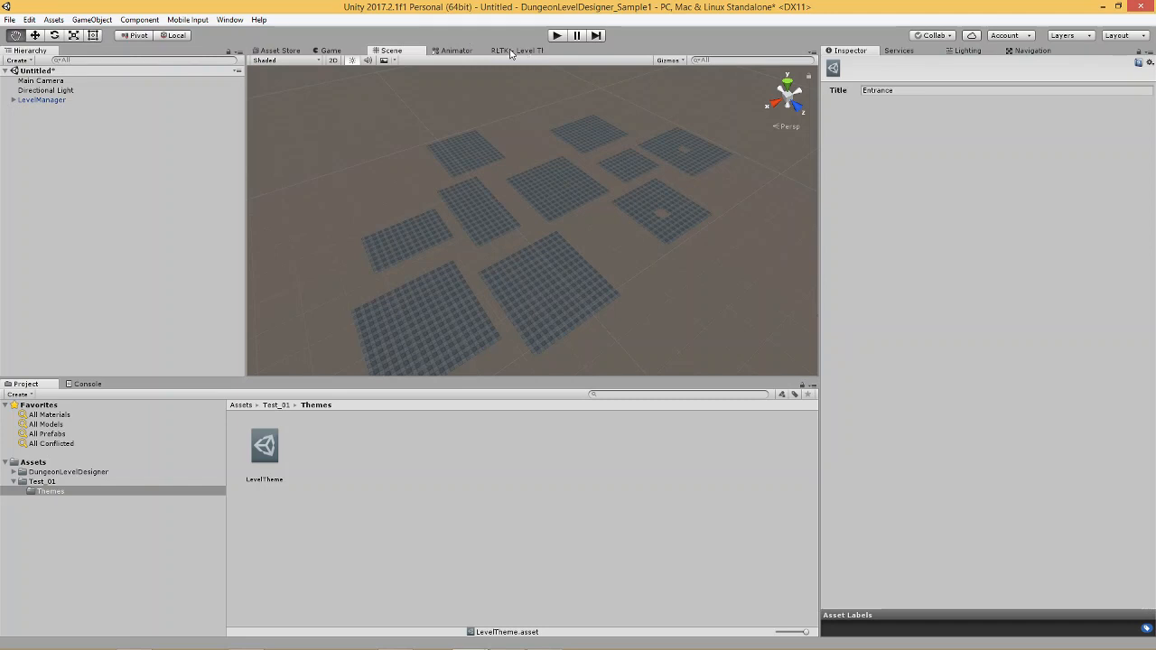
Step: Link the Entrance and Exit nodes to the Ground_01 floor tile node
{"action": "left_click", "coordinate": [515, 49]}
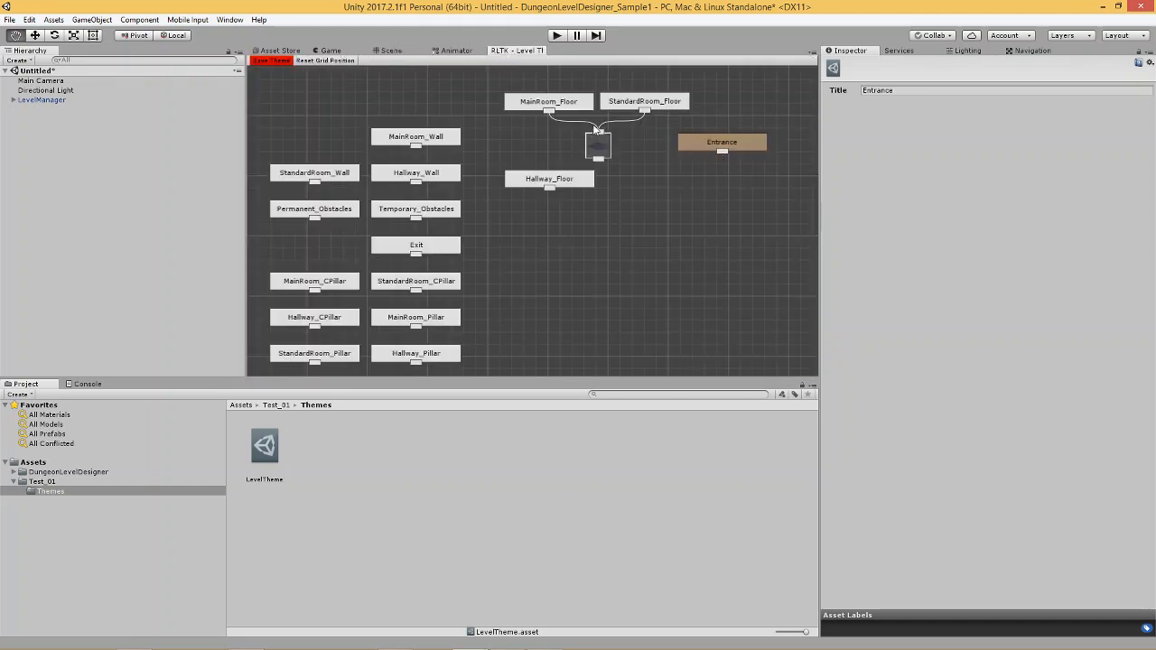
{"action": "left_click_drag", "start_coordinate": [722, 142], "coordinate": [743, 100]}
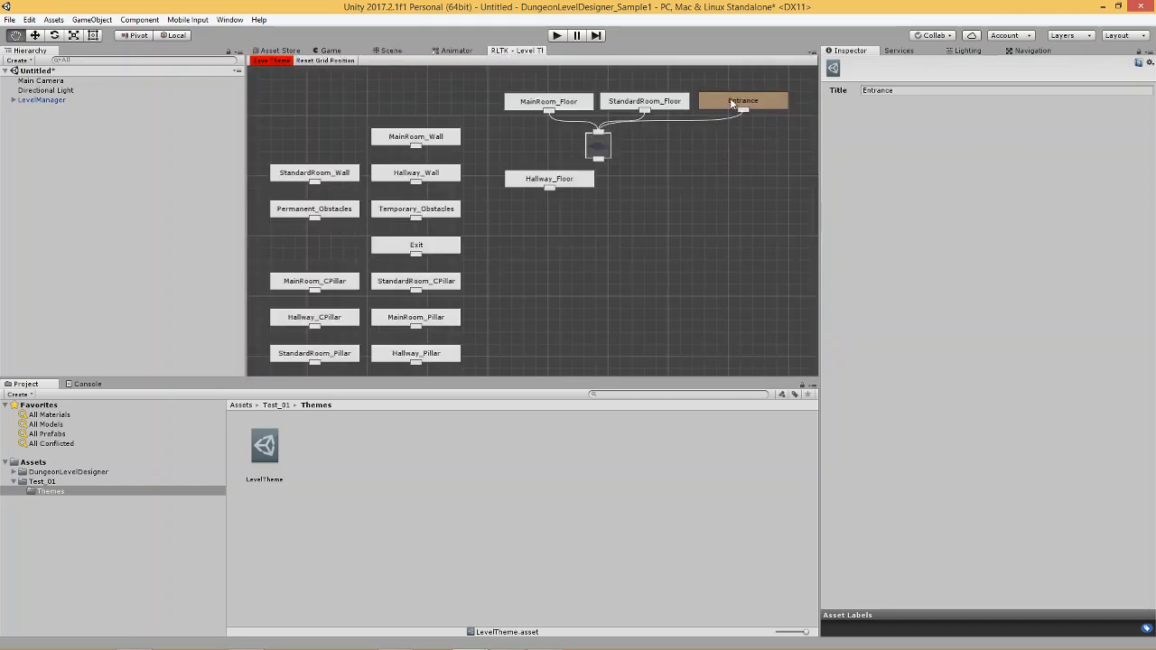
{"action": "left_click_drag", "start_coordinate": [417, 244], "coordinate": [696, 172]}
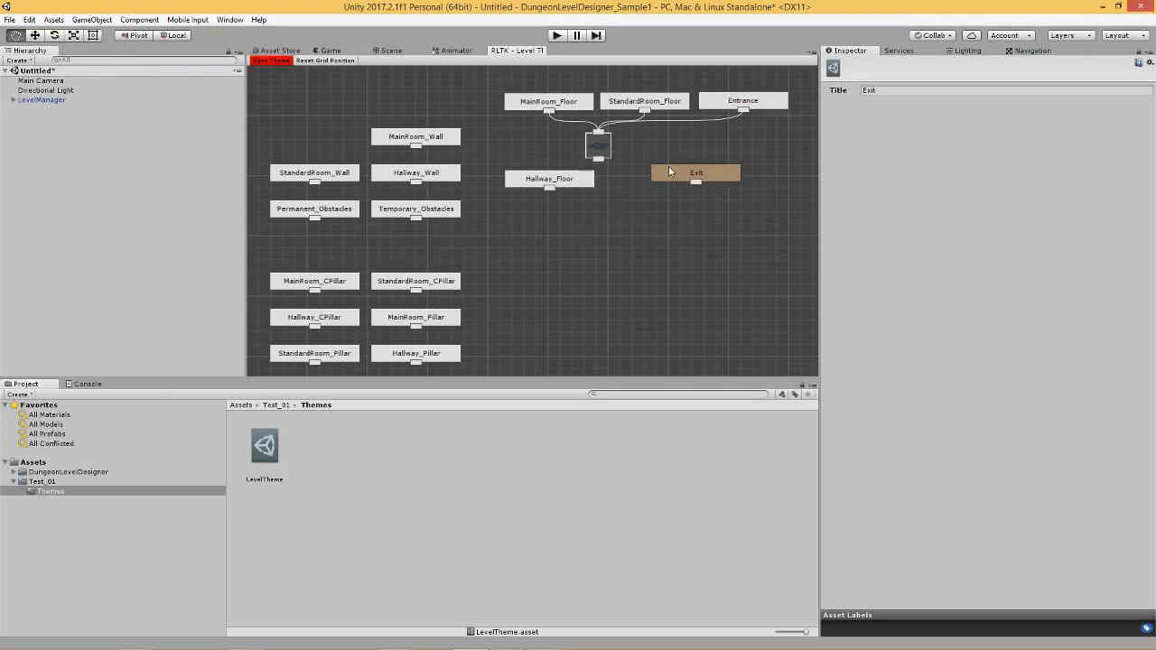
{"action": "left_click_drag", "start_coordinate": [696, 172], "coordinate": [715, 137]}
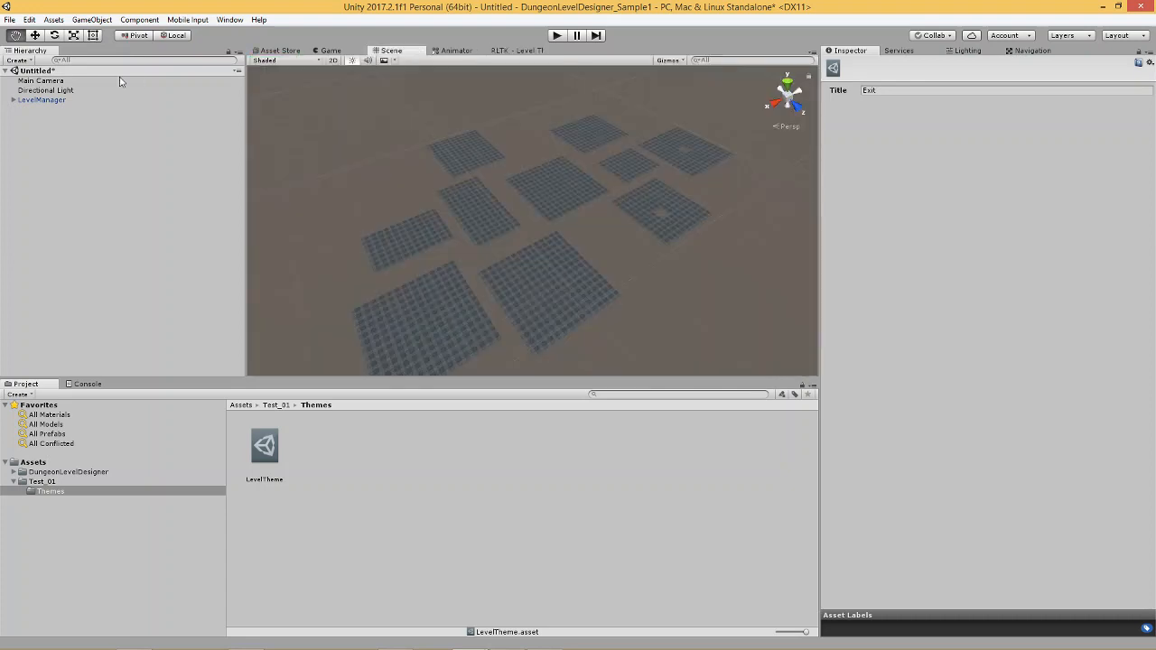
{"action": "left_click", "coordinate": [42, 99]}
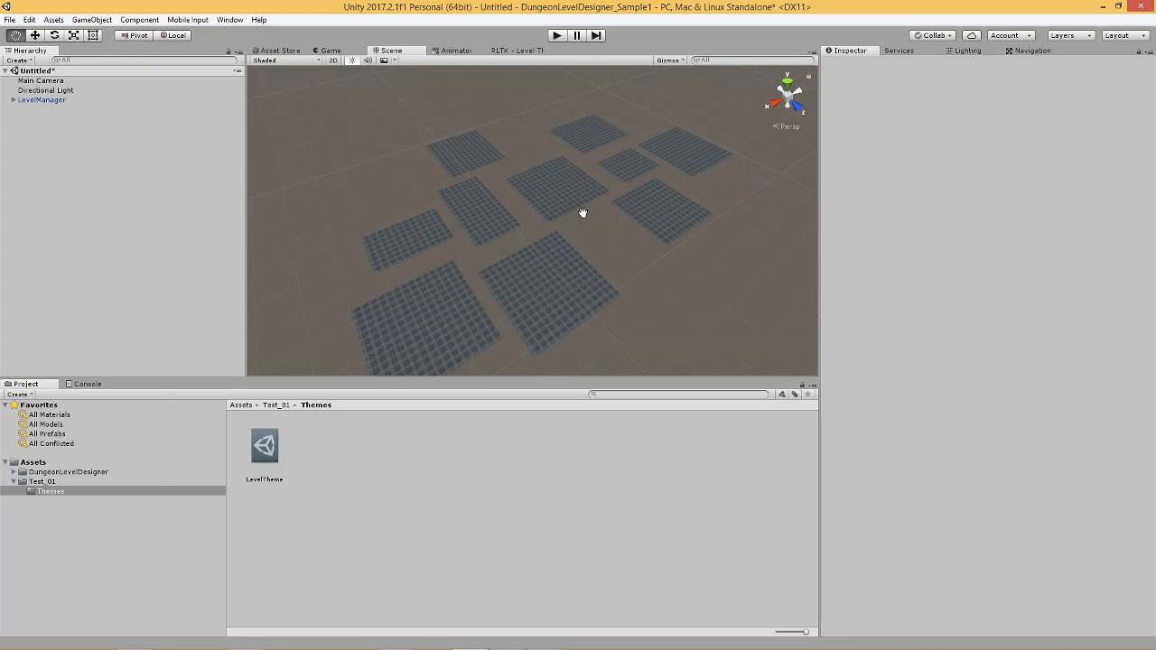
{"action": "mouse_move", "coordinate": [474, 336]}
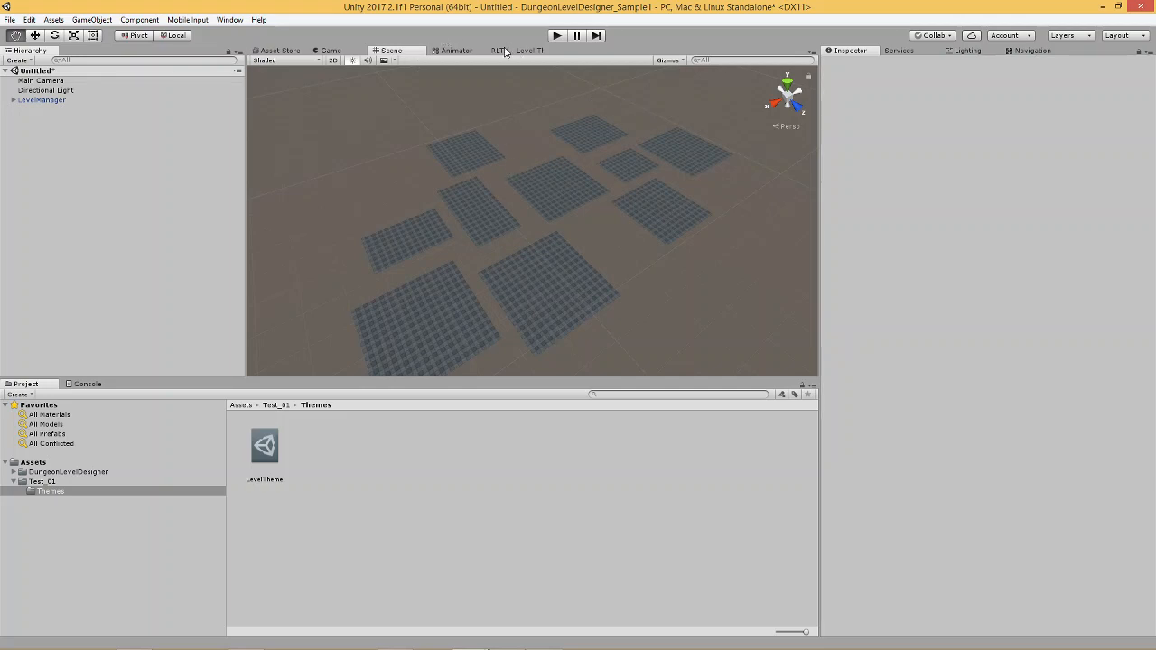
Step: Add a Ground_02 tile node beside Ground_01 and save the level theme
{"action": "left_click", "coordinate": [516, 50]}
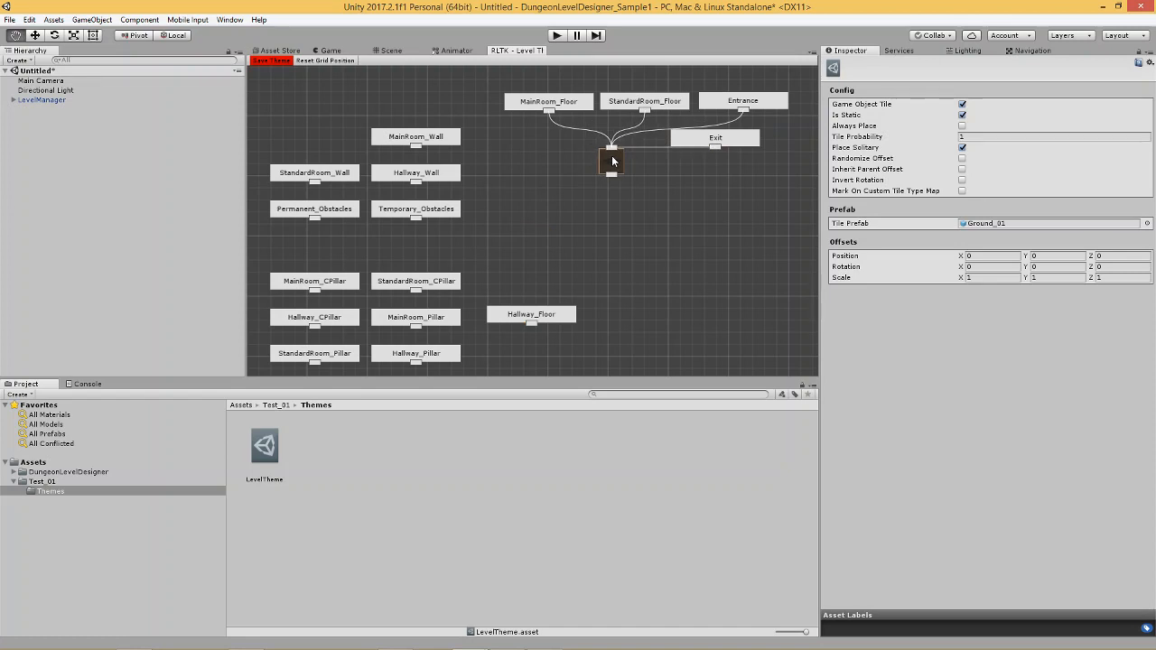
{"action": "left_click", "coordinate": [271, 60]}
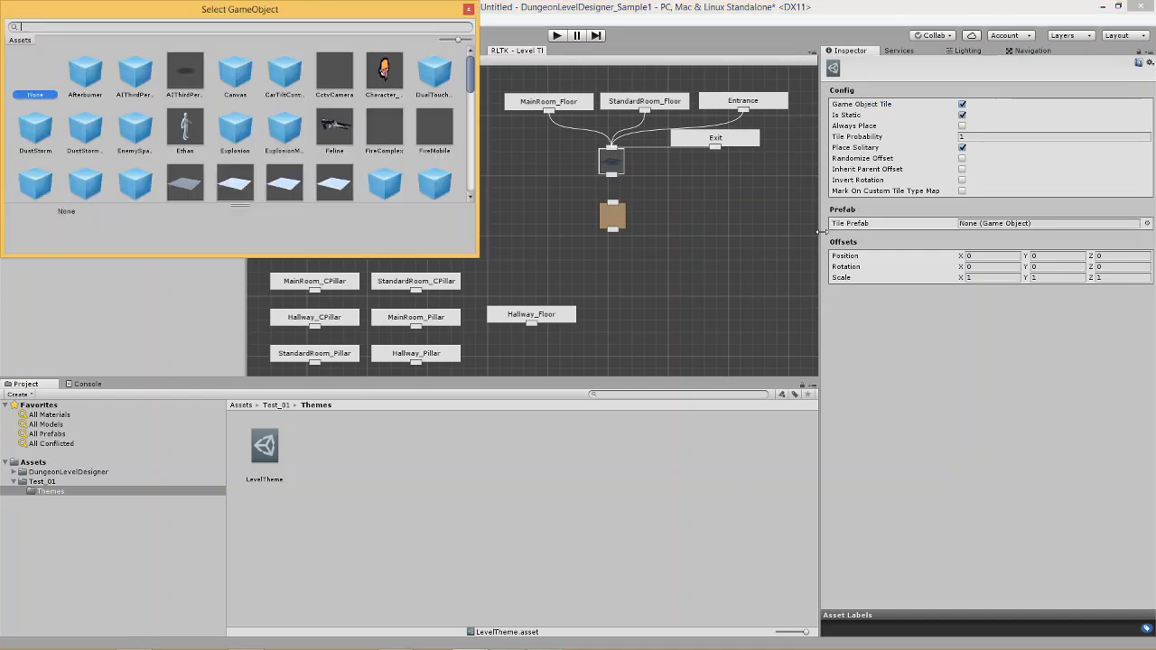
{"action": "type", "text": "gr"}
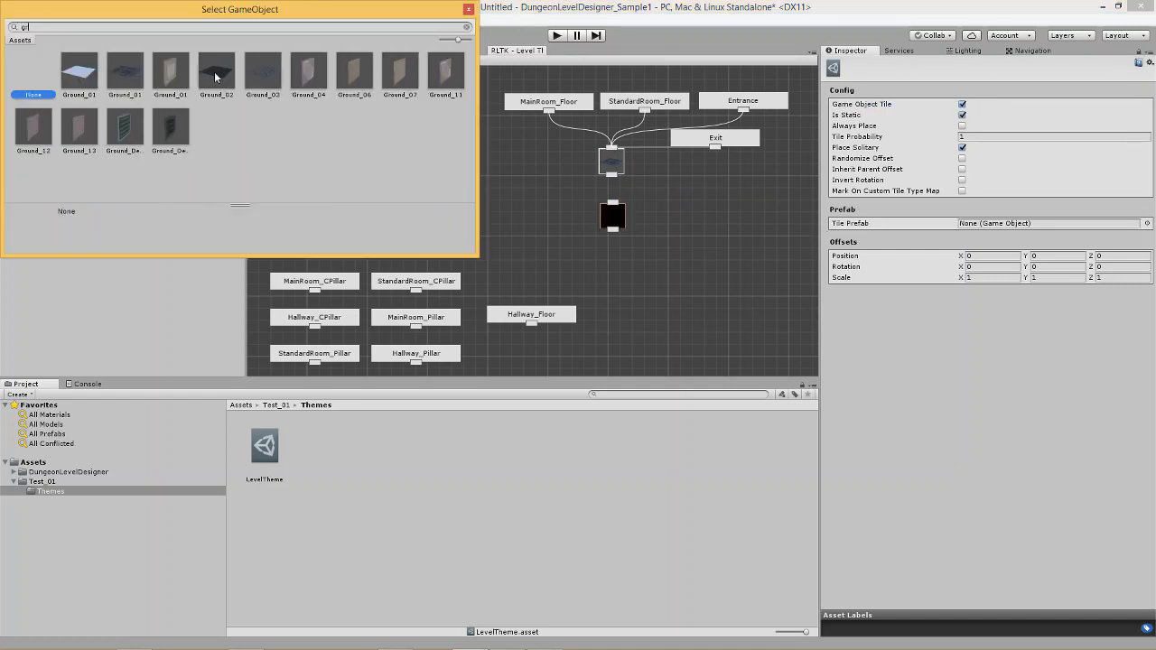
{"action": "left_click", "coordinate": [216, 71]}
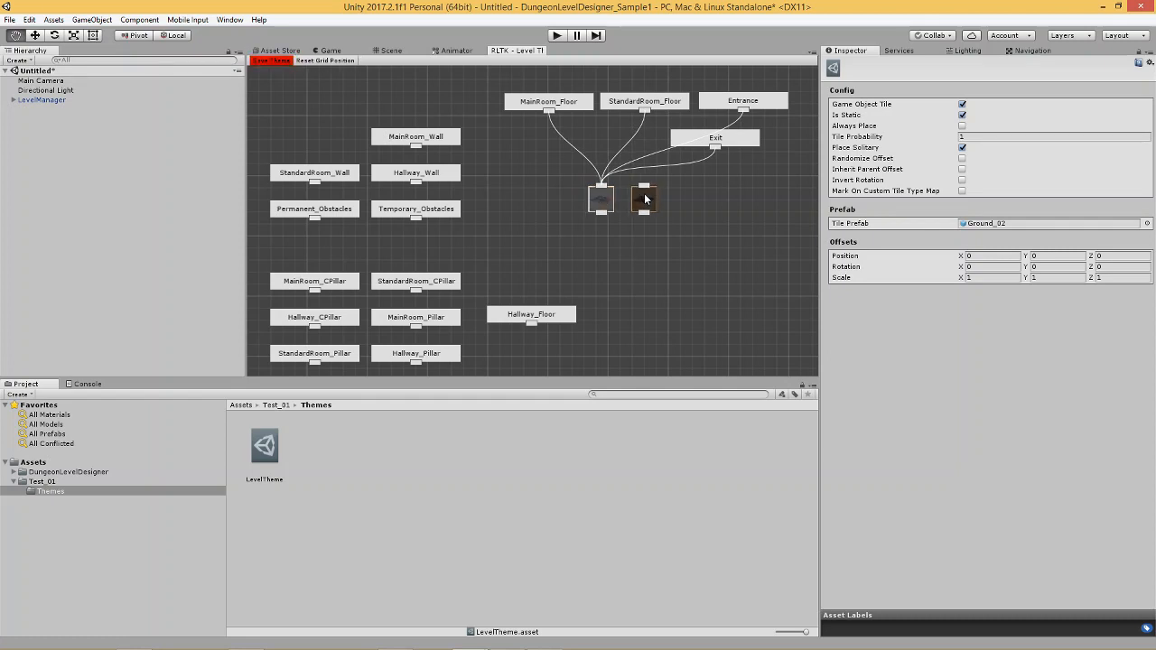
{"action": "left_click", "coordinate": [645, 199]}
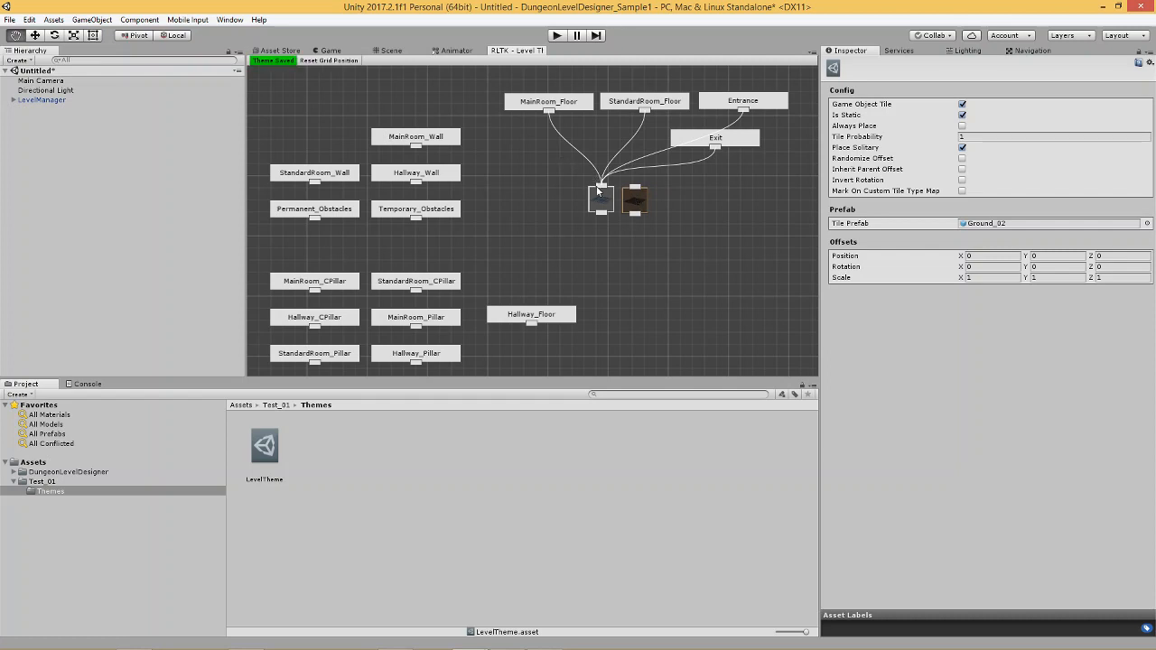
Step: Add a new node feeding both the Ground_01 and Ground_02 tile nodes
{"action": "right_click", "coordinate": [600, 192]}
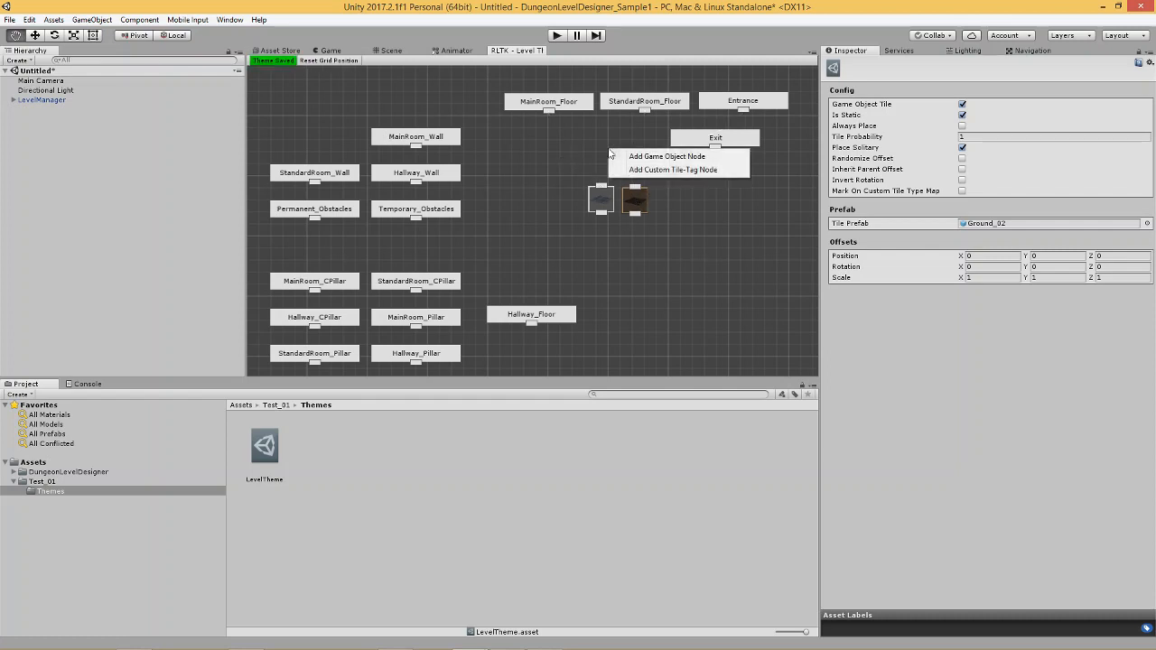
{"action": "left_click", "coordinate": [667, 157]}
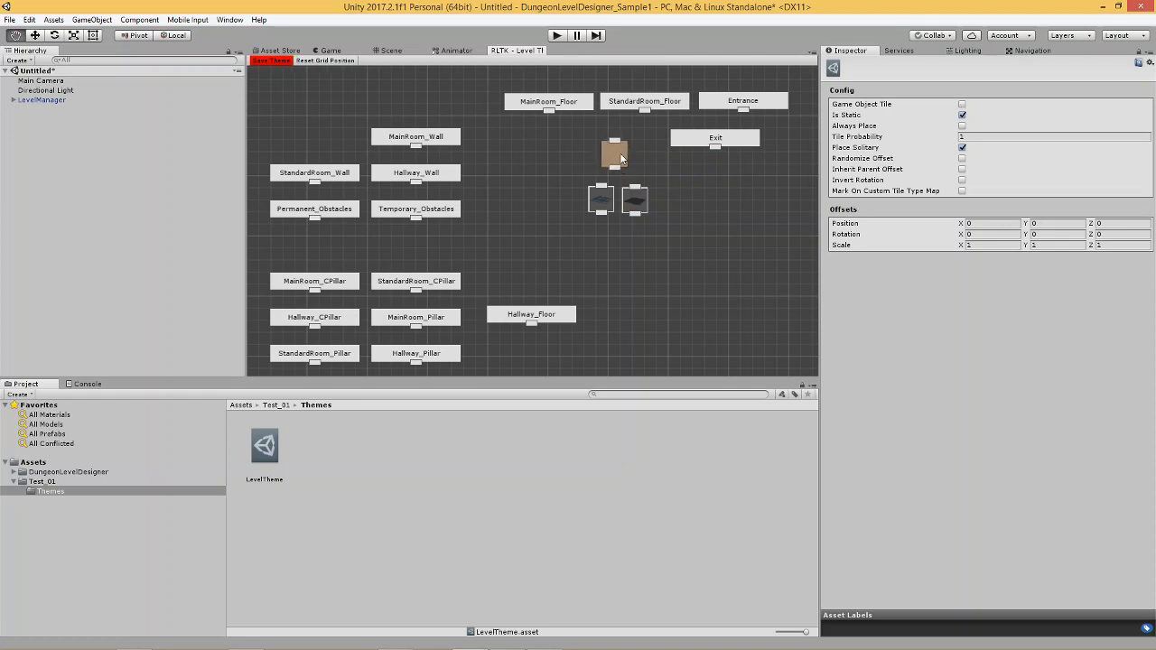
{"action": "mouse_move", "coordinate": [608, 187]}
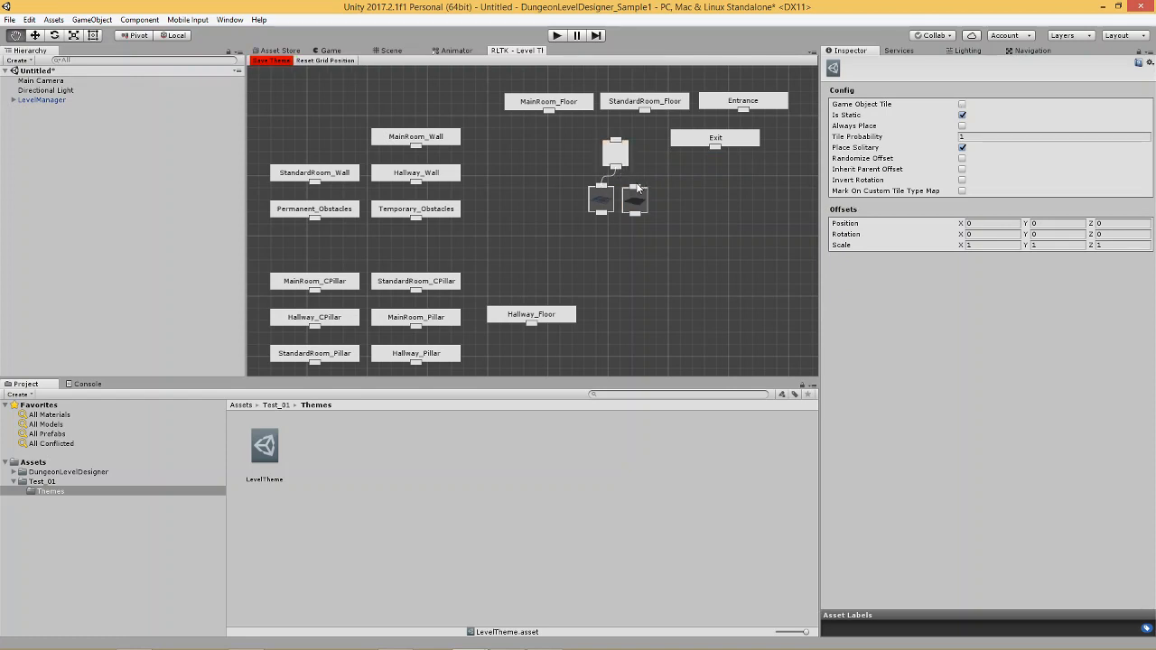
{"action": "left_click", "coordinate": [615, 152]}
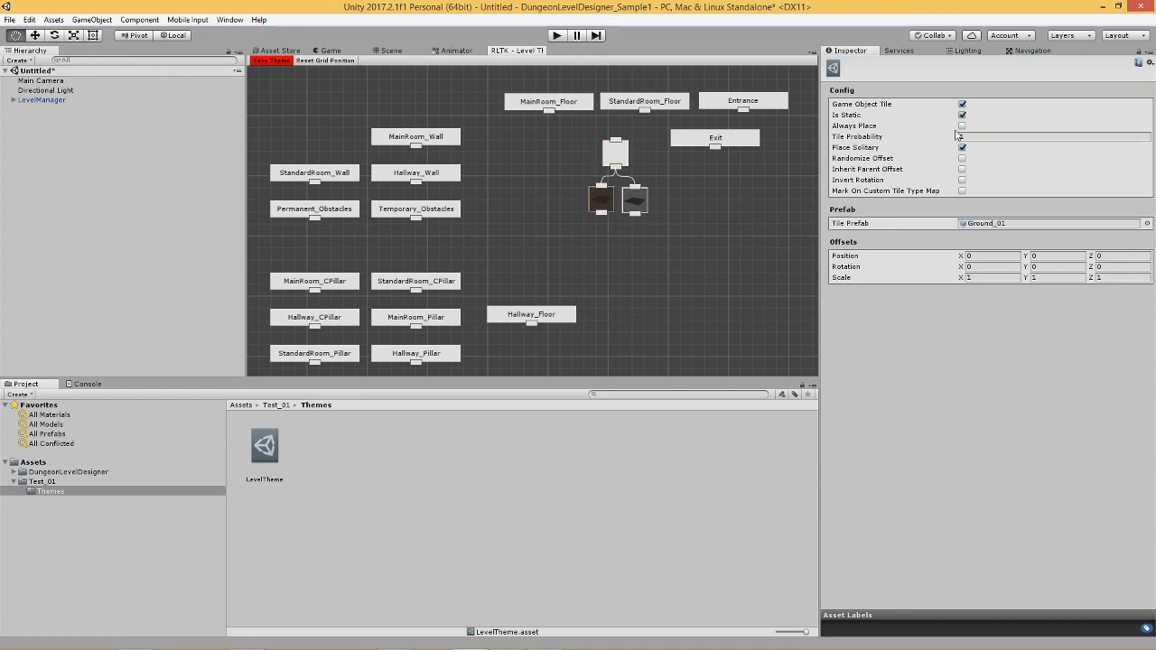
{"action": "left_click", "coordinate": [271, 60]}
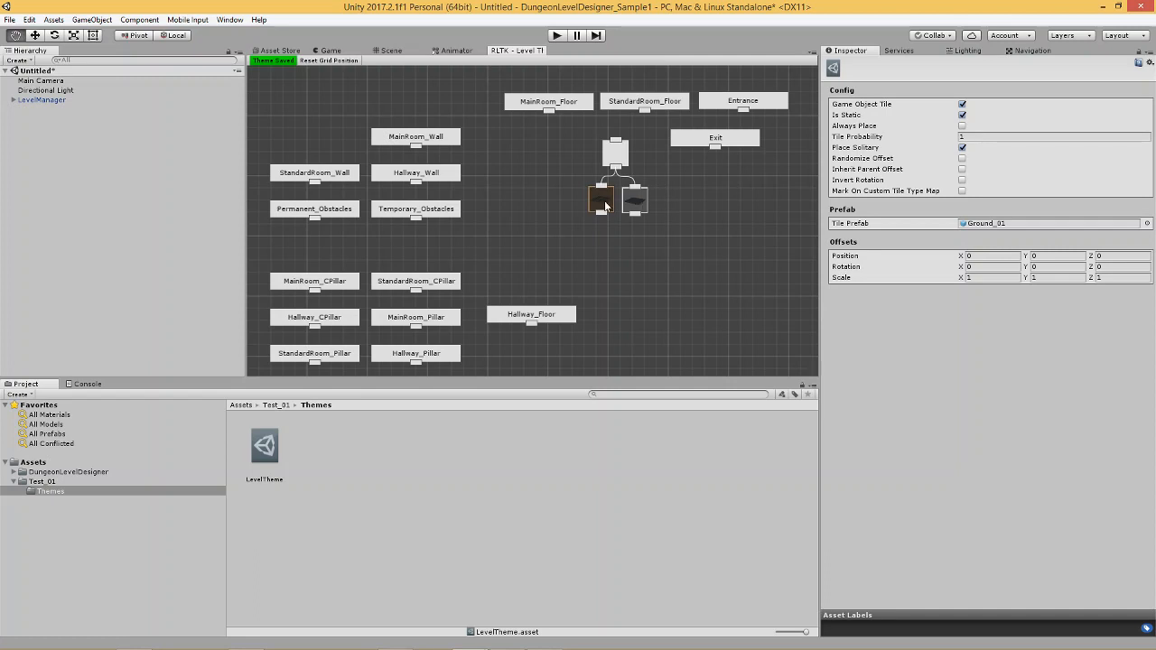
{"action": "left_click", "coordinate": [271, 60]}
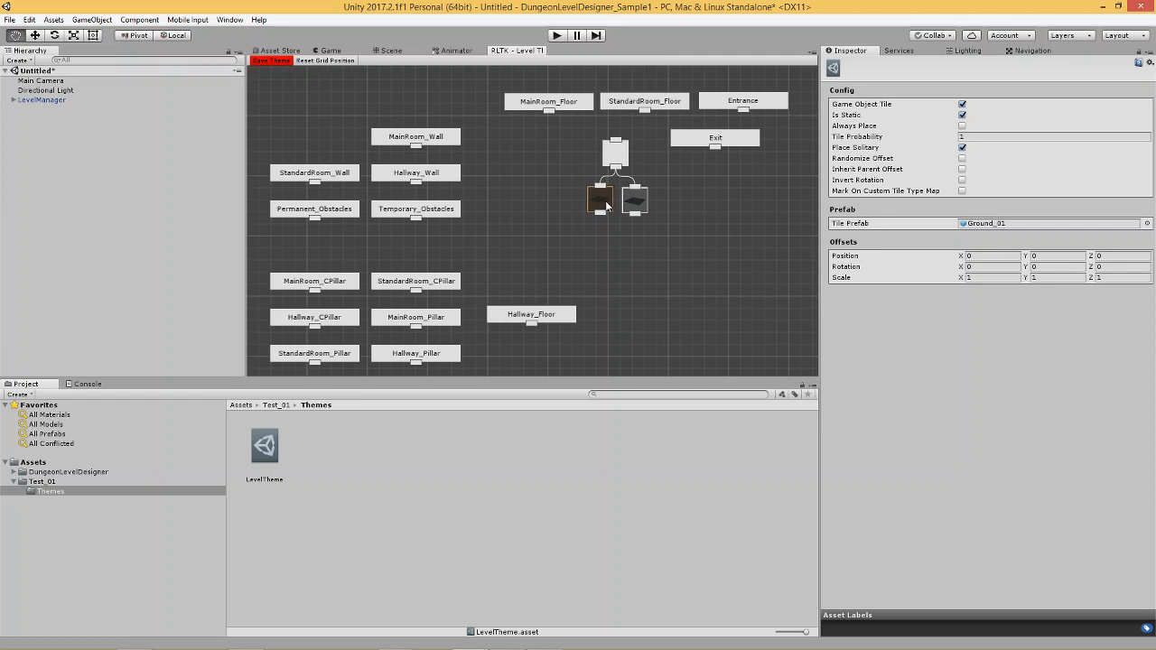
{"action": "left_click", "coordinate": [270, 60]}
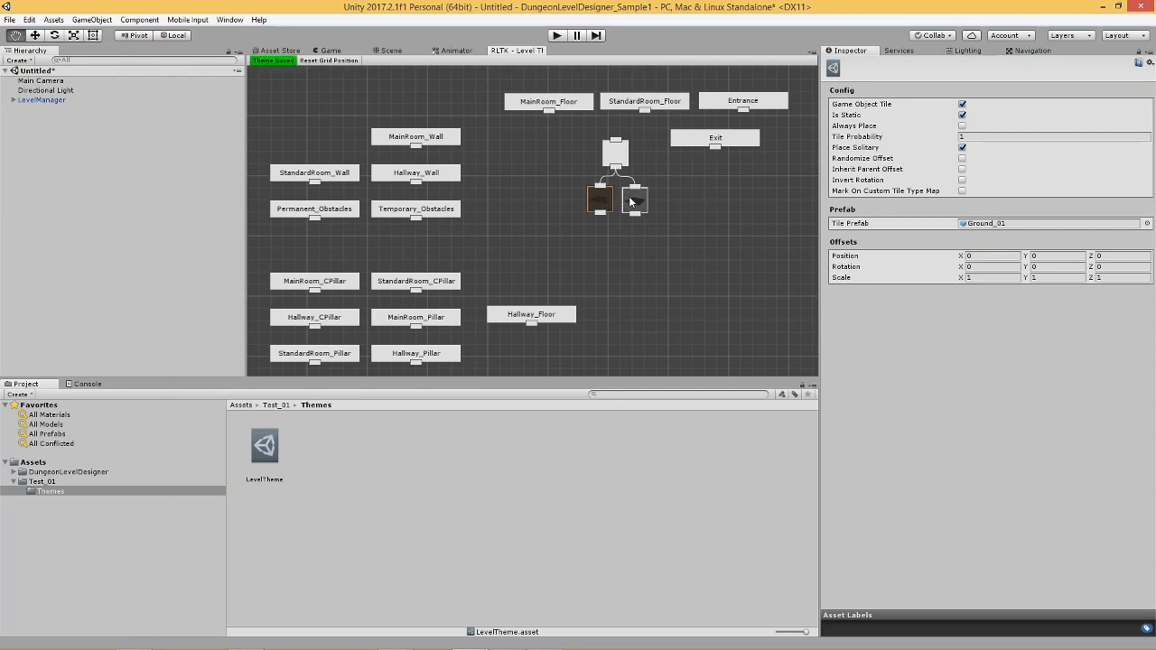
{"action": "mouse_move", "coordinate": [641, 202]}
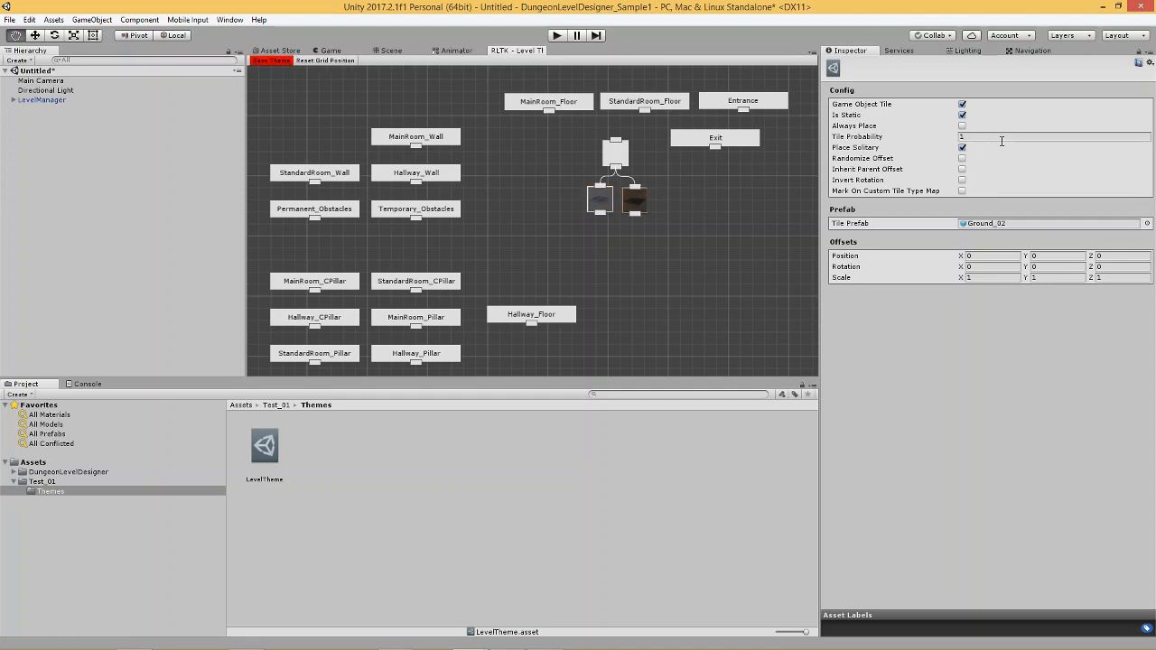
{"action": "left_click", "coordinate": [601, 199]}
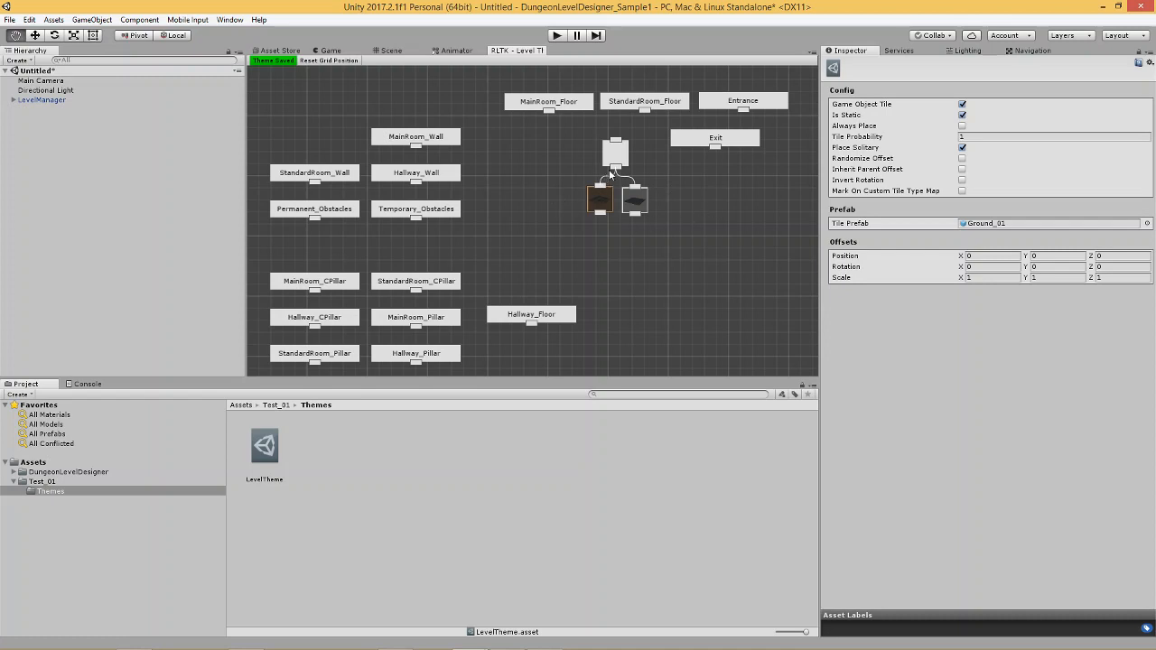
{"action": "mouse_move", "coordinate": [611, 198]}
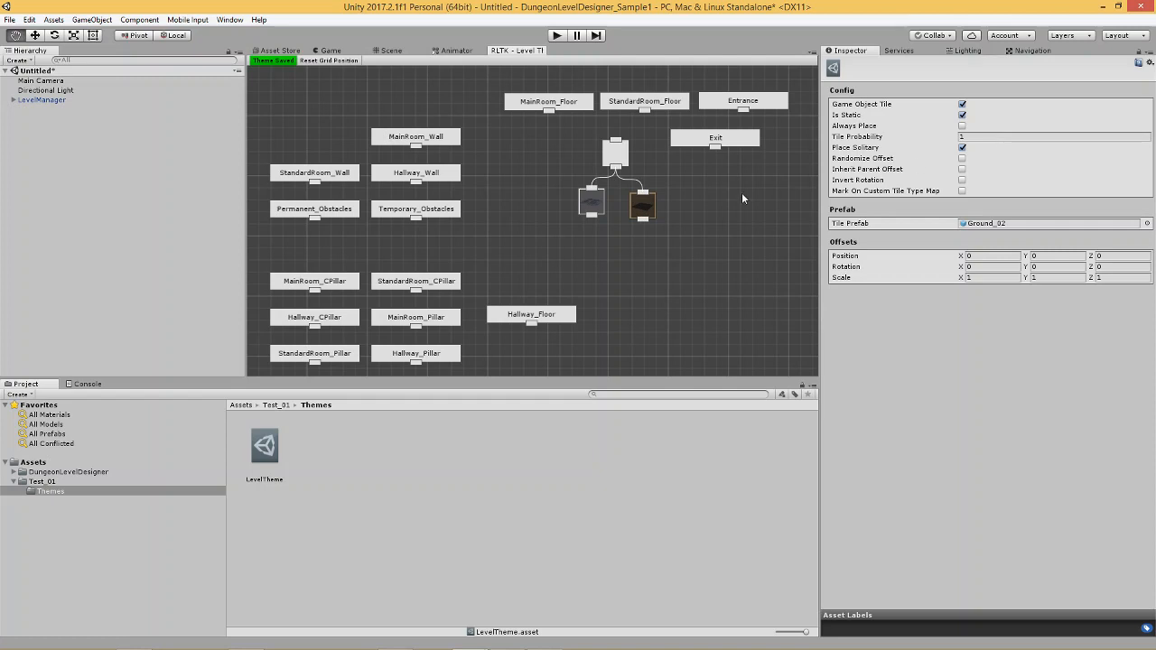
Step: Set Ground_01's tile probability to 10 and connect Entrance to the floor tiles
{"action": "left_click", "coordinate": [591, 200]}
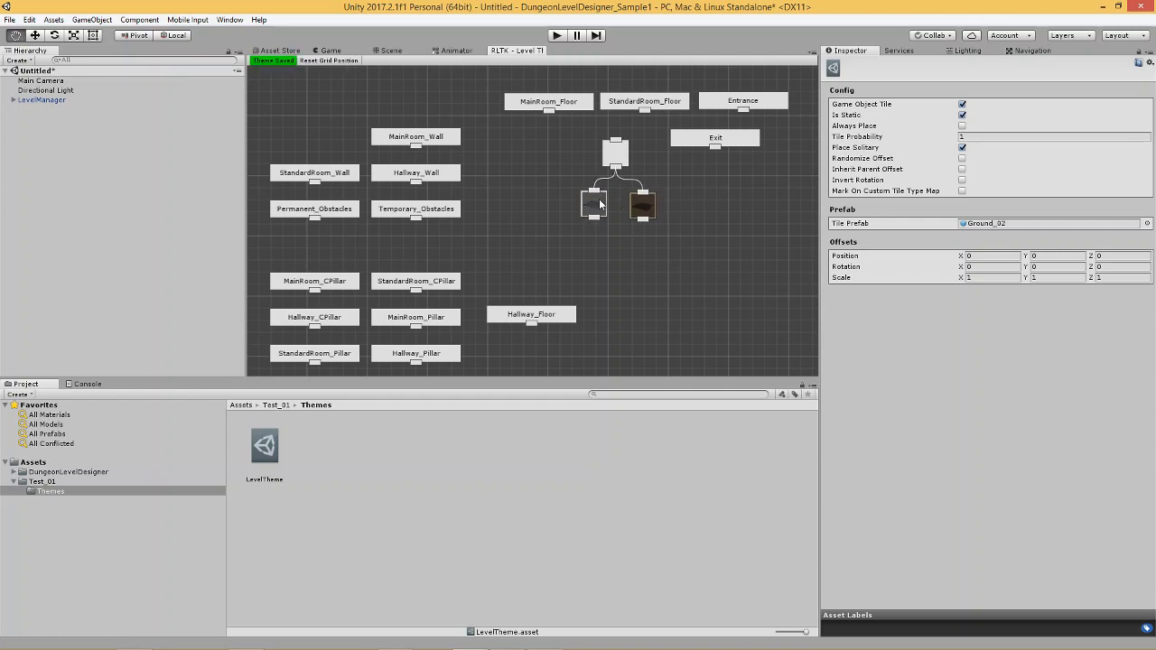
{"action": "left_click", "coordinate": [594, 203]}
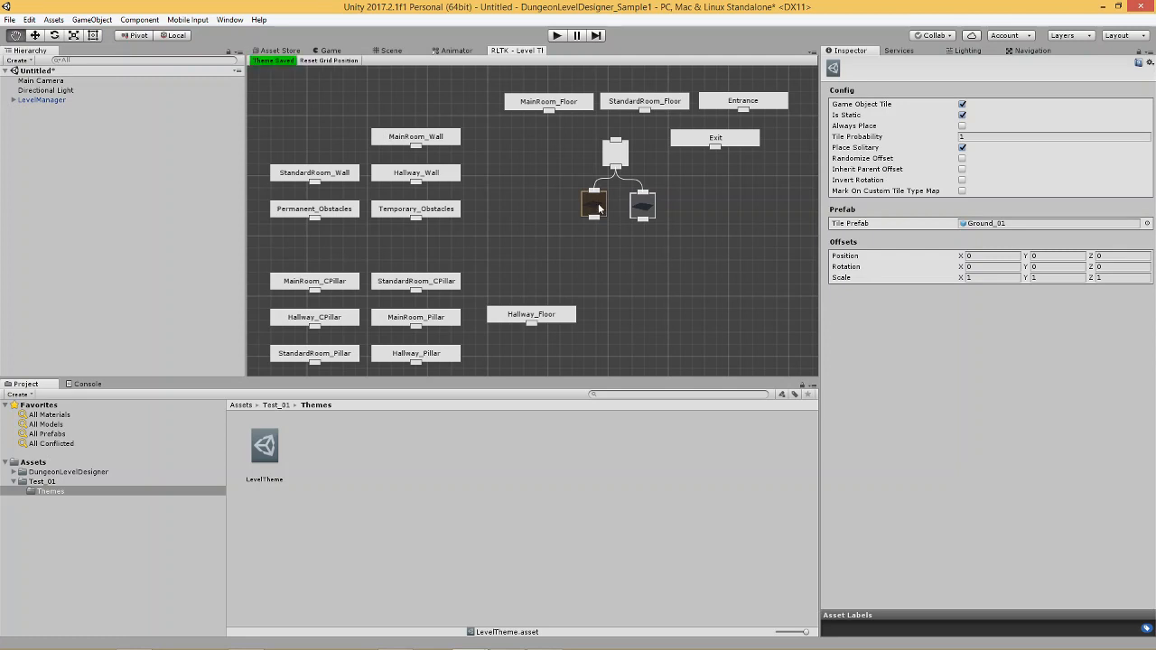
{"action": "left_click", "coordinate": [1038, 136]}
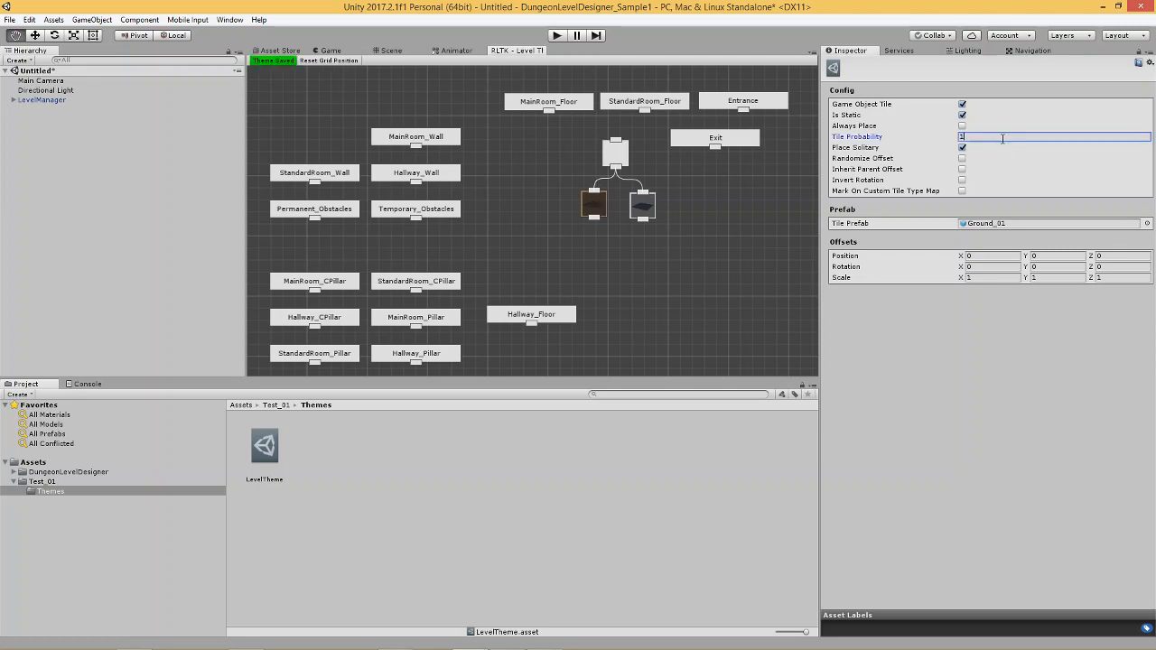
{"action": "type", "text": "10"}
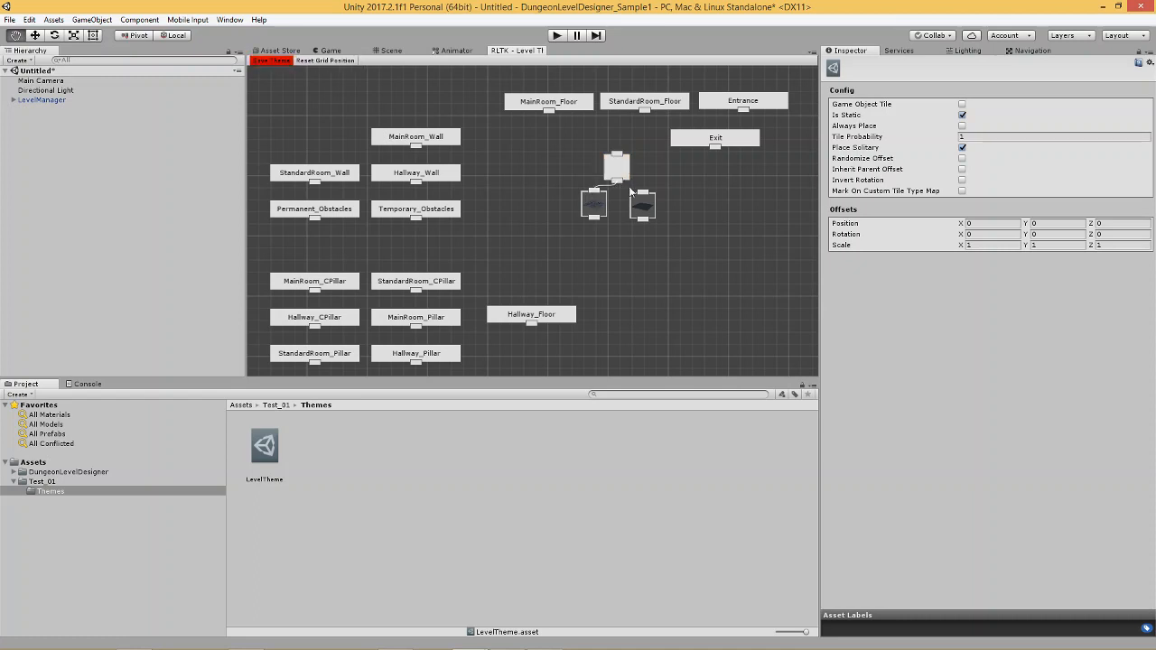
{"action": "mouse_move", "coordinate": [552, 119]}
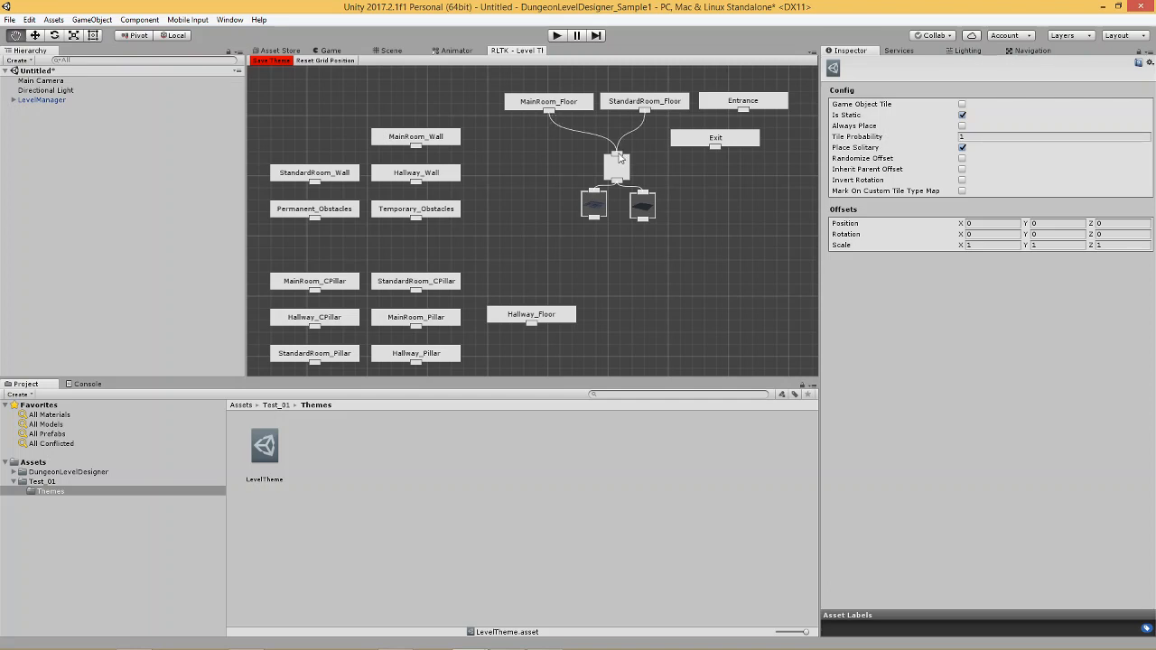
{"action": "mouse_move", "coordinate": [634, 157]}
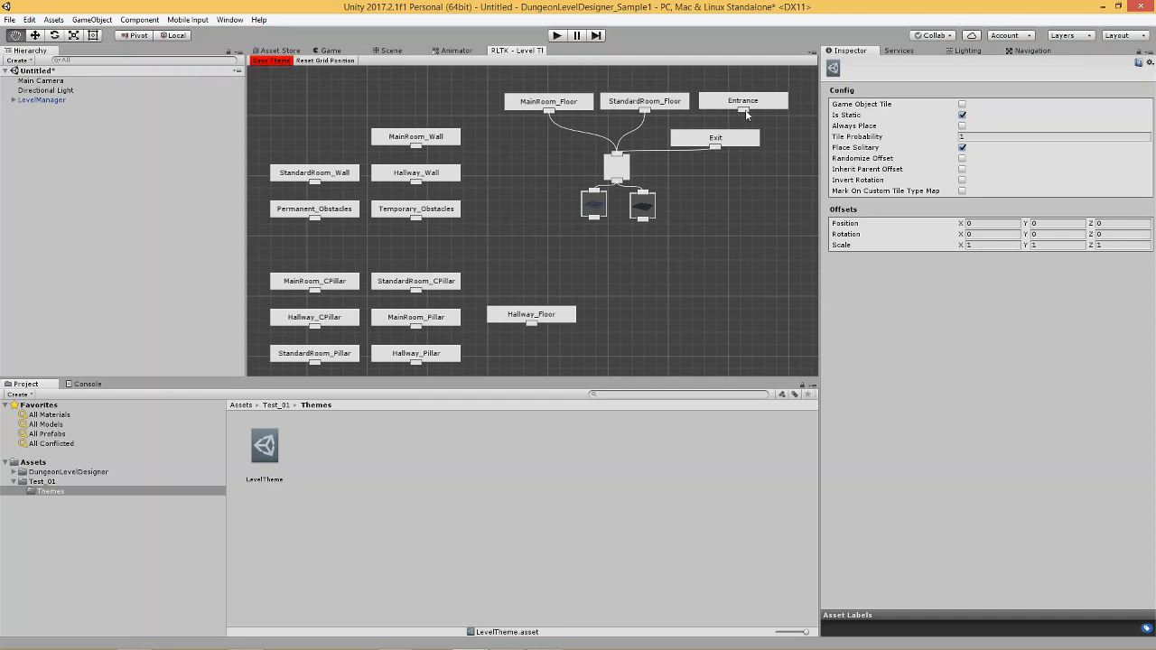
{"action": "left_click", "coordinate": [617, 167]}
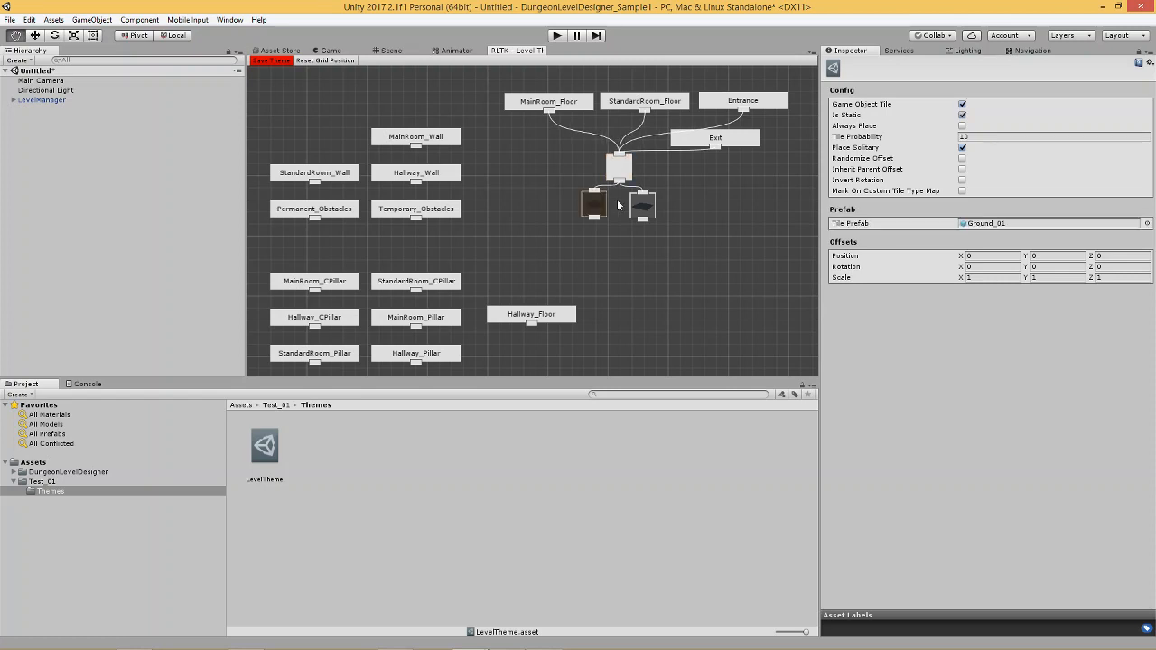
{"action": "left_click", "coordinate": [271, 60]}
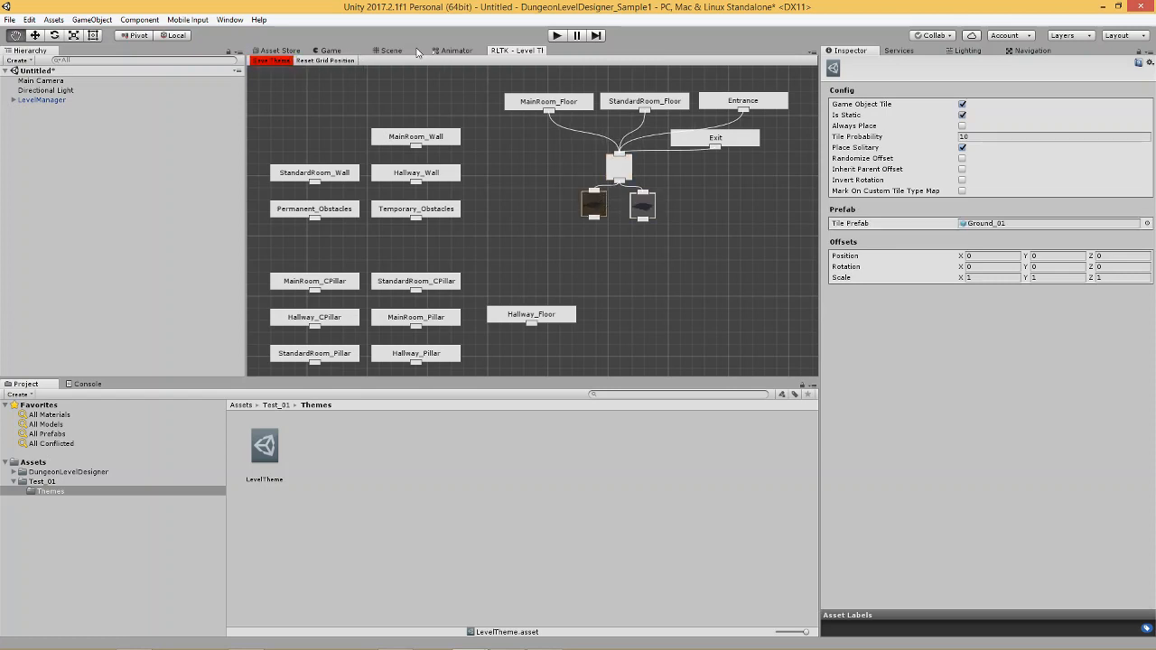
Step: Rebuild the dungeon via LevelManager to show scattered Ground_02 tiles, then reopen the theme
{"action": "left_click", "coordinate": [390, 50]}
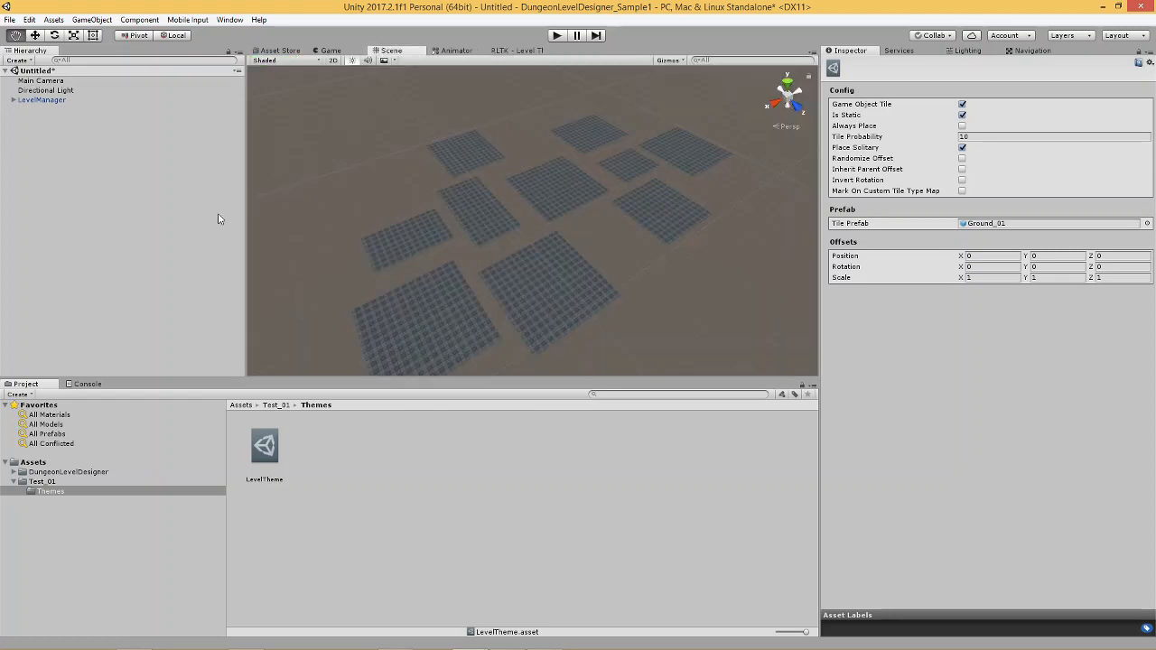
{"action": "left_click", "coordinate": [41, 99]}
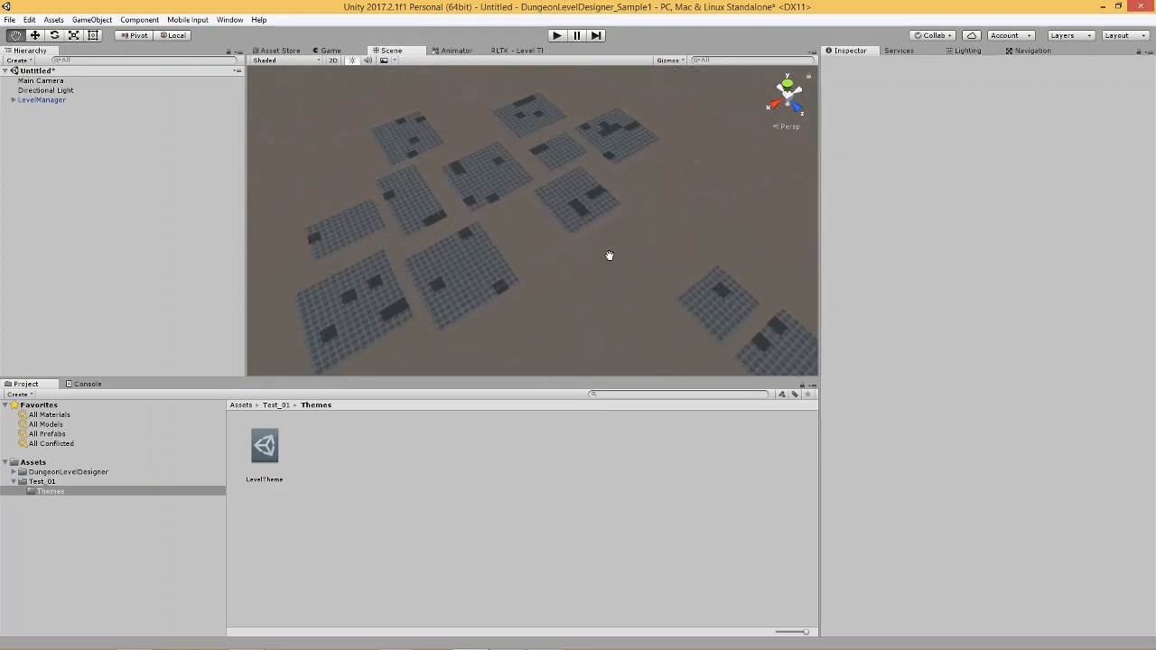
{"action": "left_click", "coordinate": [42, 99]}
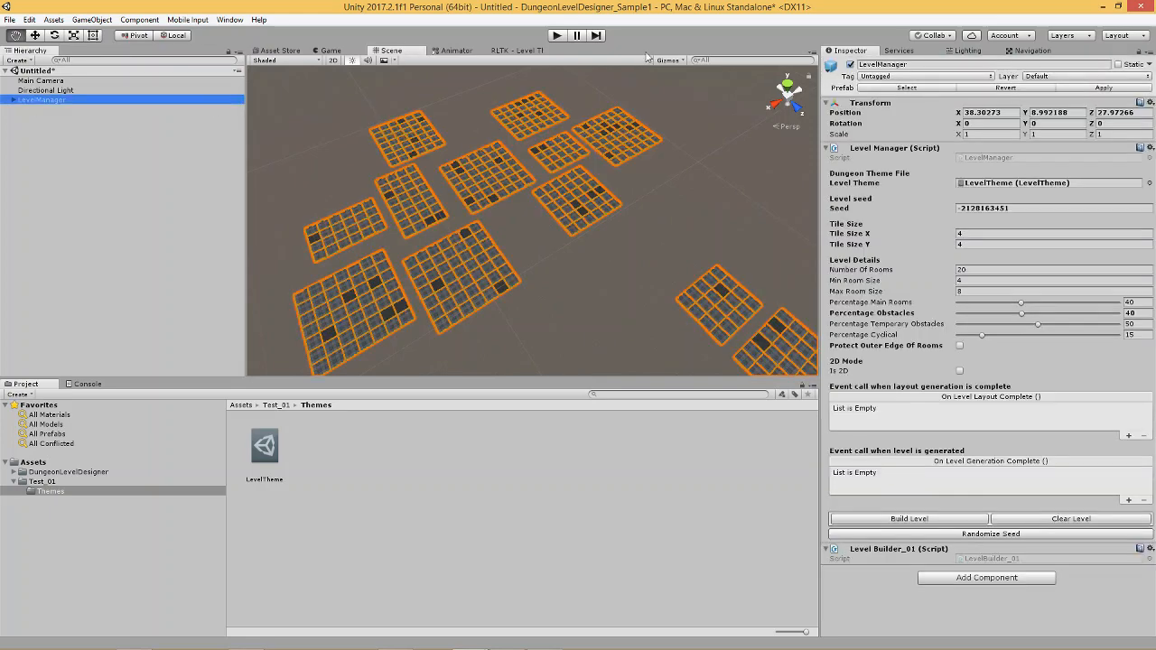
{"action": "left_click", "coordinate": [516, 50]}
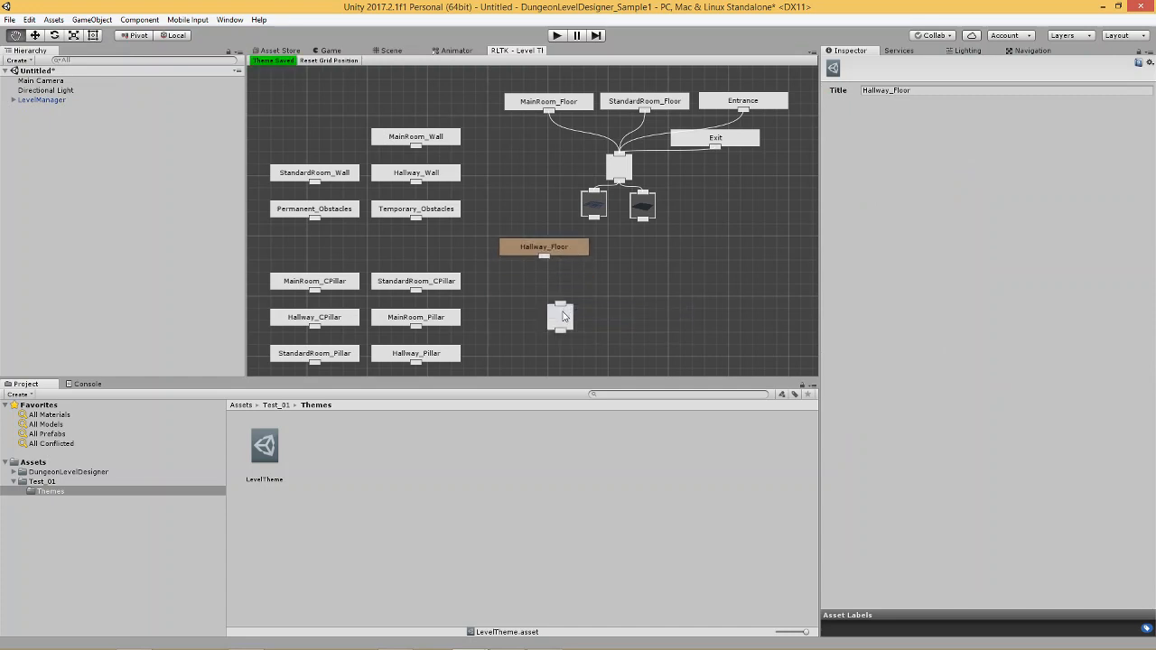
Step: Set the new Hallway_Floor tile's prefab to Ground_03 and view the 3D scene
{"action": "left_click", "coordinate": [543, 246]}
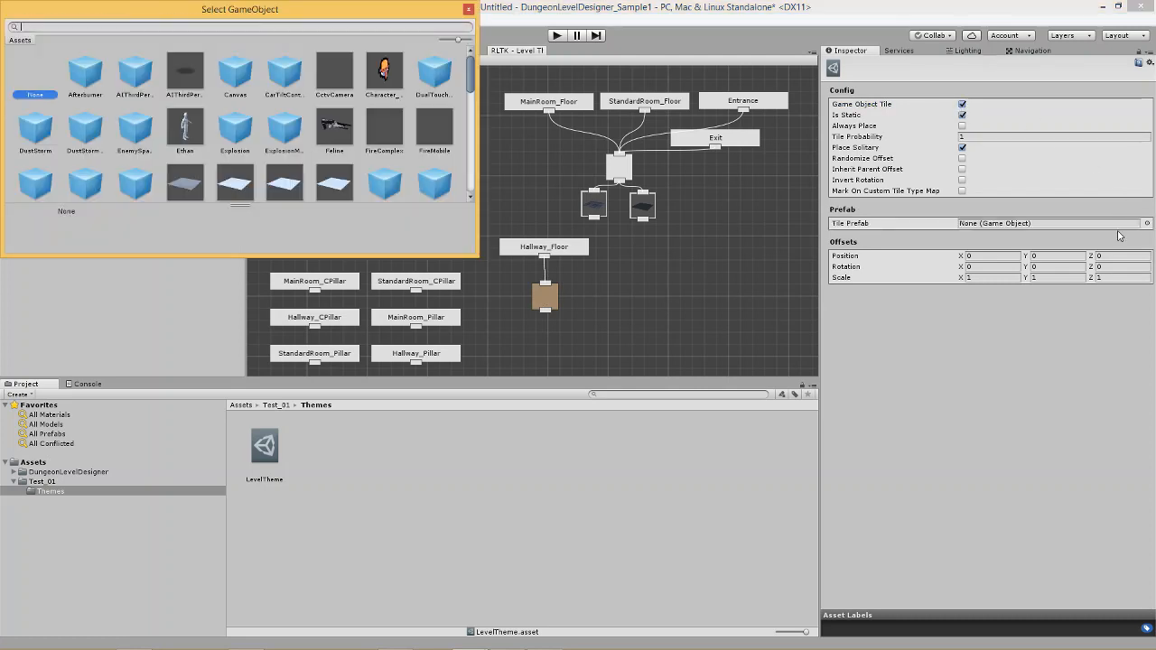
{"action": "type", "text": "groun"}
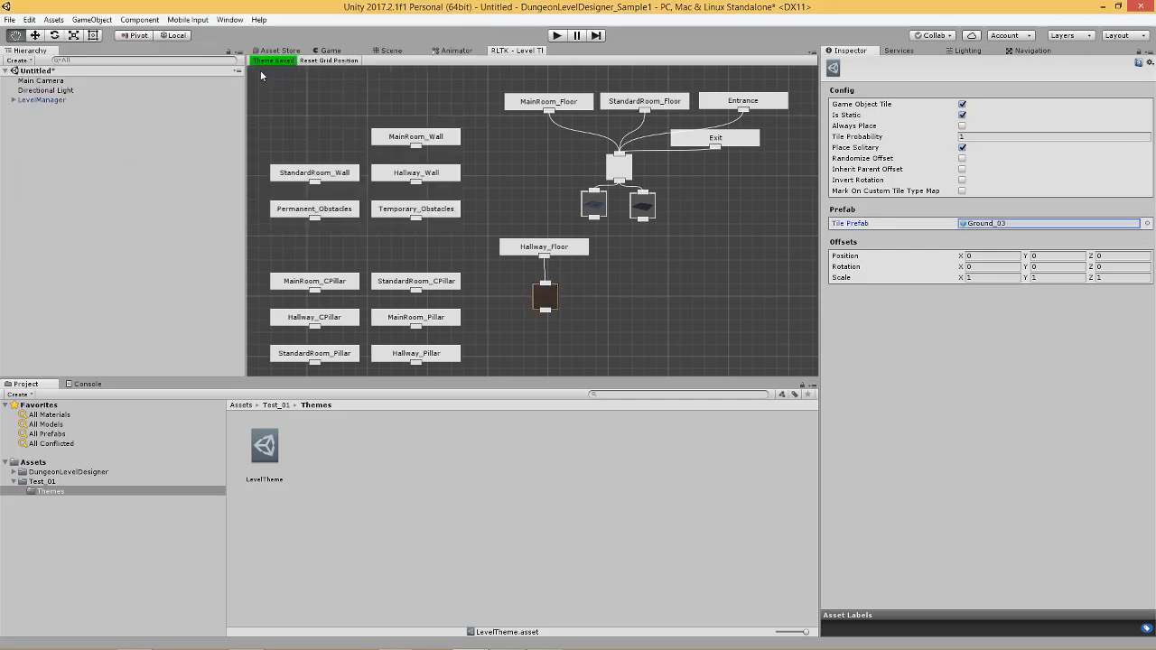
{"action": "left_click", "coordinate": [390, 50]}
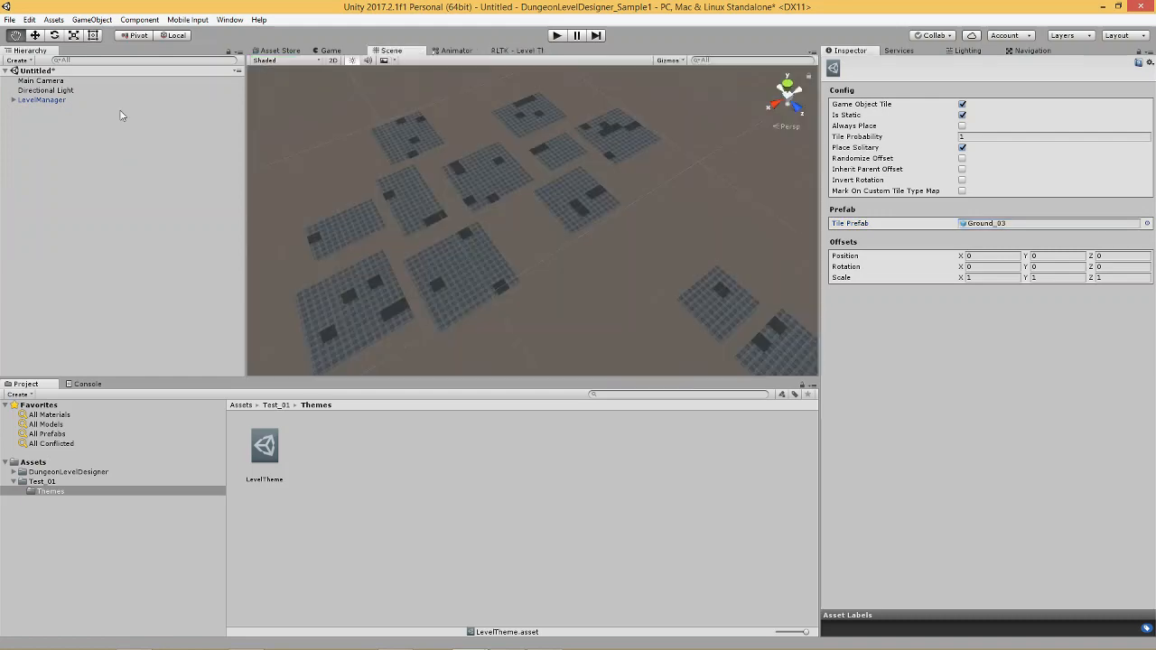
Step: Rebuild the level from LevelManager to get Ground_03 hallways, then reopen the theme graph
{"action": "left_click", "coordinate": [42, 99]}
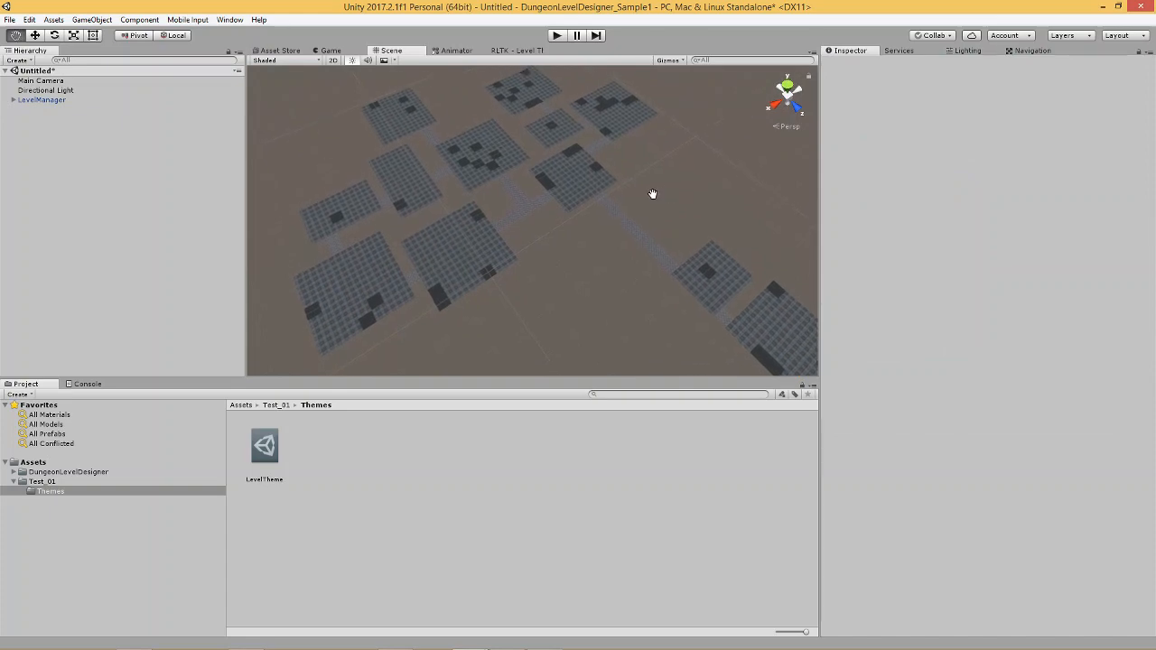
{"action": "mouse_move", "coordinate": [674, 199]}
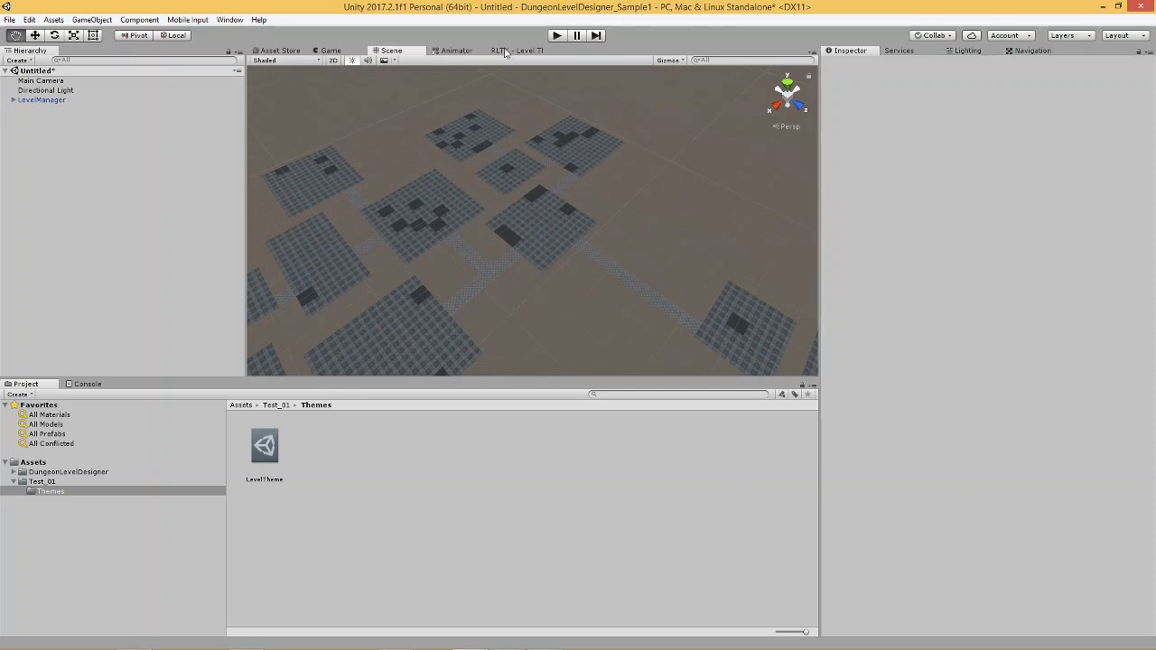
{"action": "left_click", "coordinate": [515, 49]}
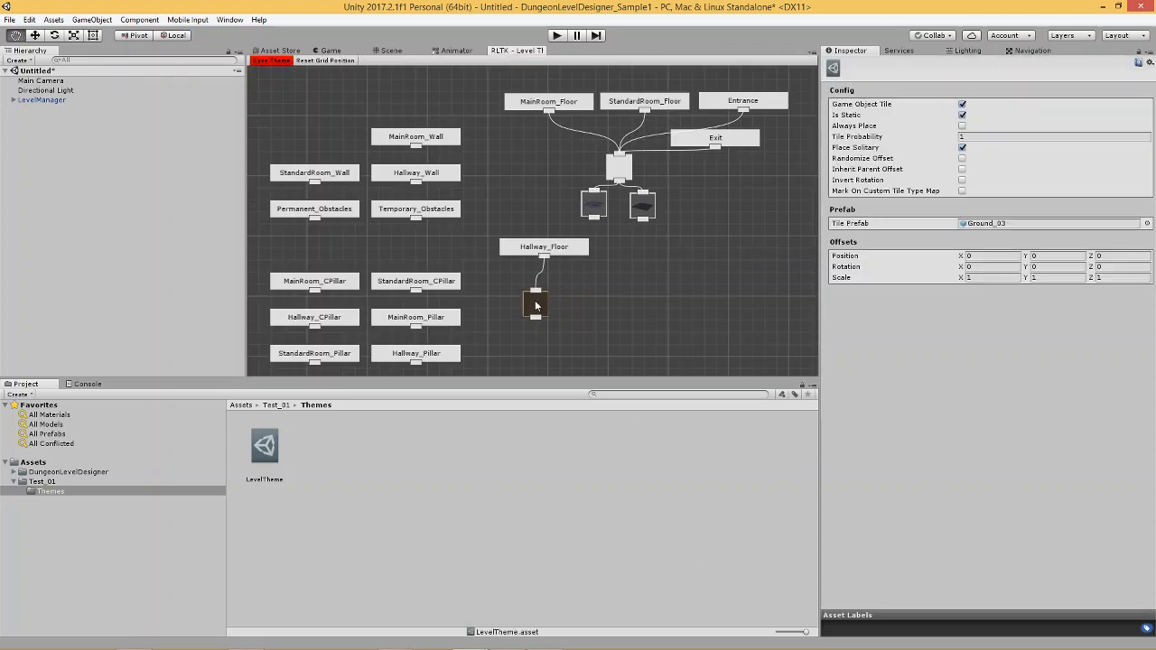
Step: Enter 5 as the Tile Probability of the Ground_03 hallway tile node
{"action": "left_click", "coordinate": [270, 60]}
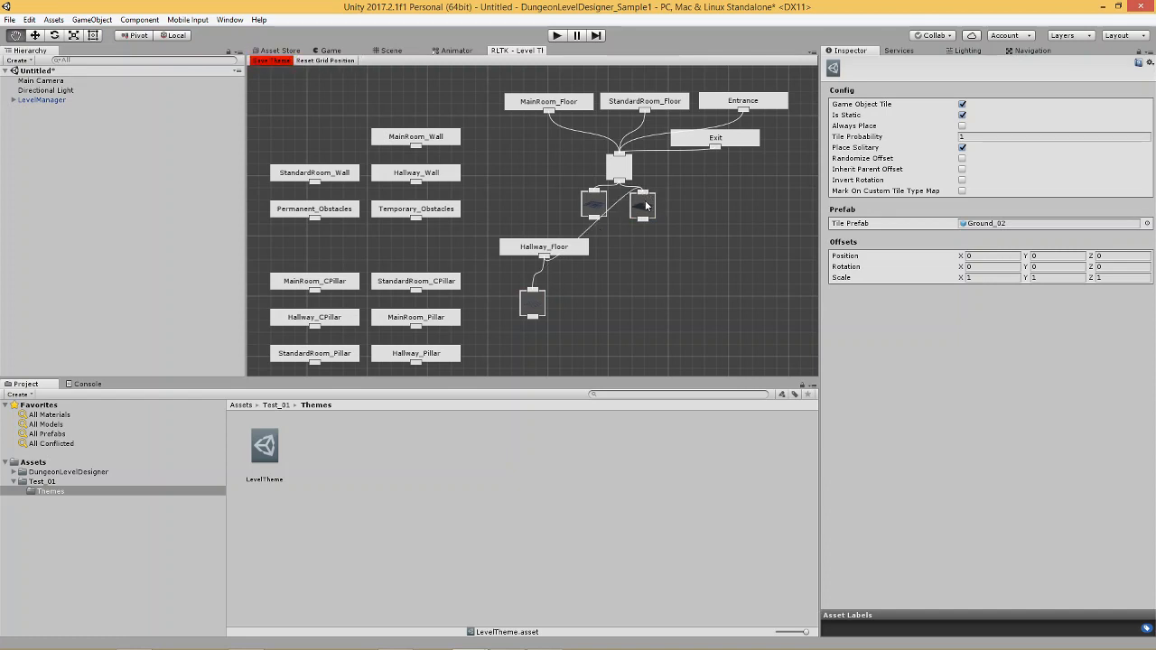
{"action": "left_click", "coordinate": [271, 60]}
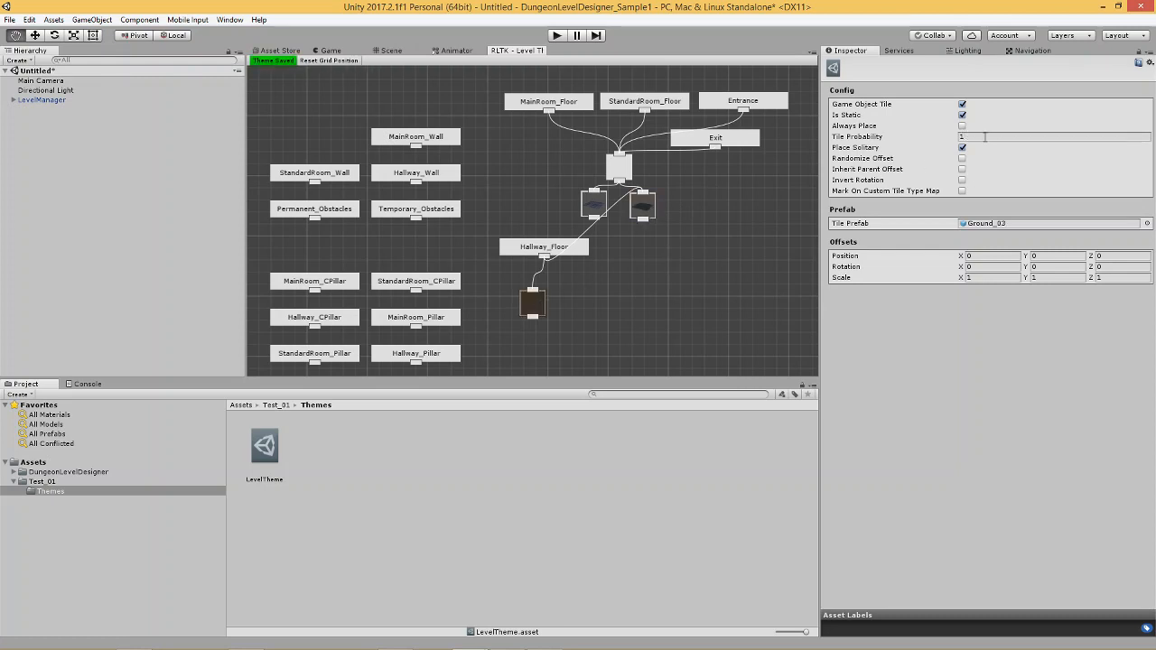
{"action": "left_click", "coordinate": [1052, 136]}
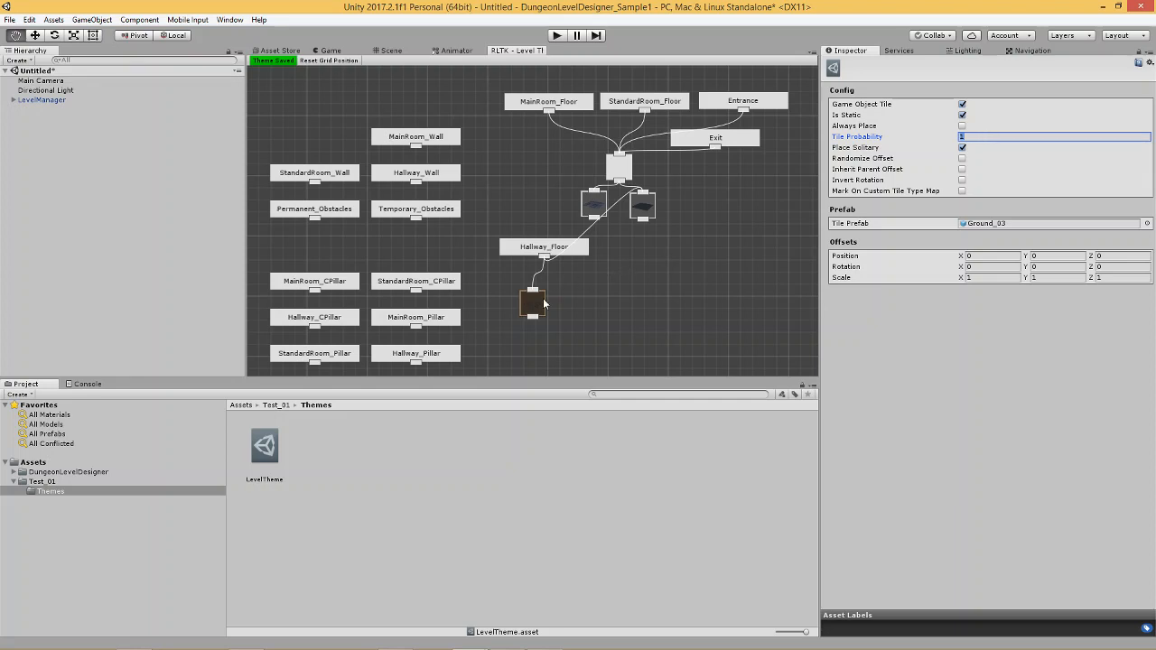
{"action": "left_click", "coordinate": [1052, 136]}
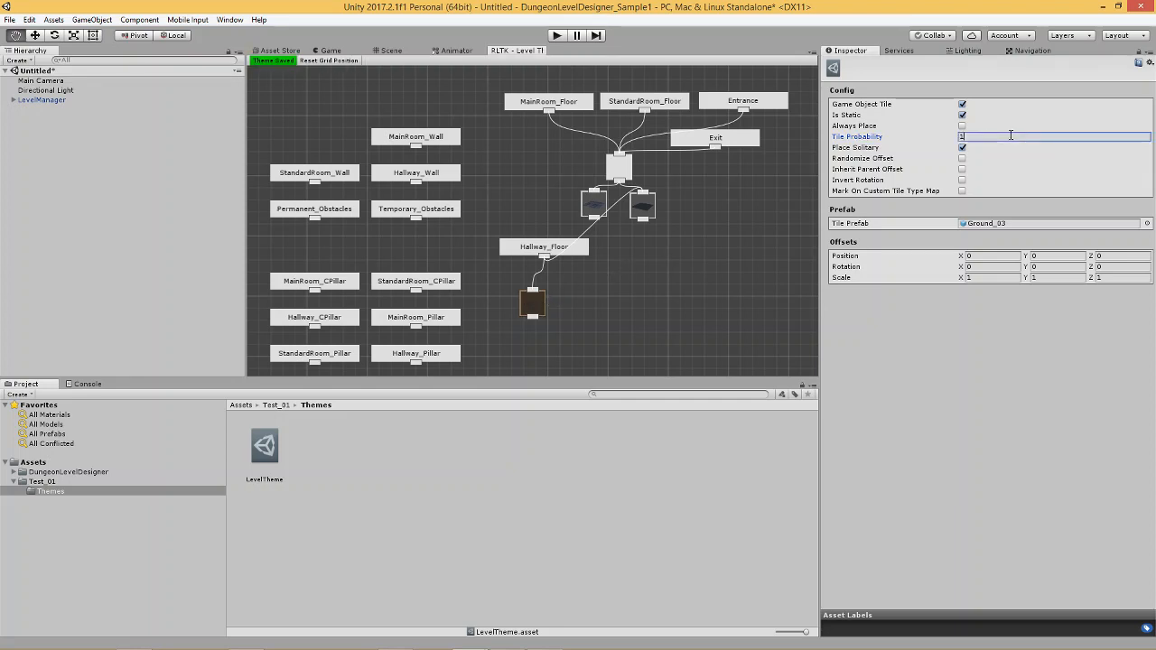
{"action": "mouse_move", "coordinate": [1006, 135]}
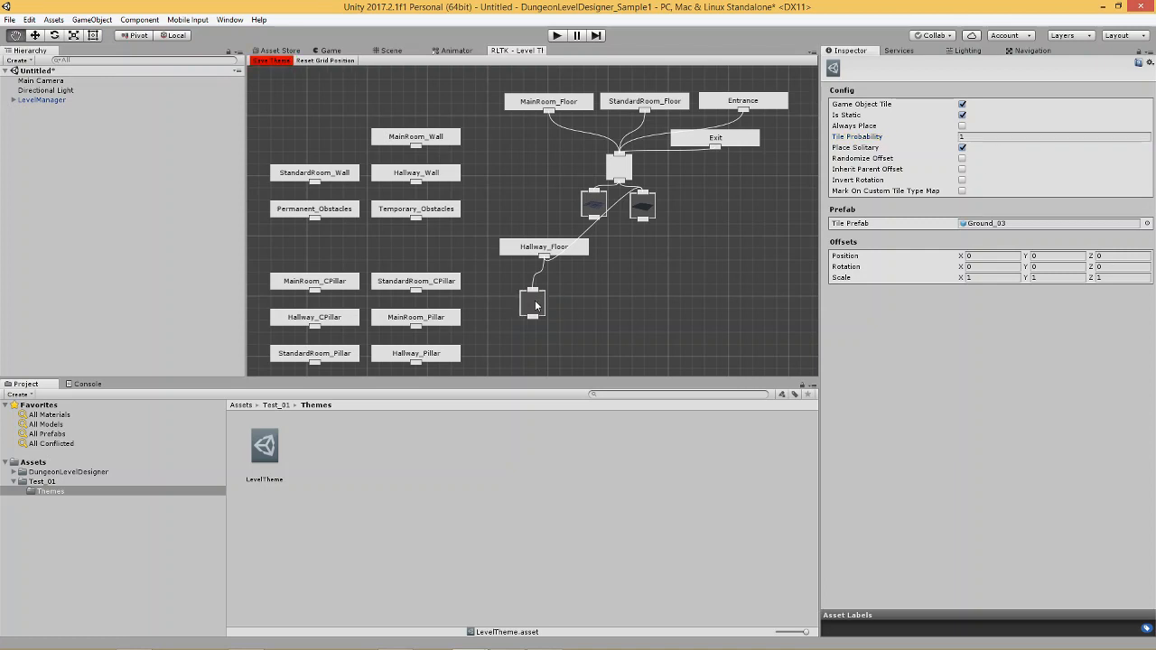
{"action": "left_click", "coordinate": [1056, 137]}
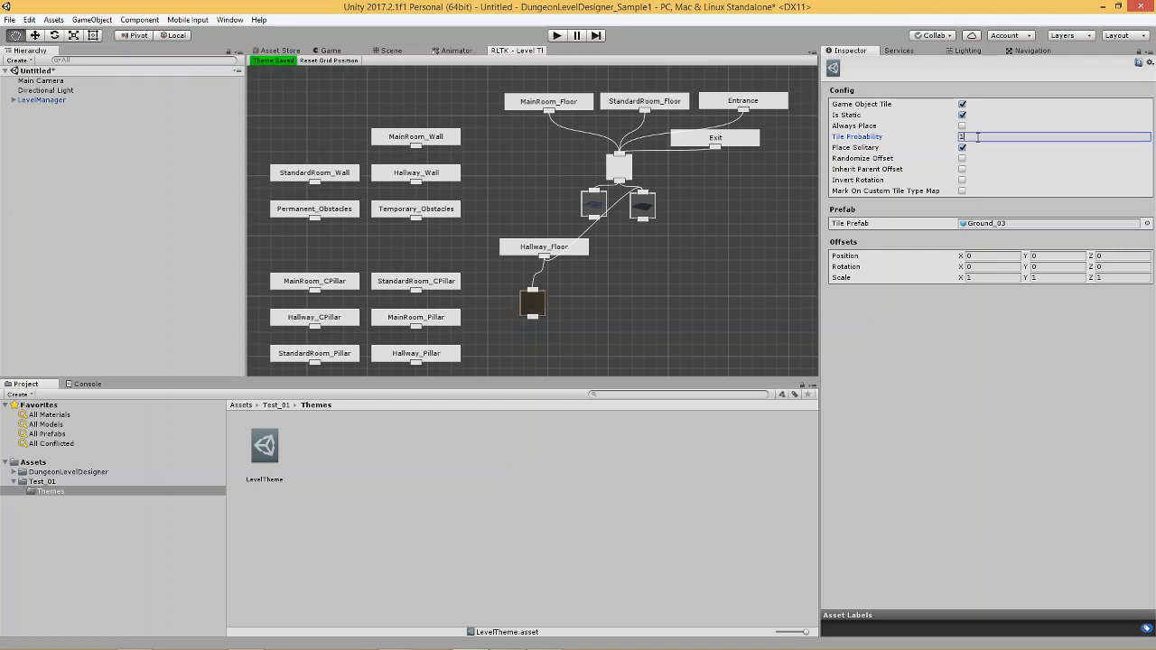
{"action": "type", "text": "5"}
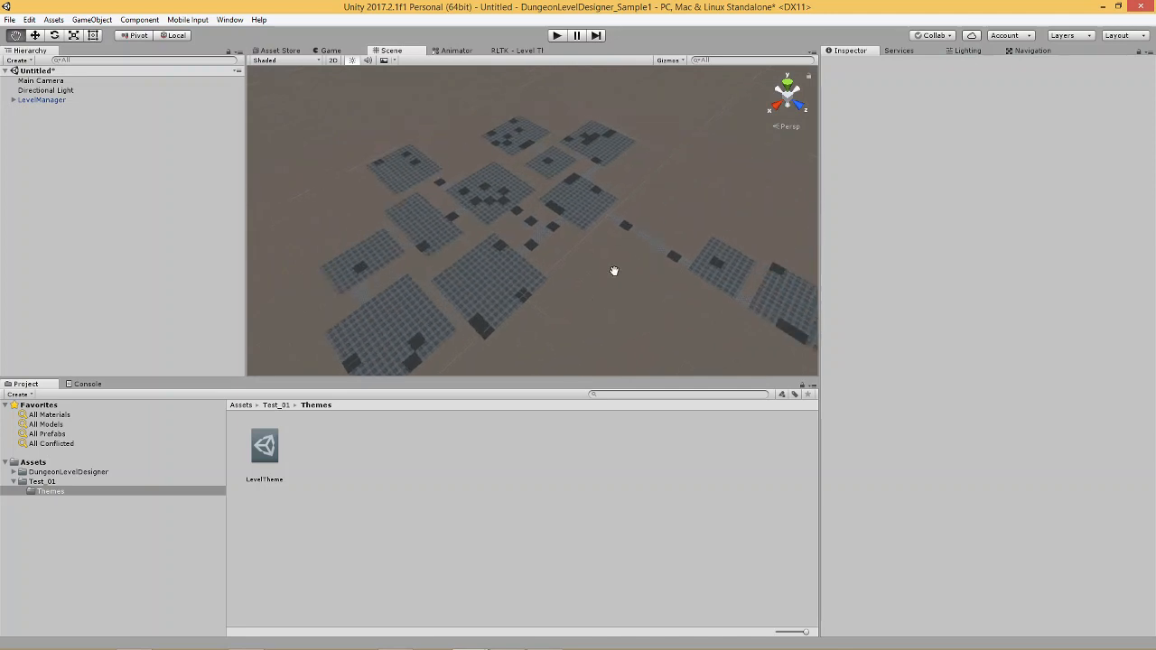
{"action": "mouse_move", "coordinate": [602, 250]}
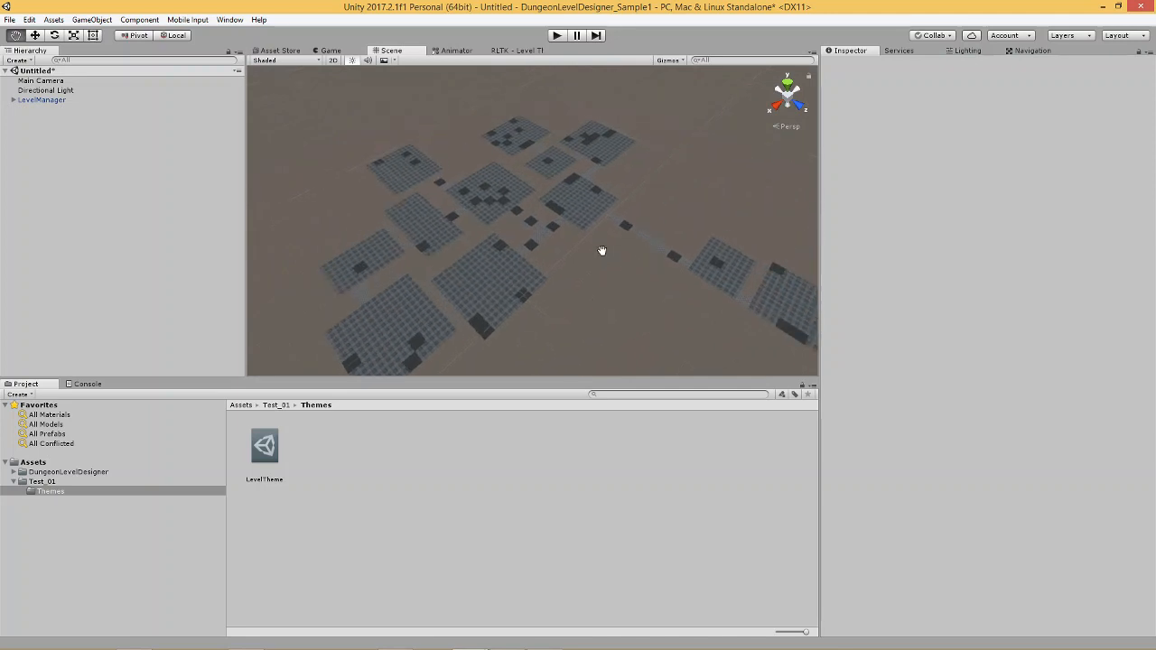